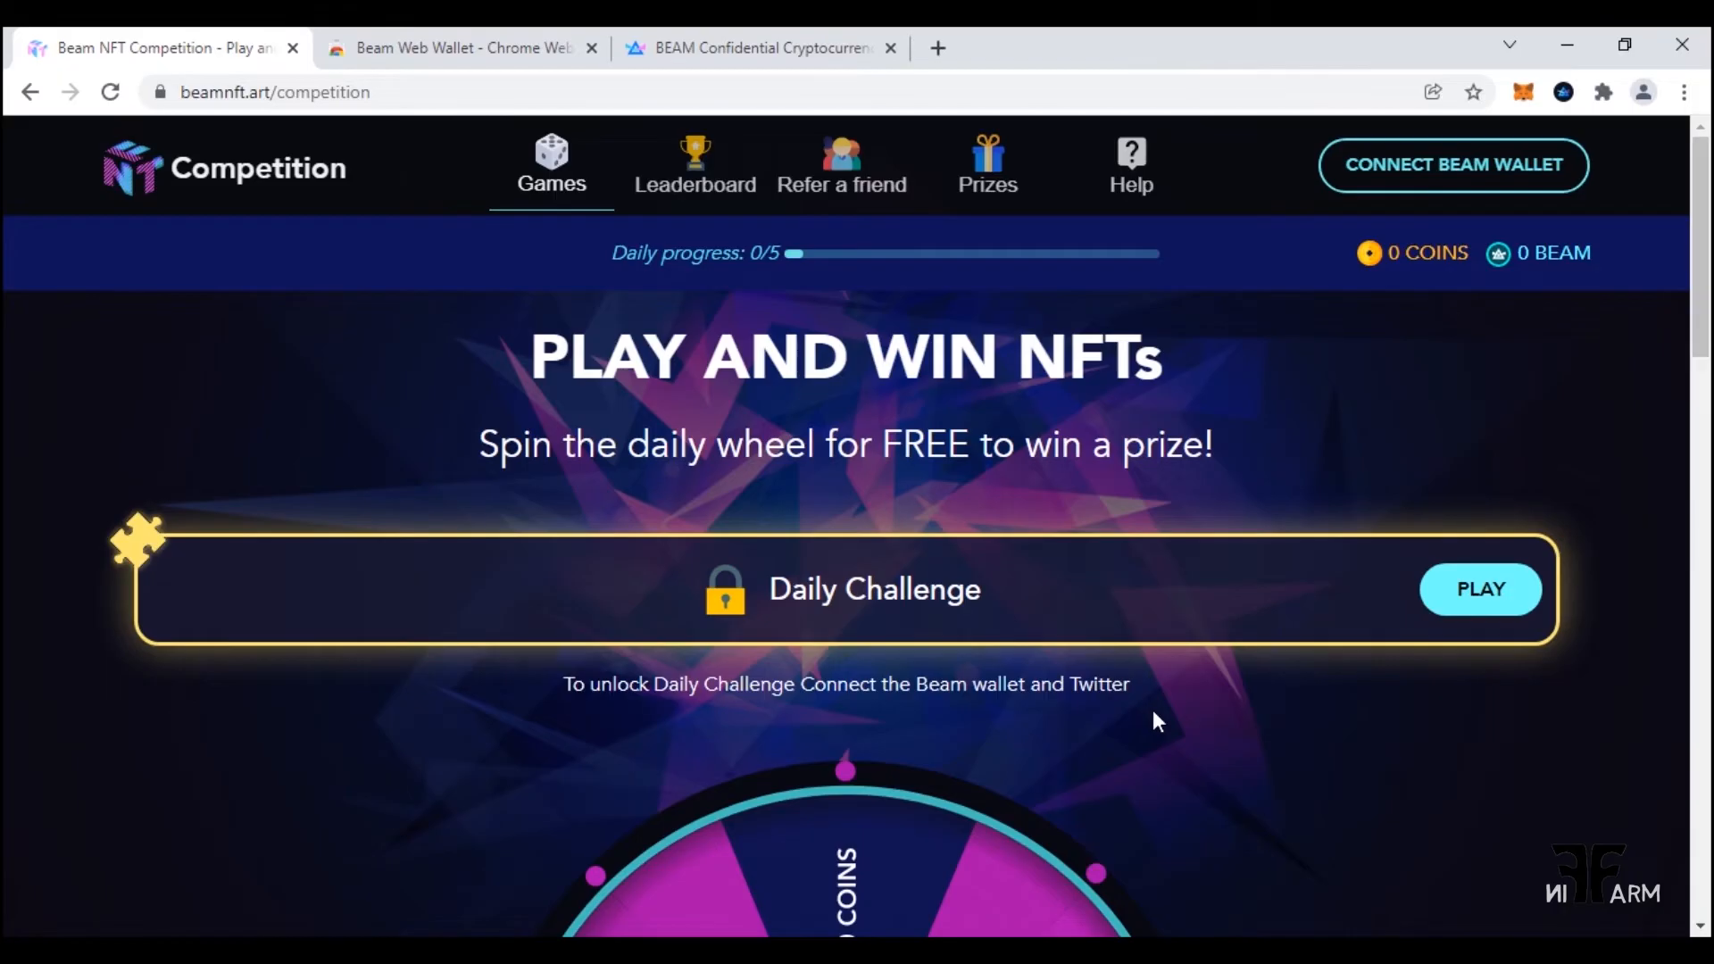
# Browse the Beam Web Wallet store listing and its preview screenshots
pyautogui.click(459, 47)
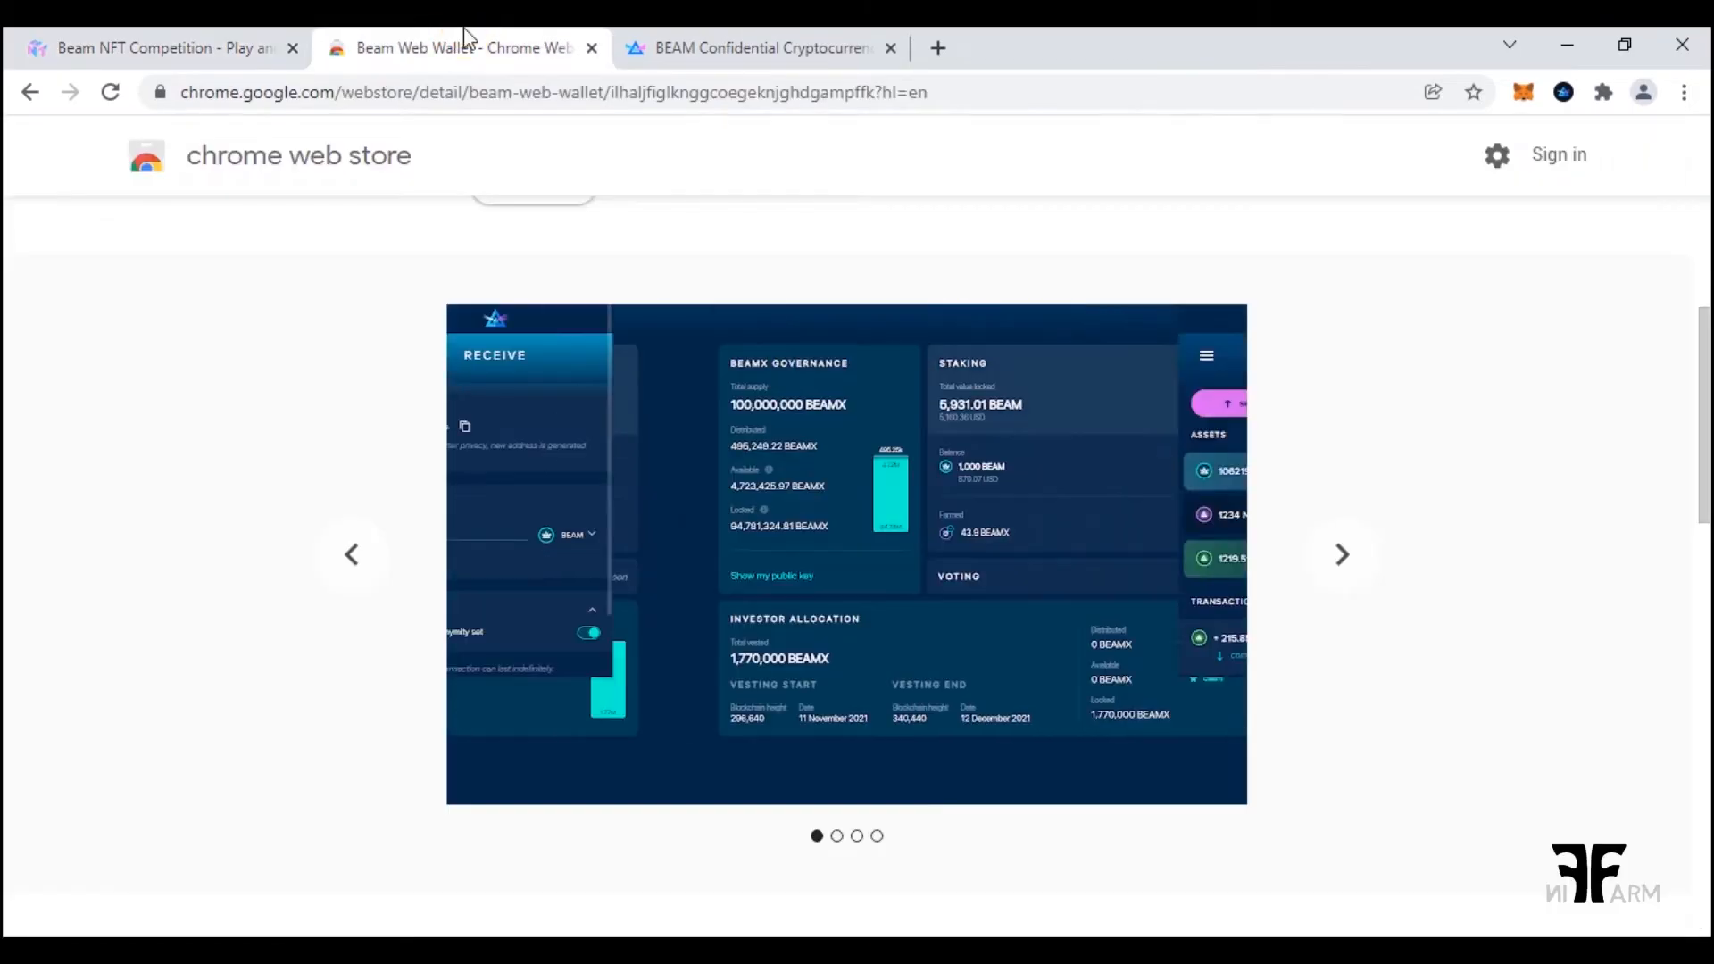
pyautogui.click(1341, 555)
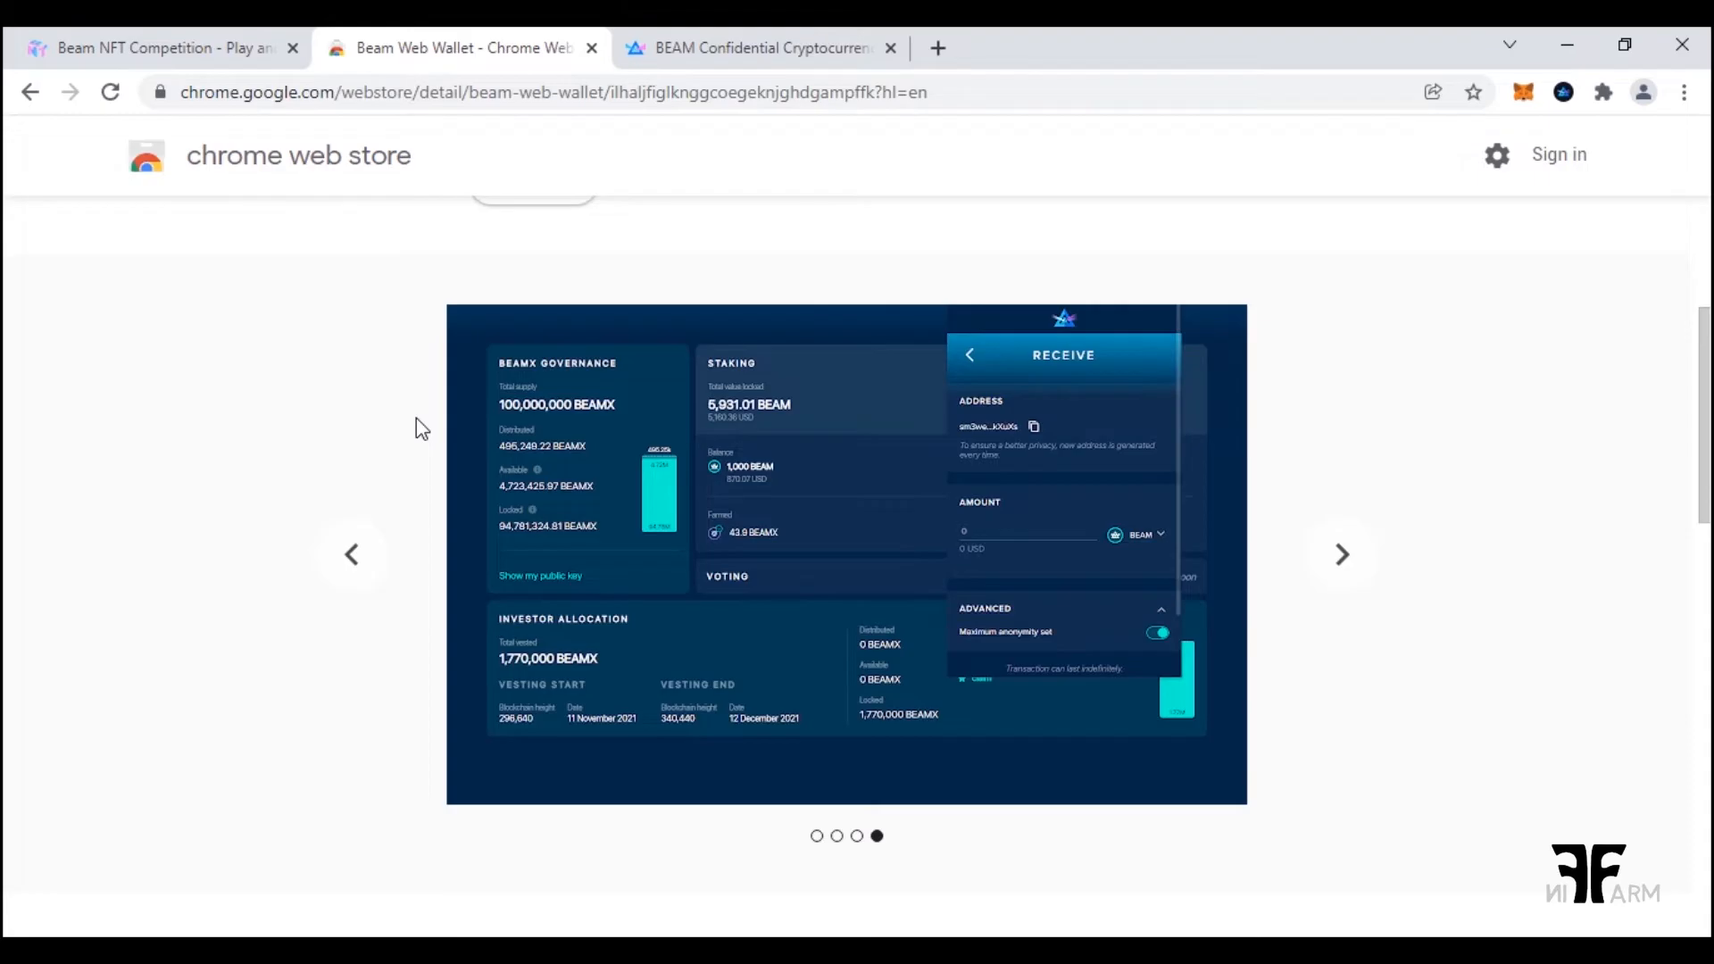
pyautogui.click(351, 555)
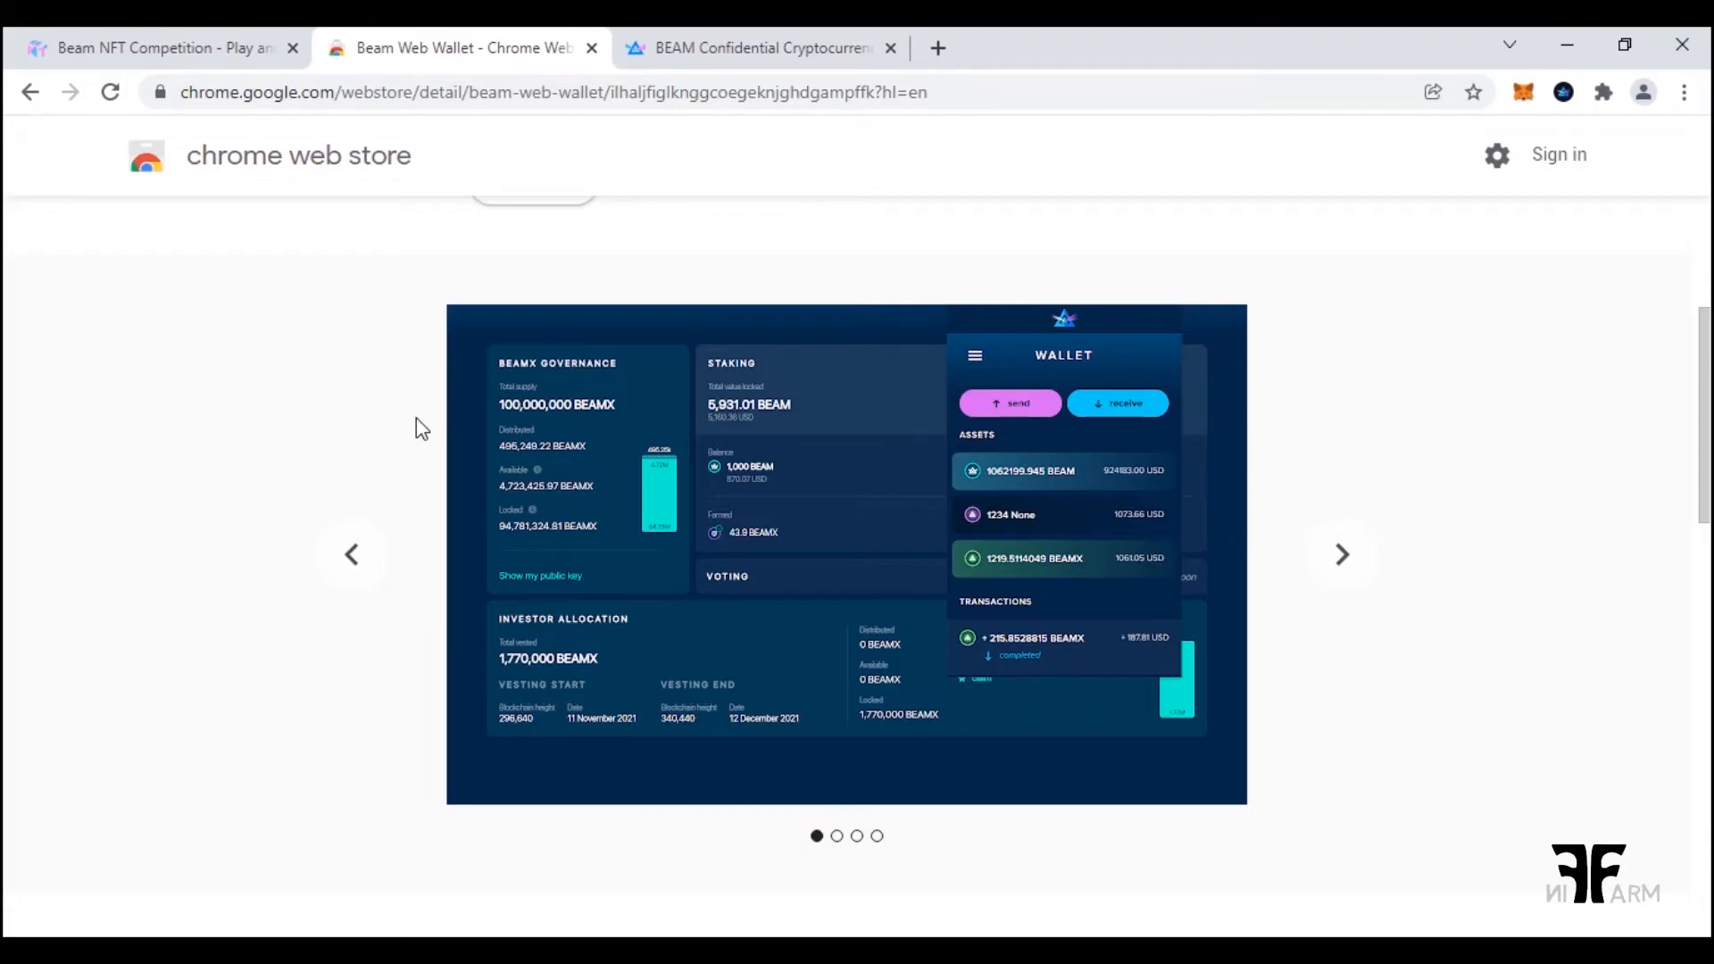
pyautogui.click(1340, 554)
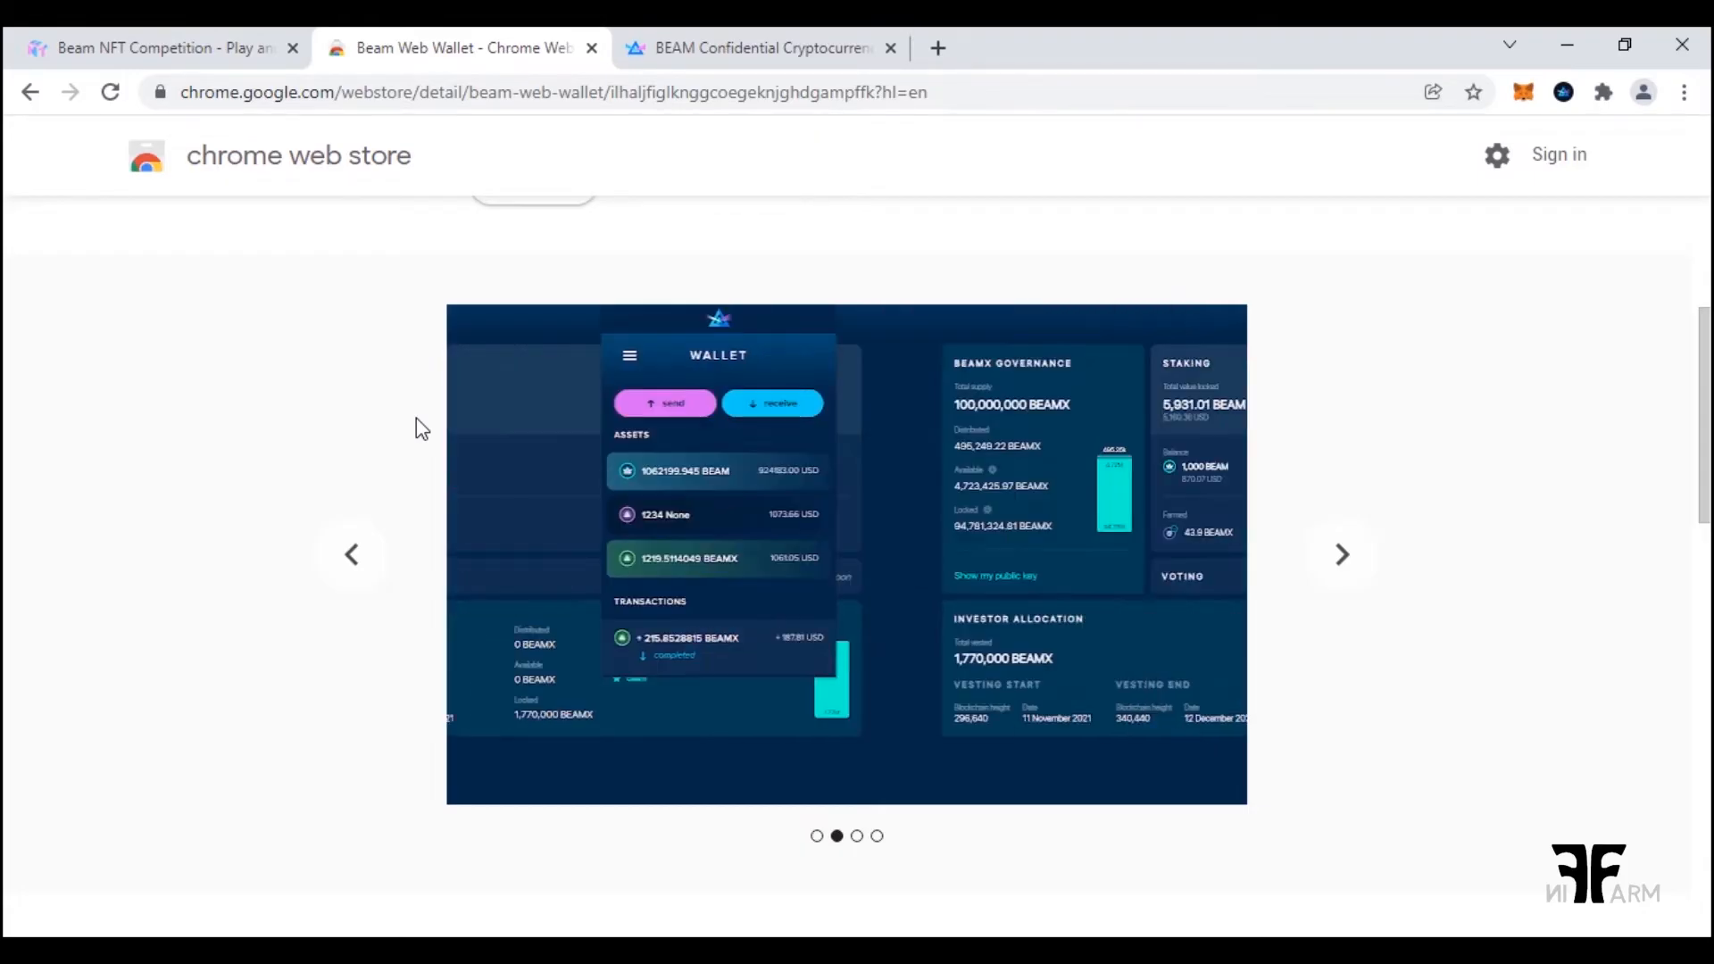
pyautogui.click(1340, 554)
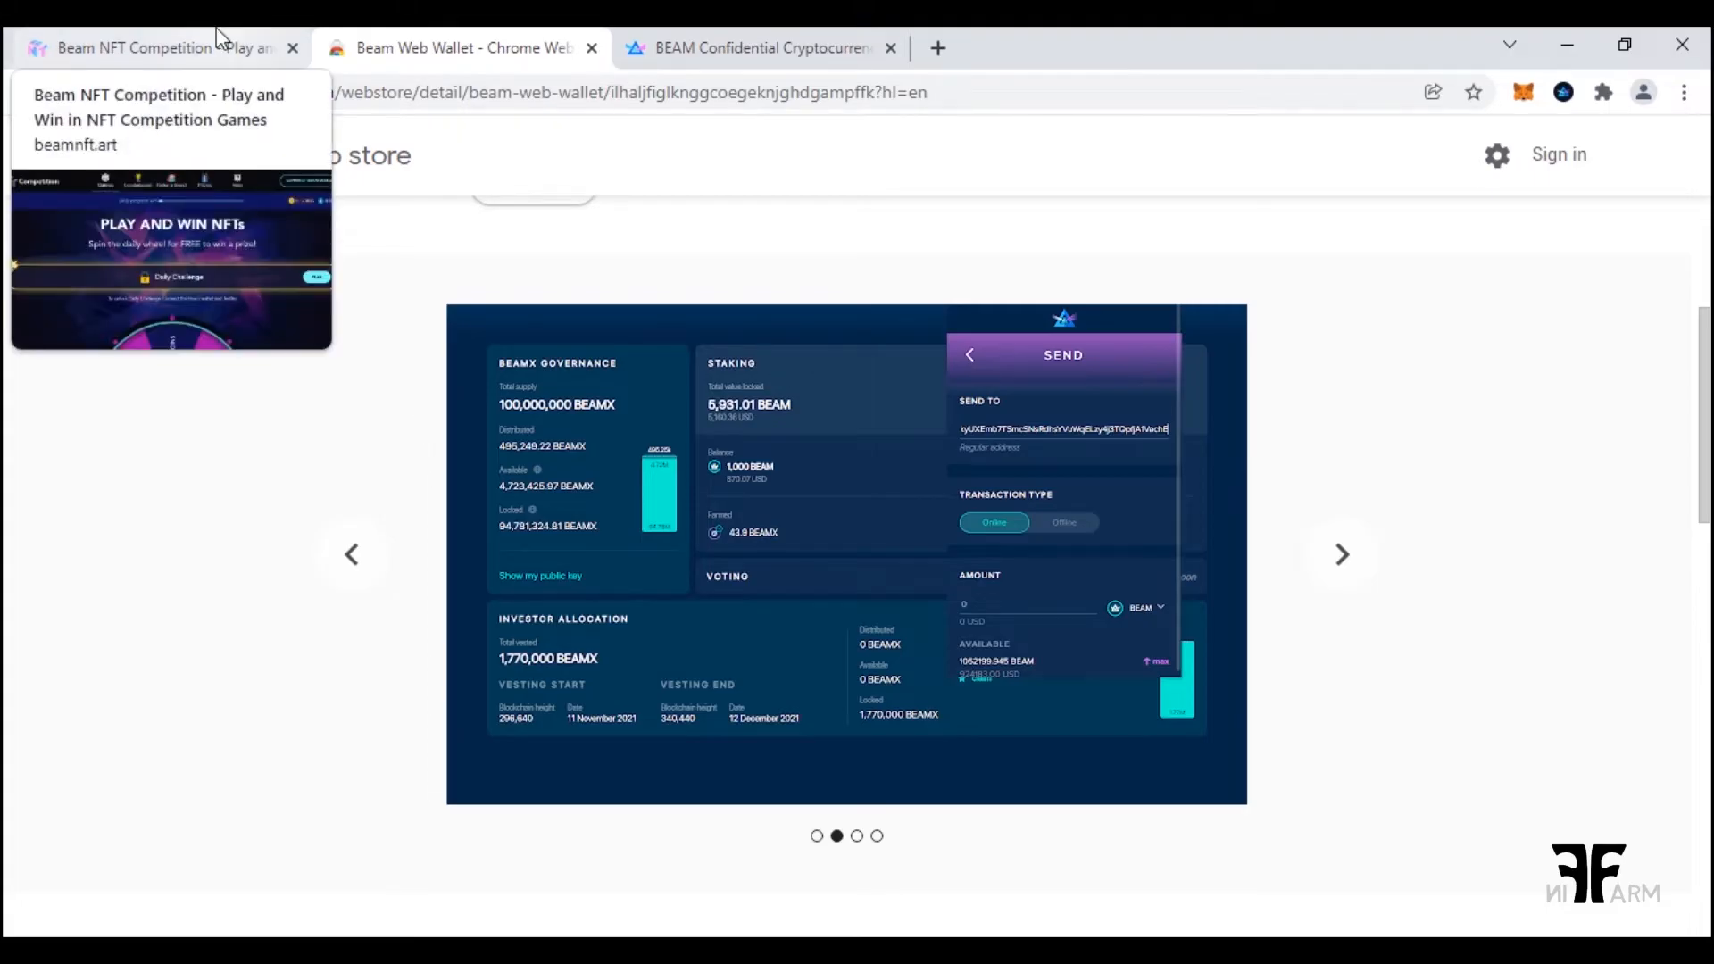
# Return to the BeamNFT competition page, then go to the BEAM mainnet Windows downloads page
pyautogui.click(136, 47)
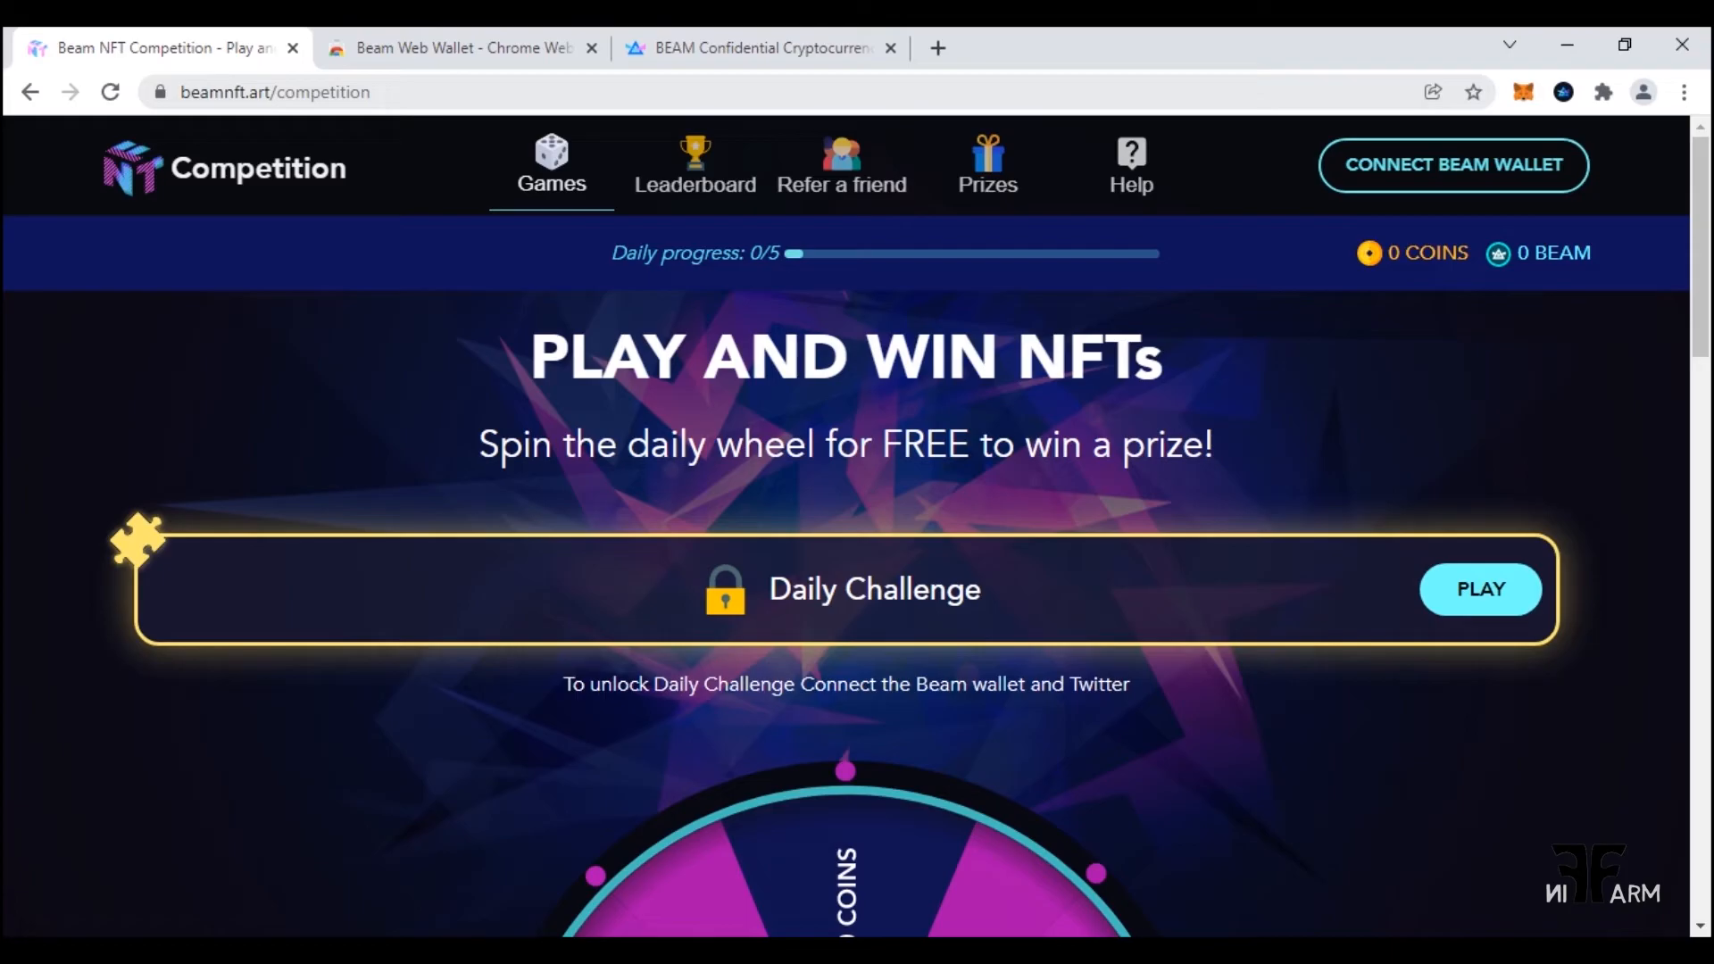
pyautogui.moveTo(394, 551)
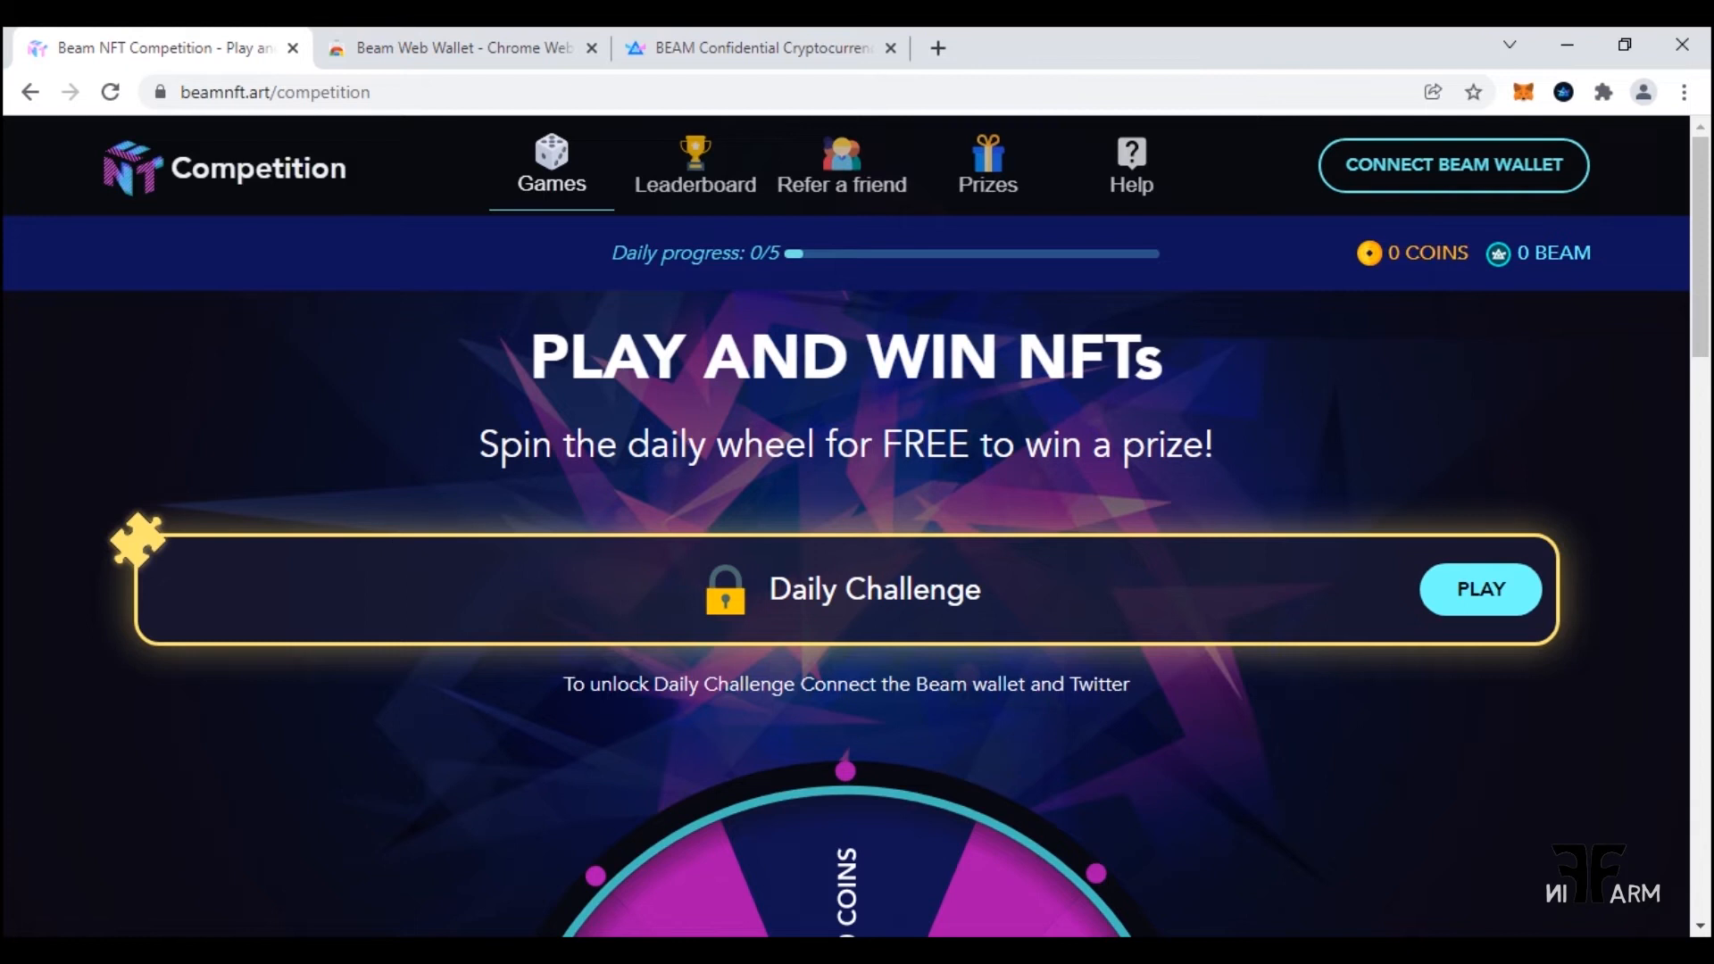
pyautogui.click(756, 48)
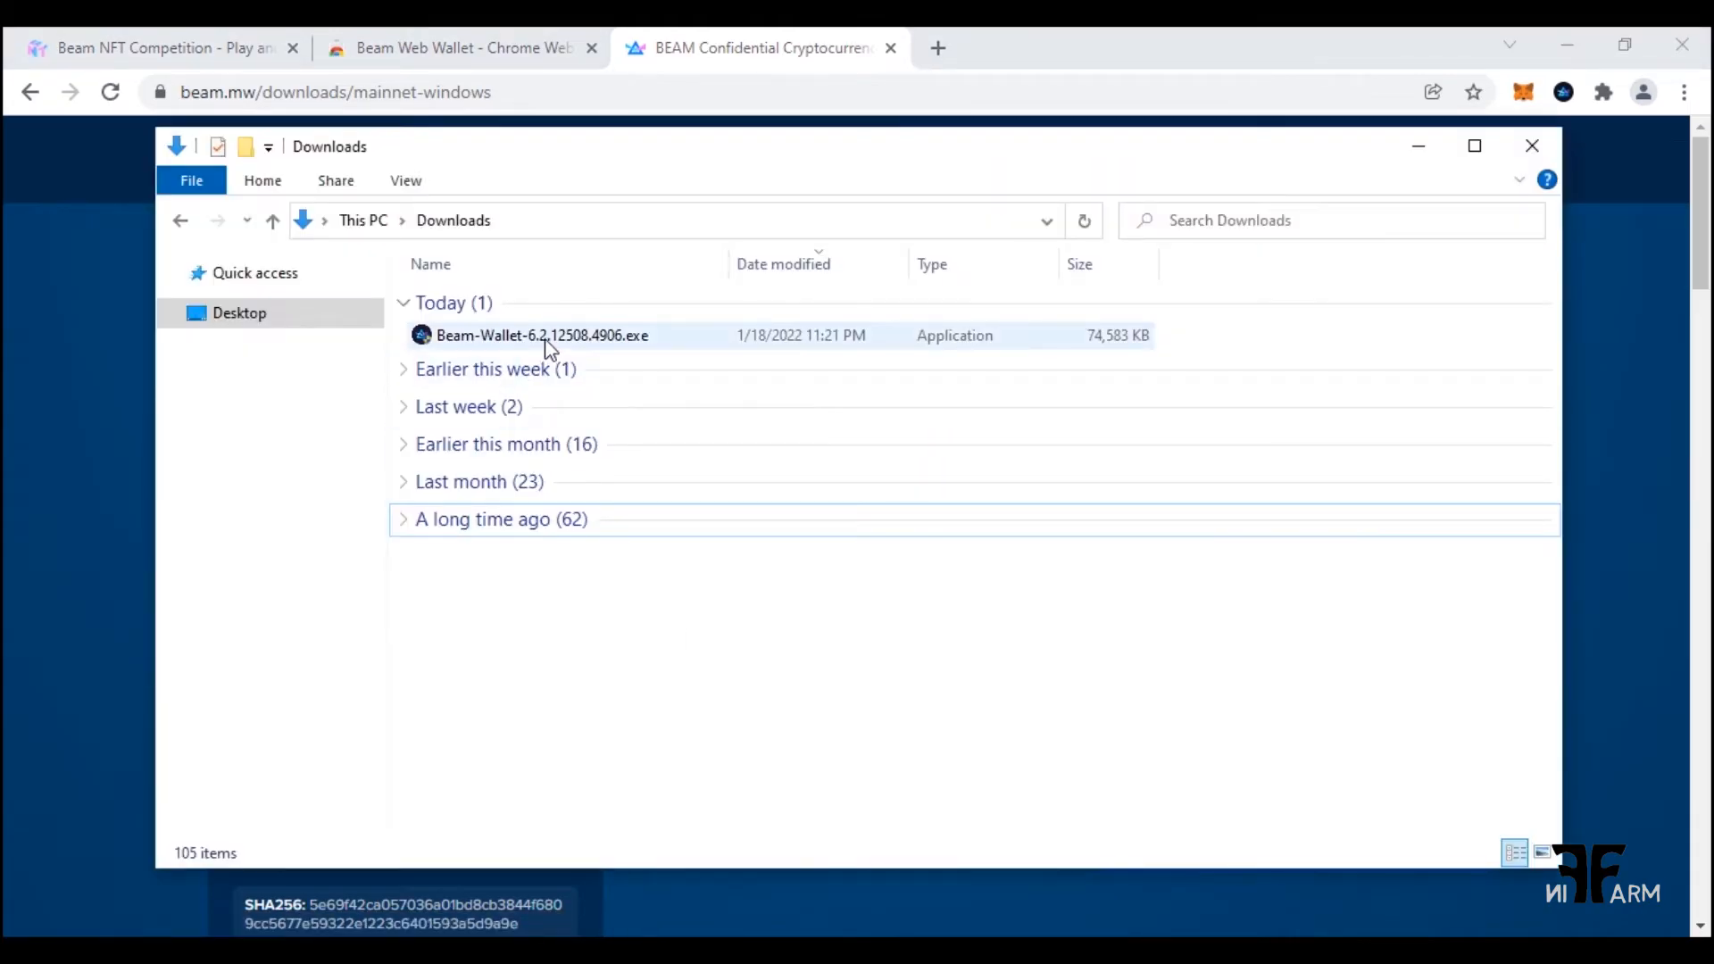
pyautogui.moveTo(541, 335)
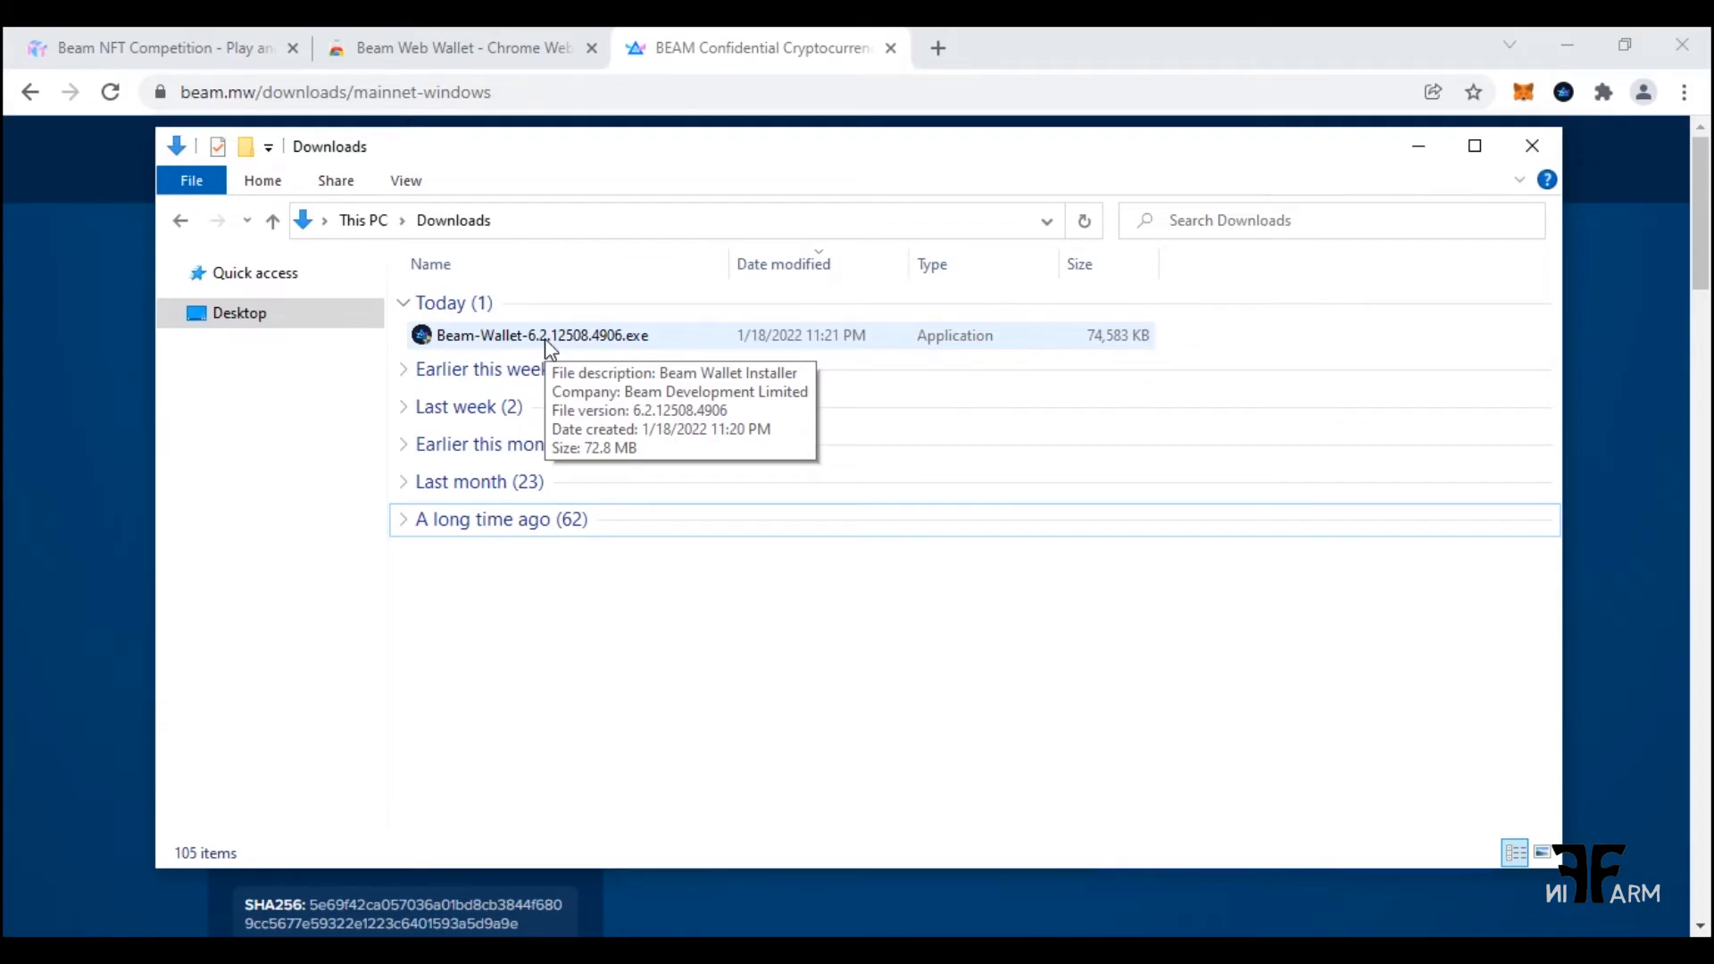
# Run the downloaded Beam-Wallet-6.2.12508.4906.exe installer from the Downloads folder
pyautogui.doubleClick(541, 336)
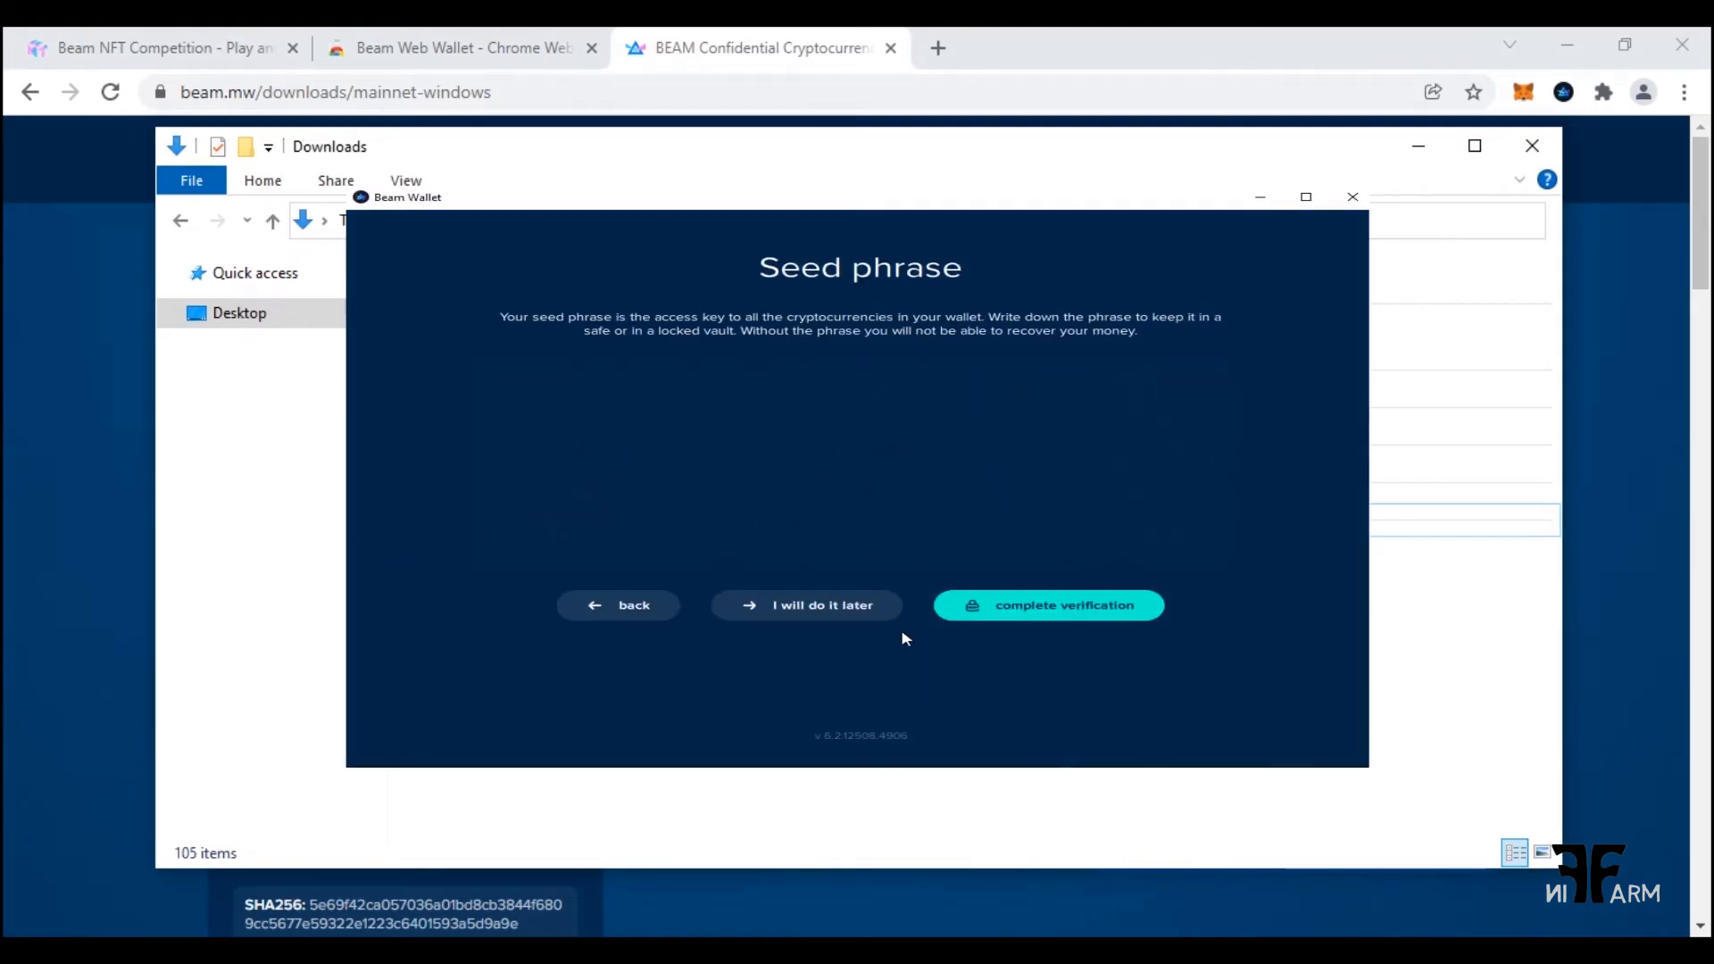
# Pass the seed phrase screens, start the wallet with the integrated node and allow firewall access
pyautogui.click(1048, 605)
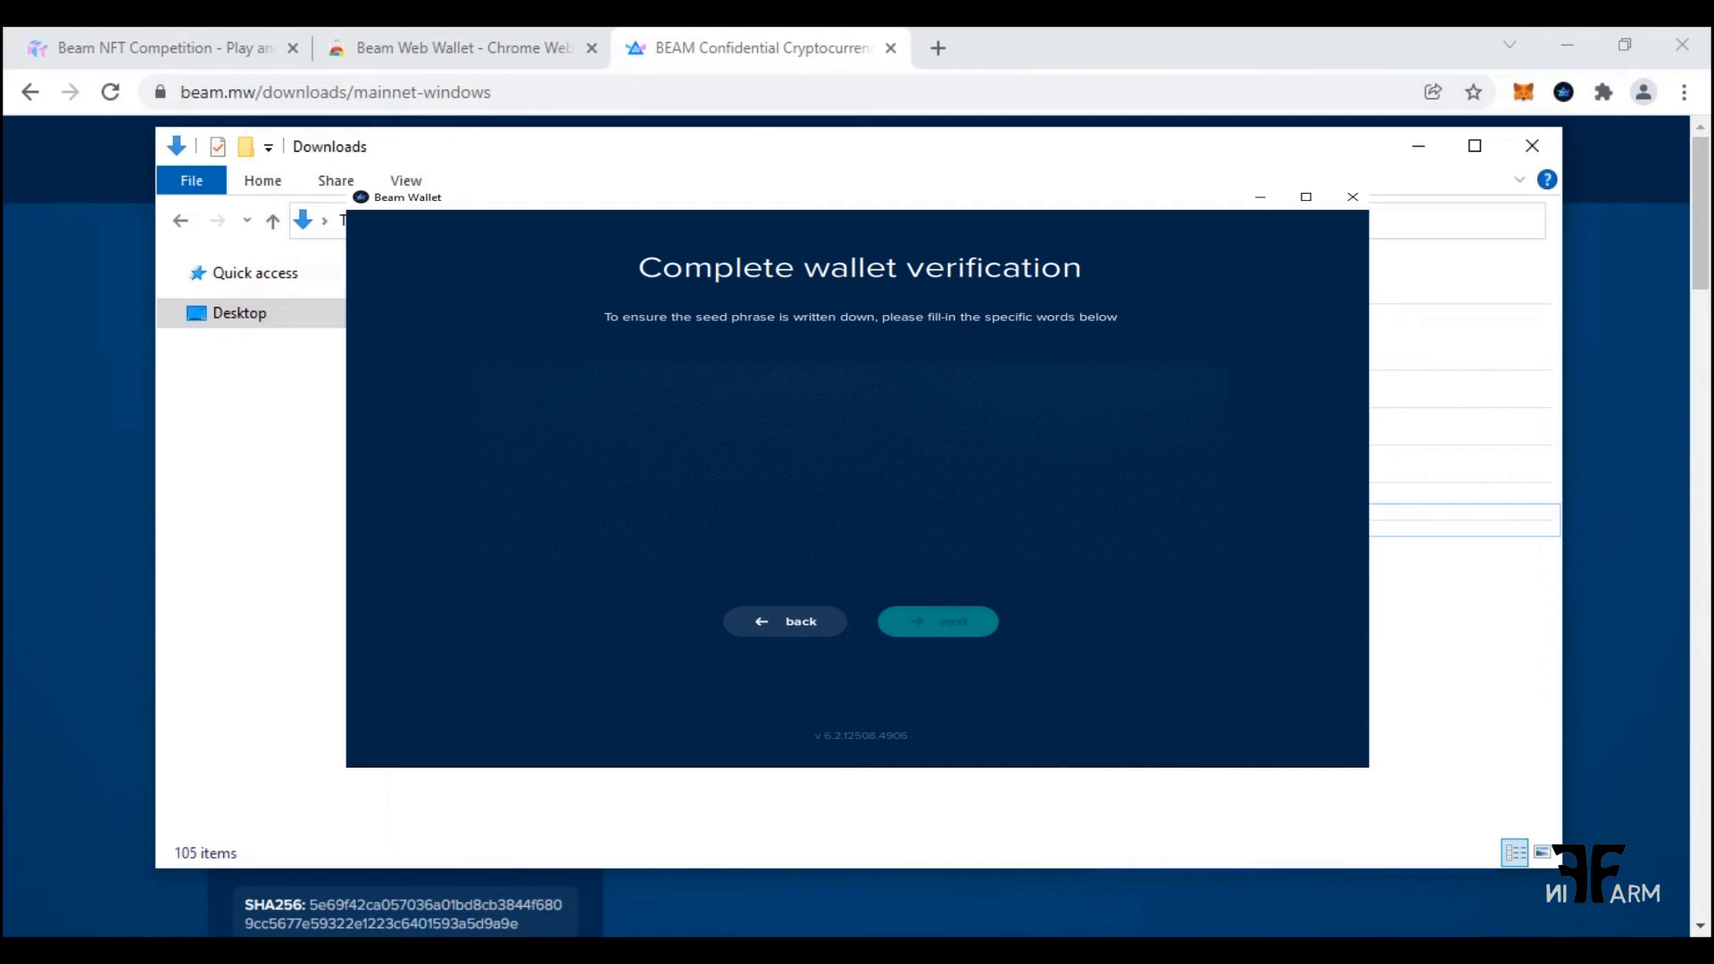
pyautogui.click(936, 621)
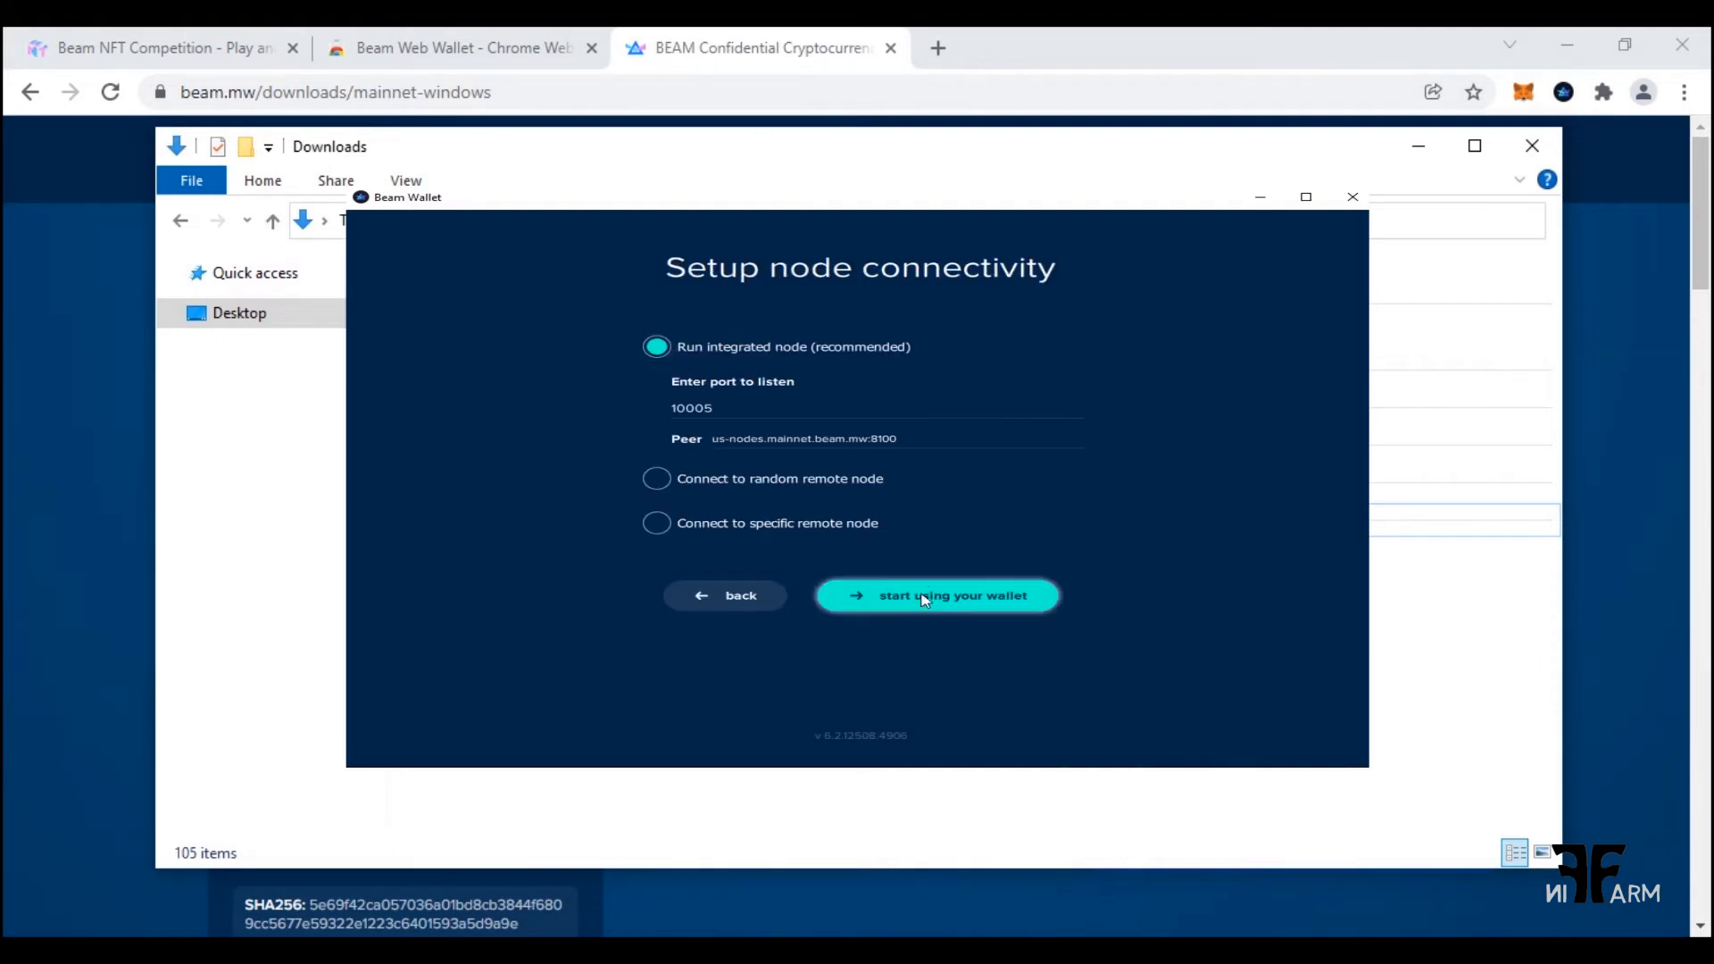
pyautogui.click(934, 594)
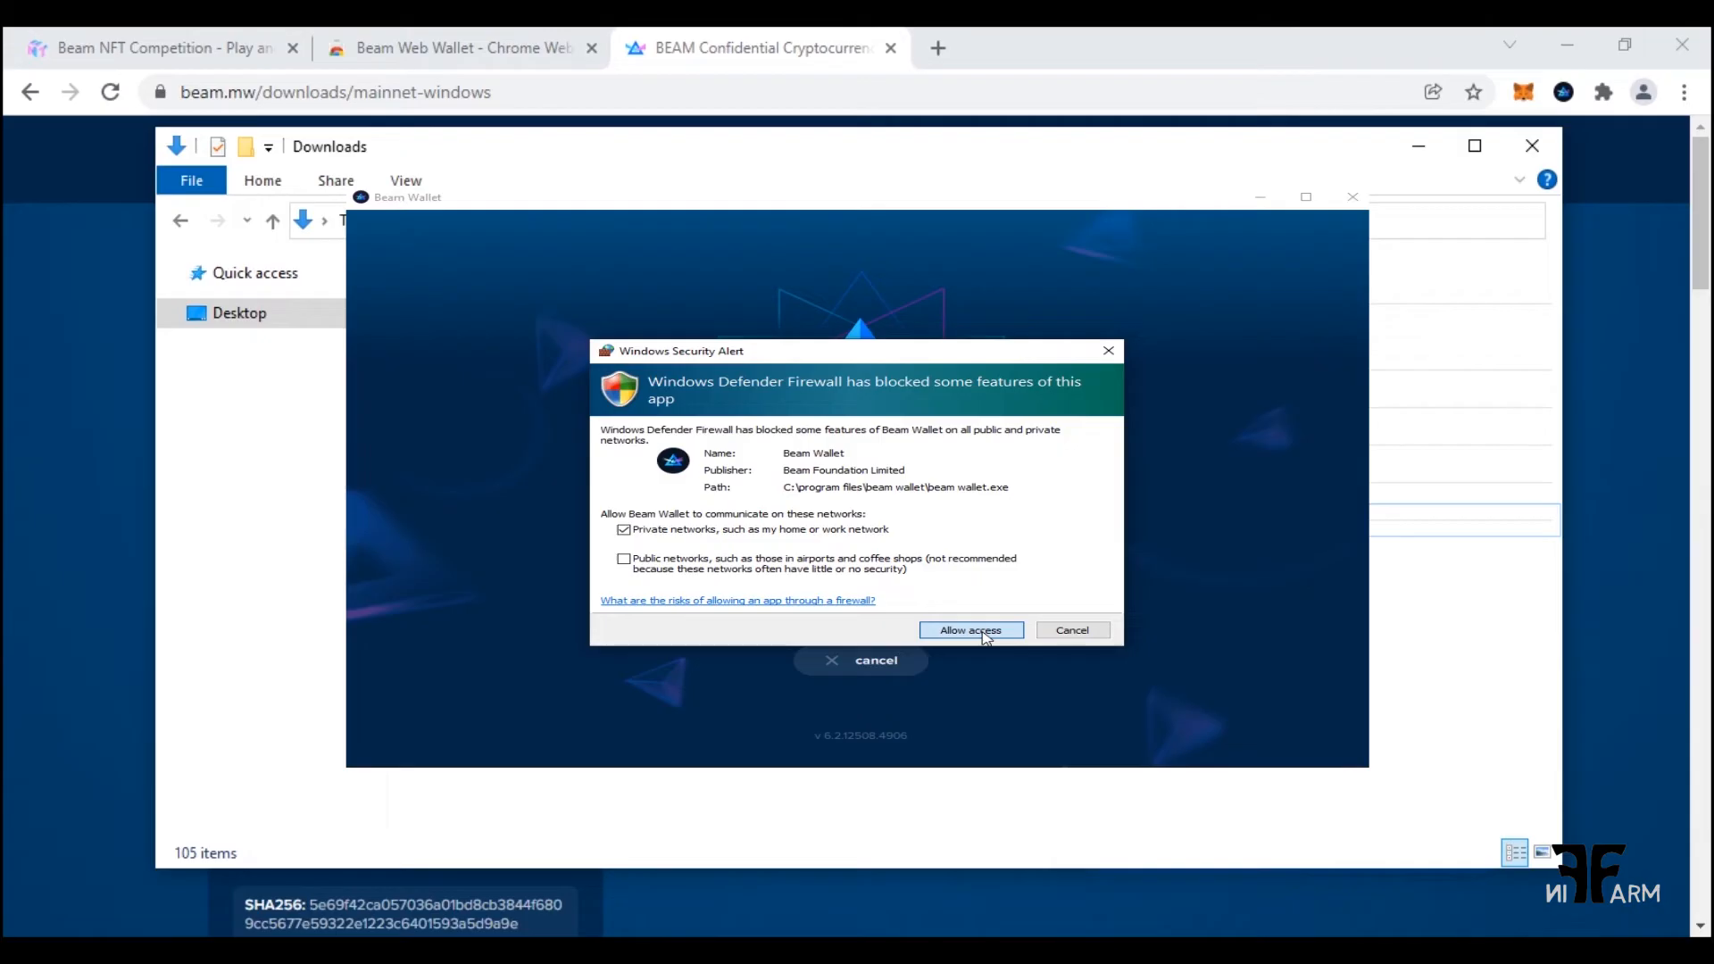
pyautogui.click(968, 629)
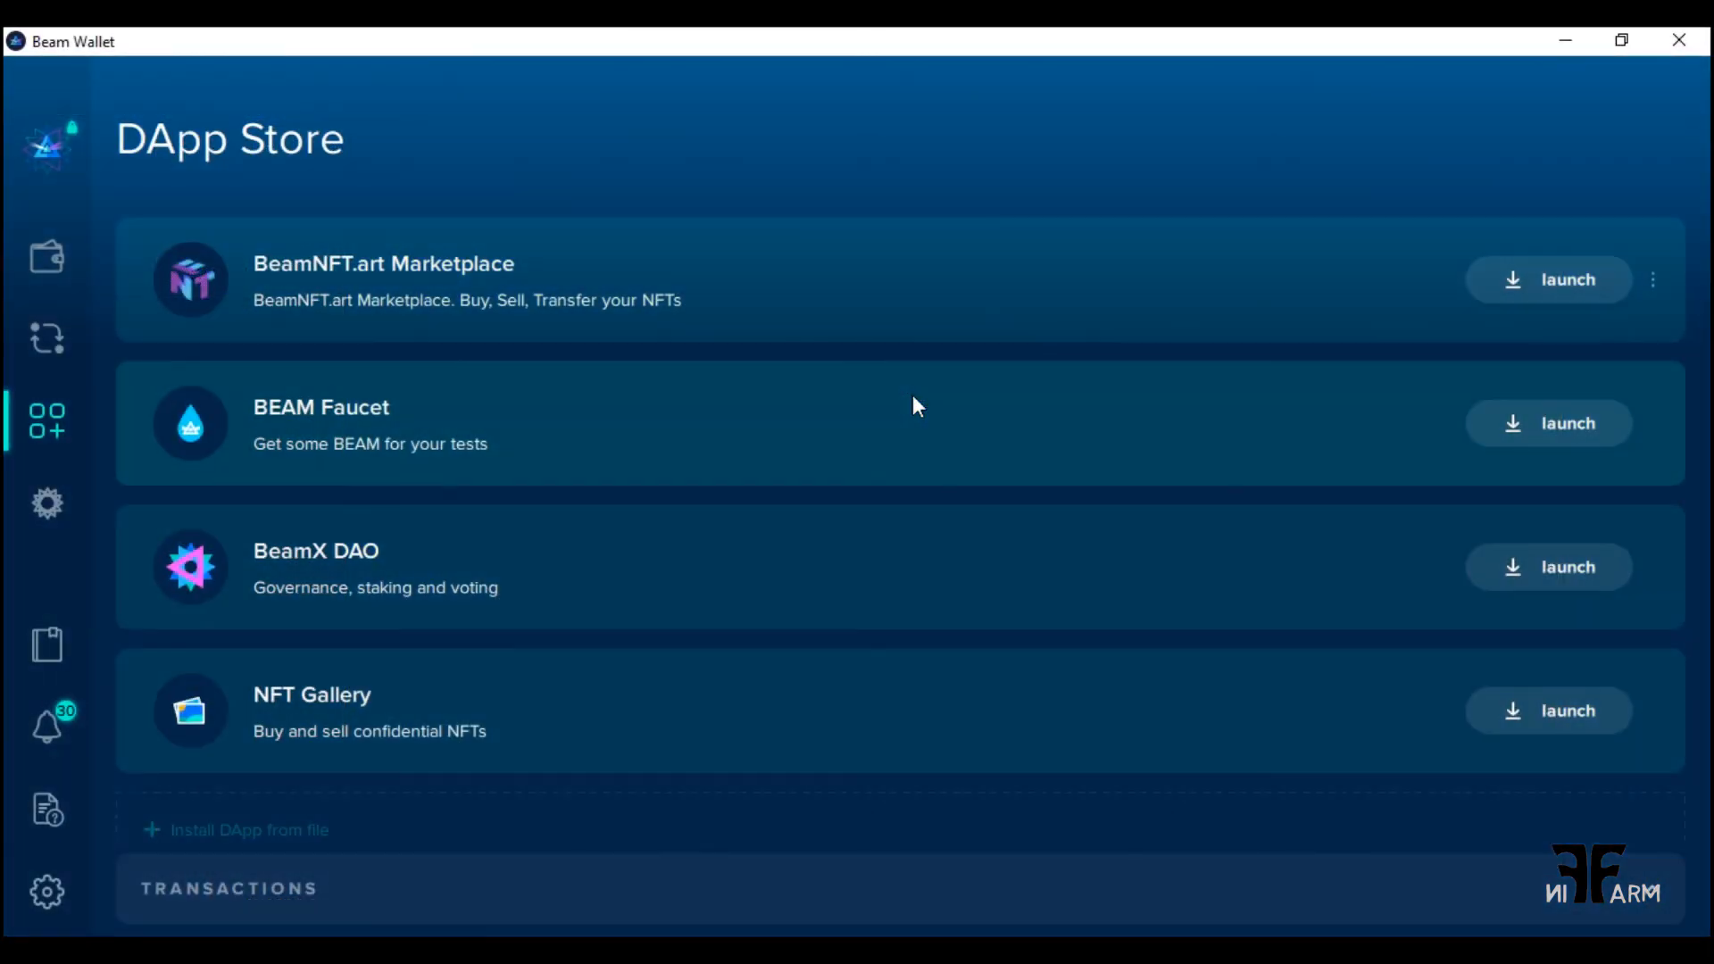
pyautogui.moveTo(33, 464)
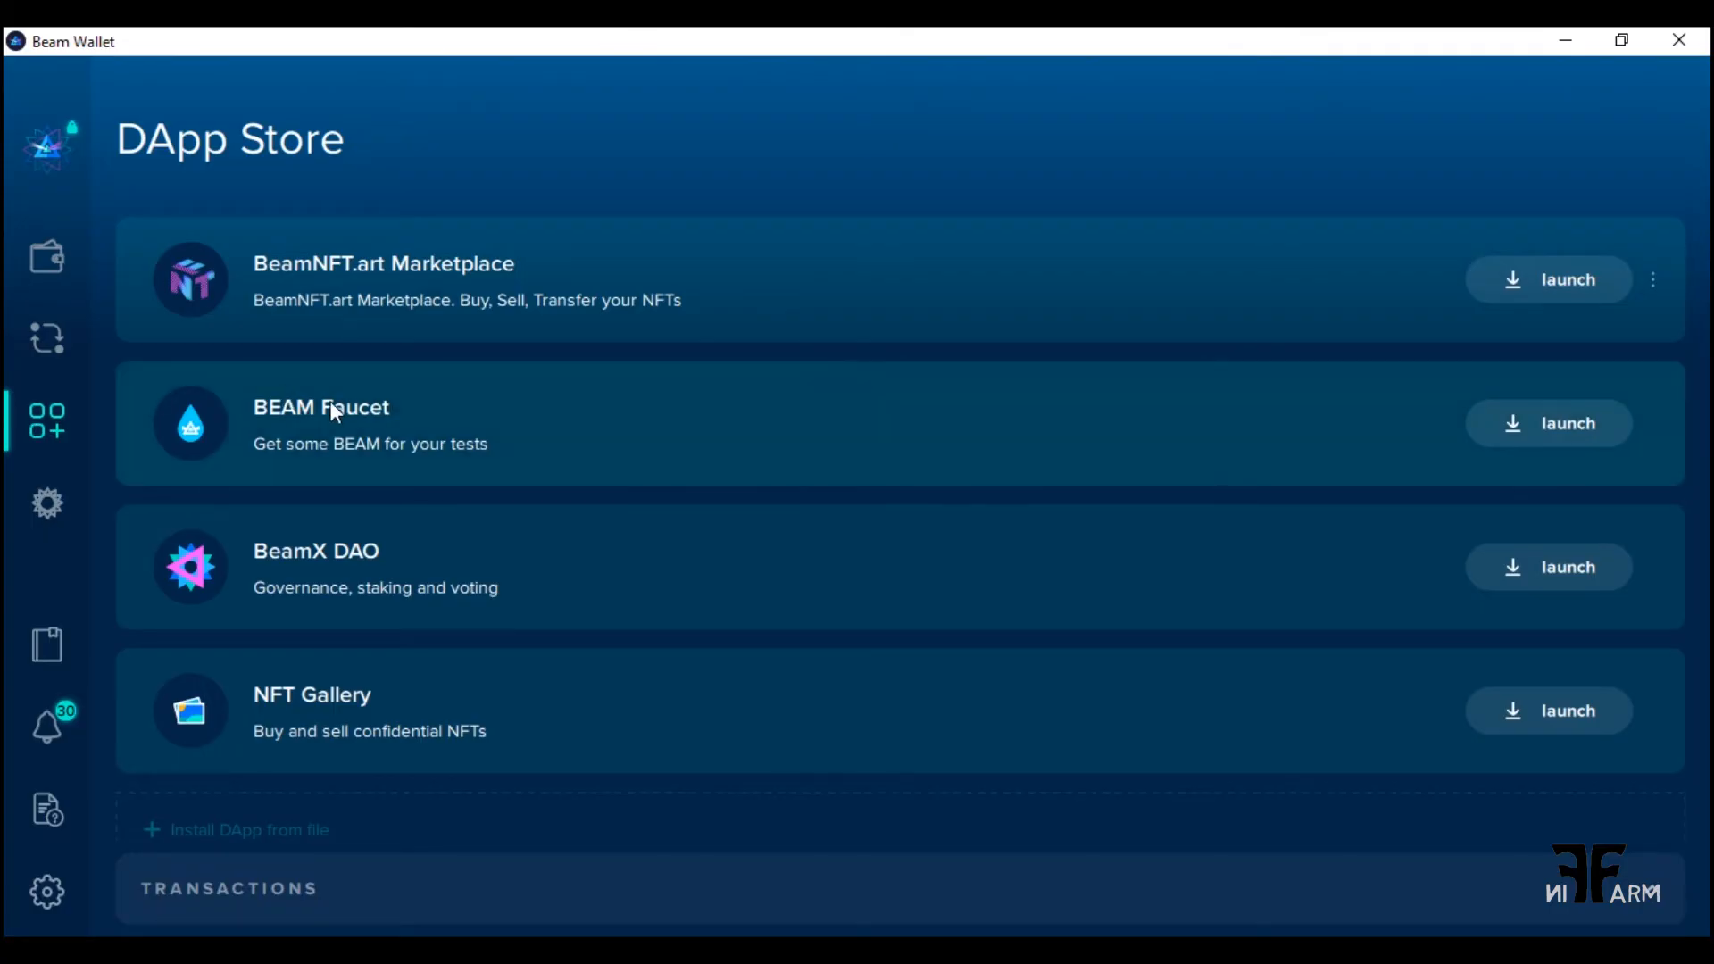
pyautogui.moveTo(779, 546)
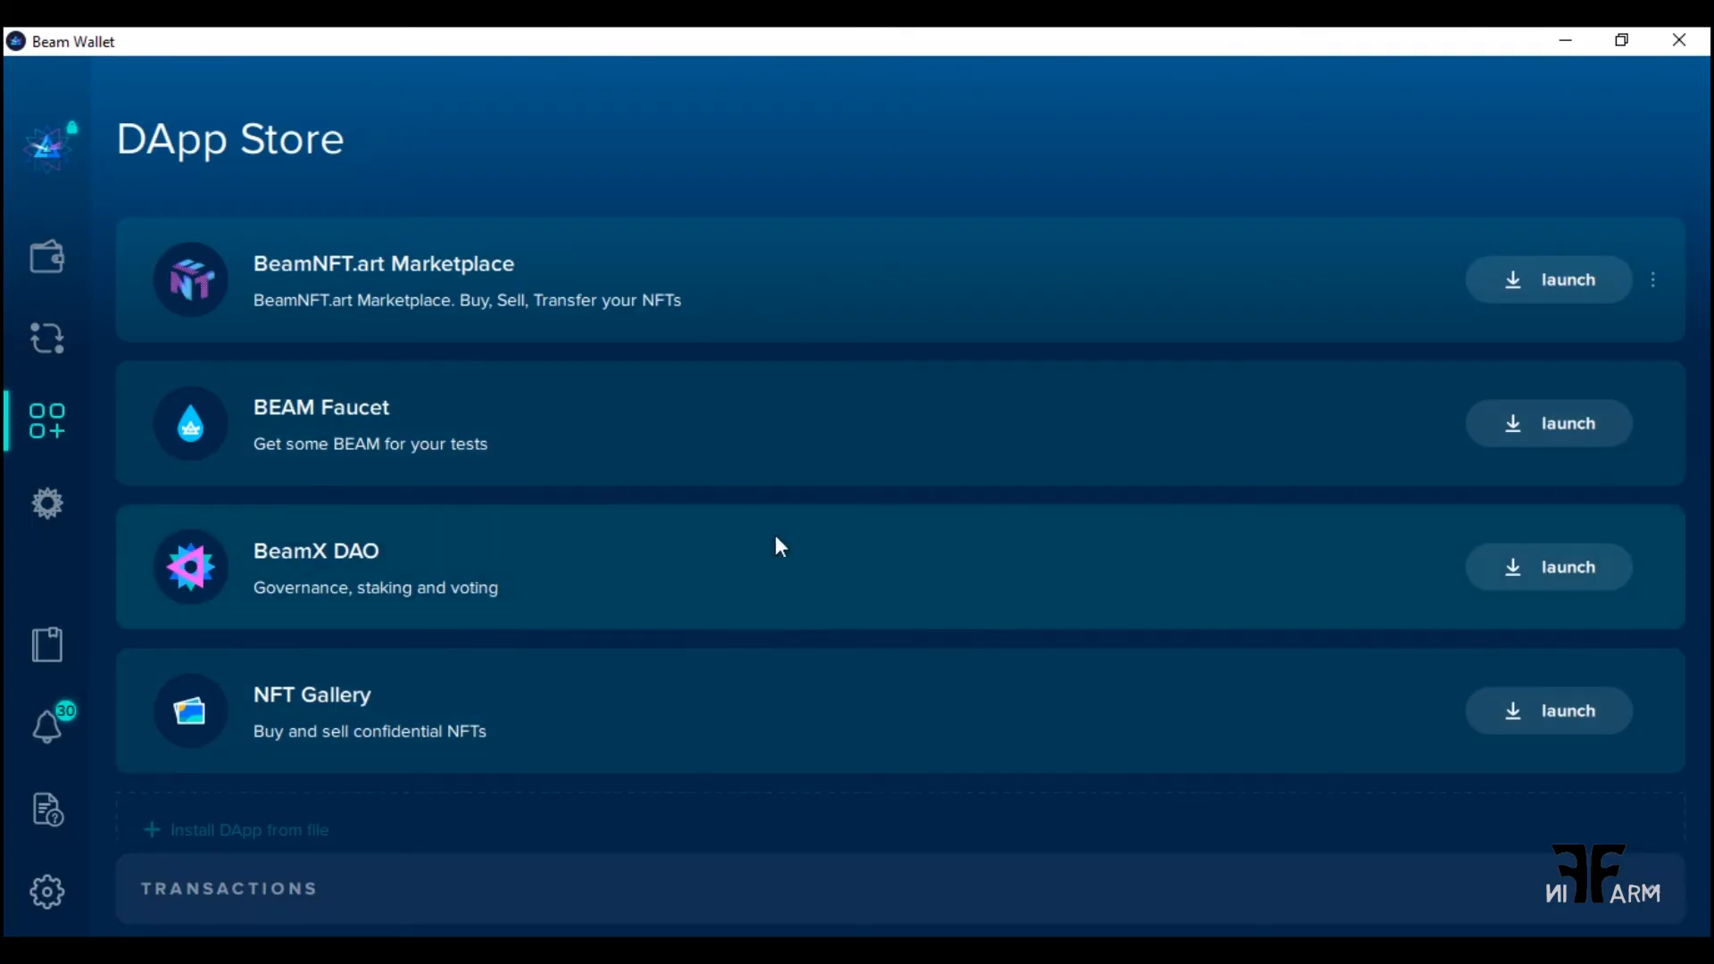
pyautogui.moveTo(656, 714)
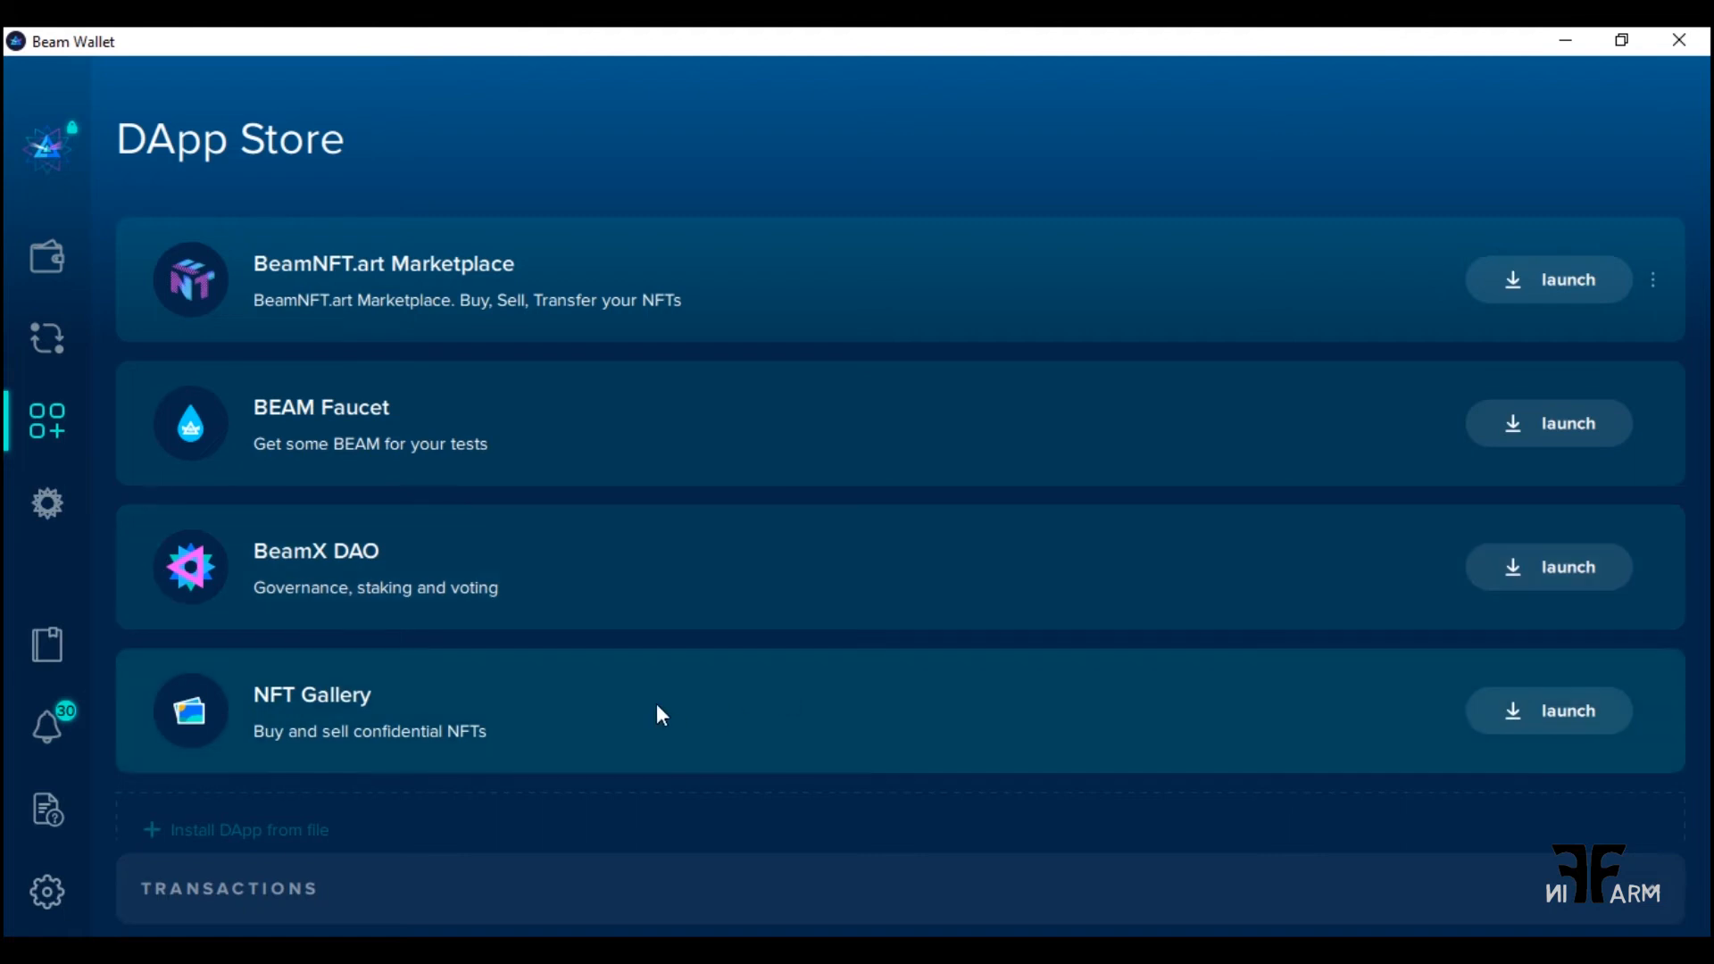
pyautogui.moveTo(687, 268)
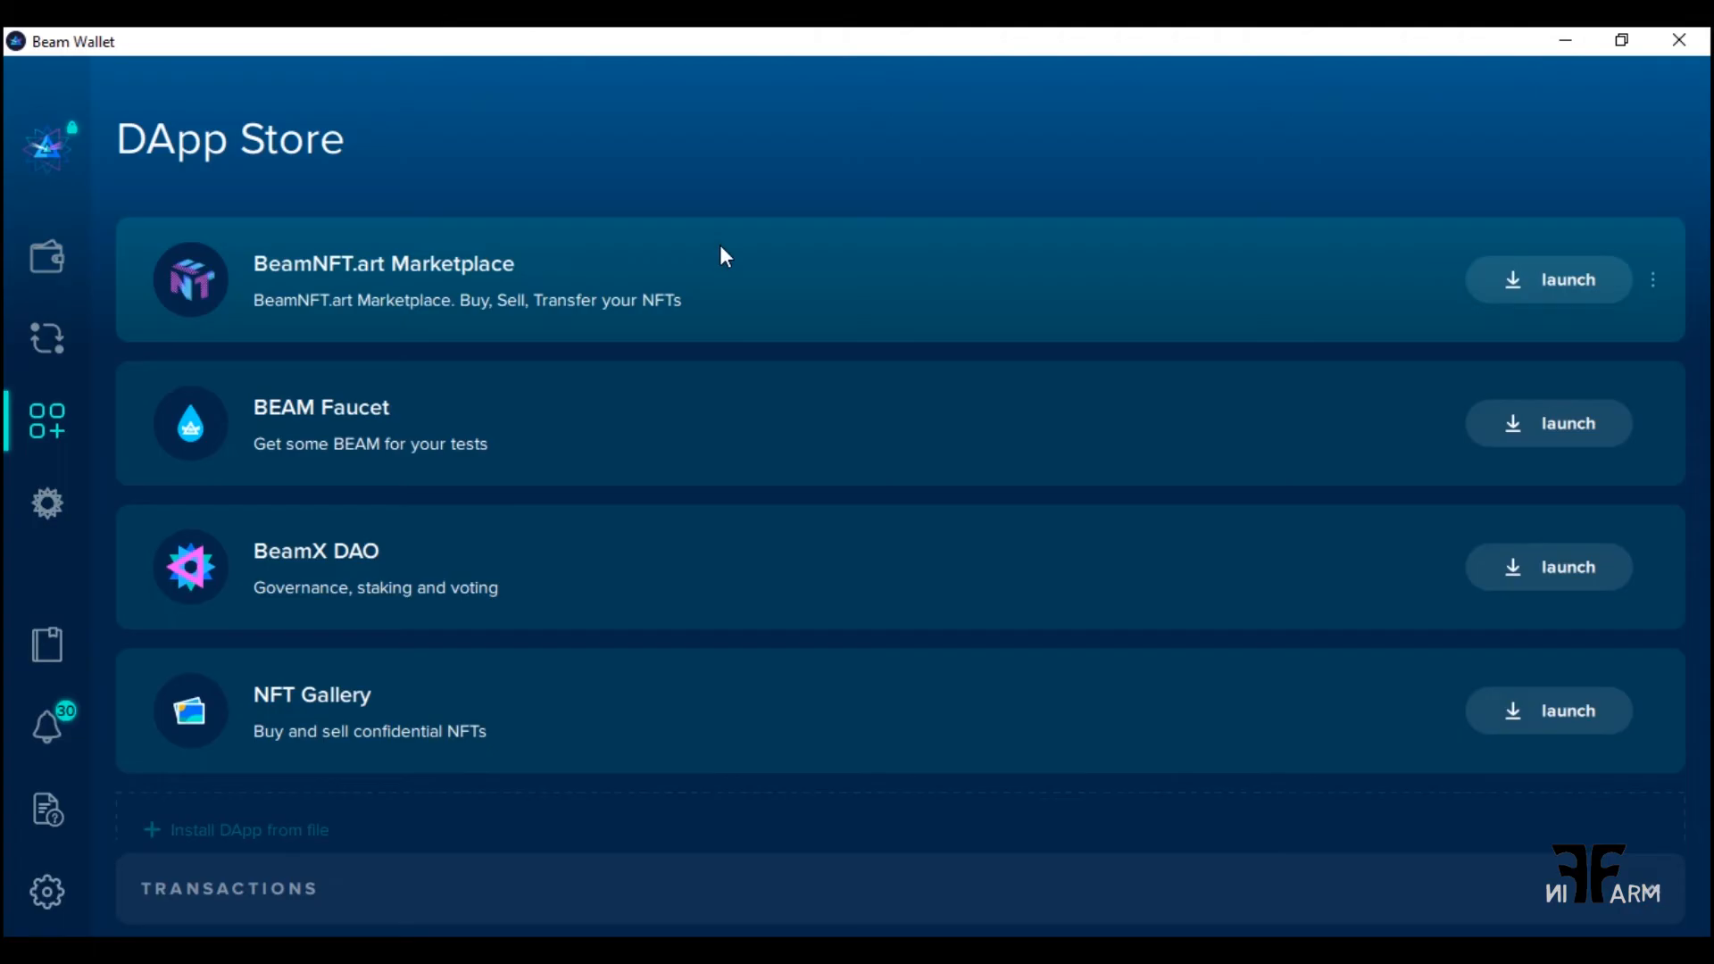
# Uninstall the BeamNFT.art Marketplace DApp via its options menu and confirm the success message
pyautogui.click(1652, 278)
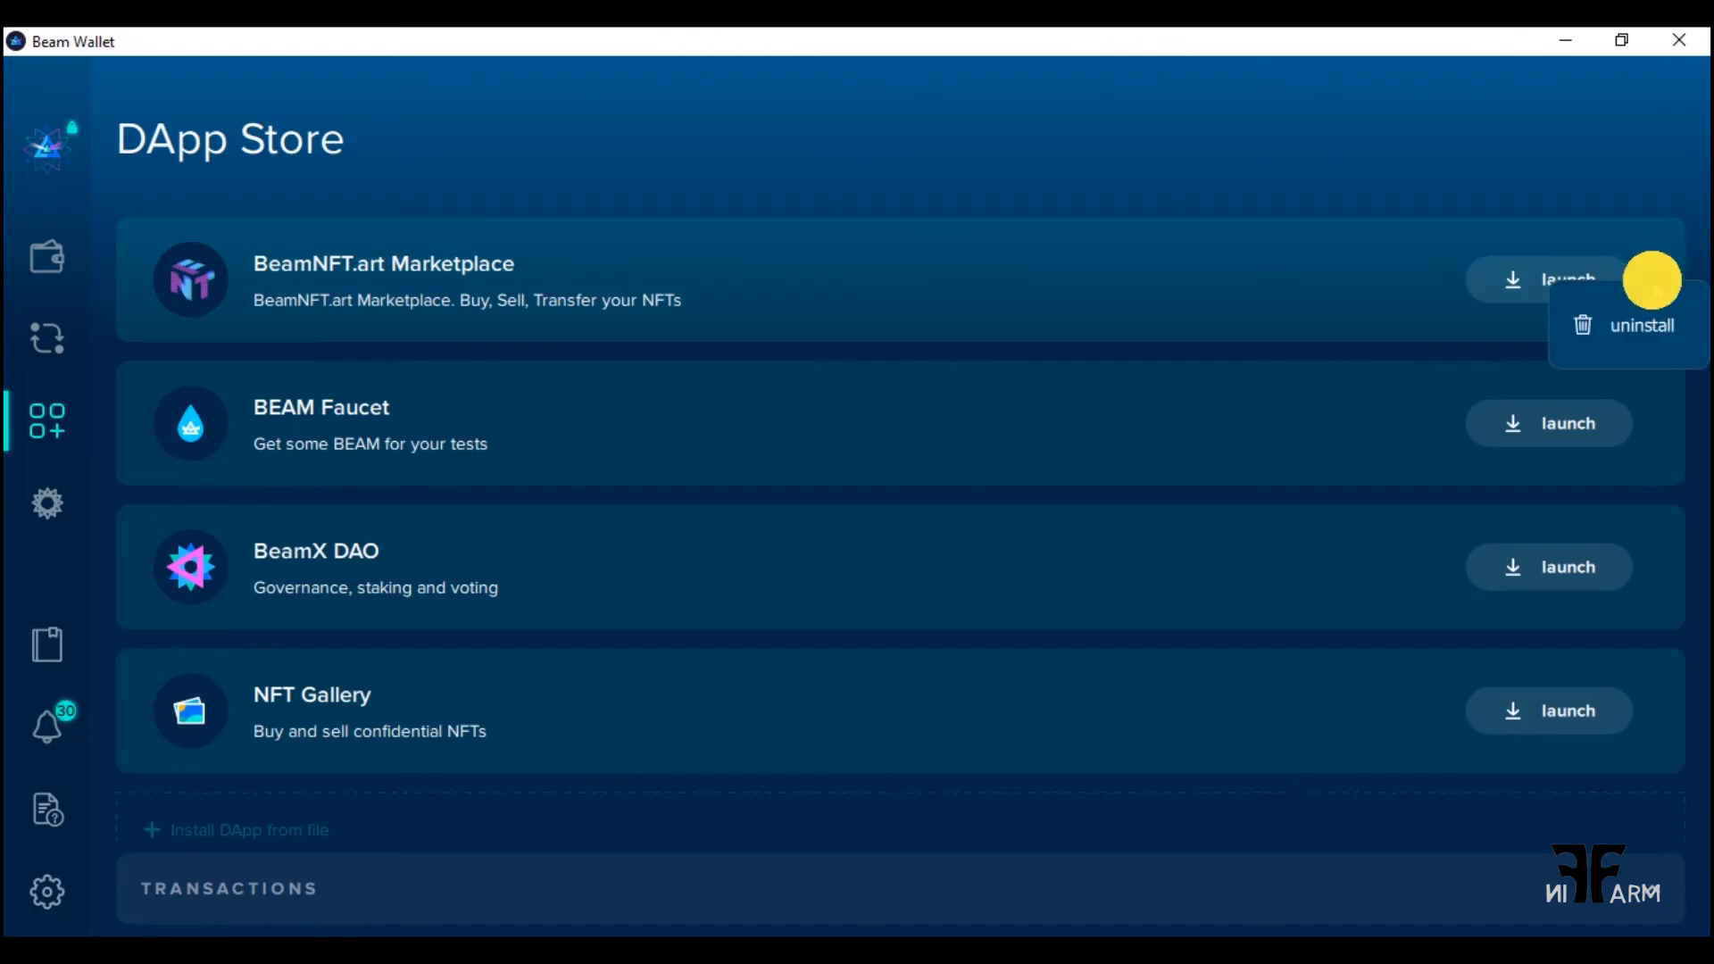
pyautogui.click(1639, 324)
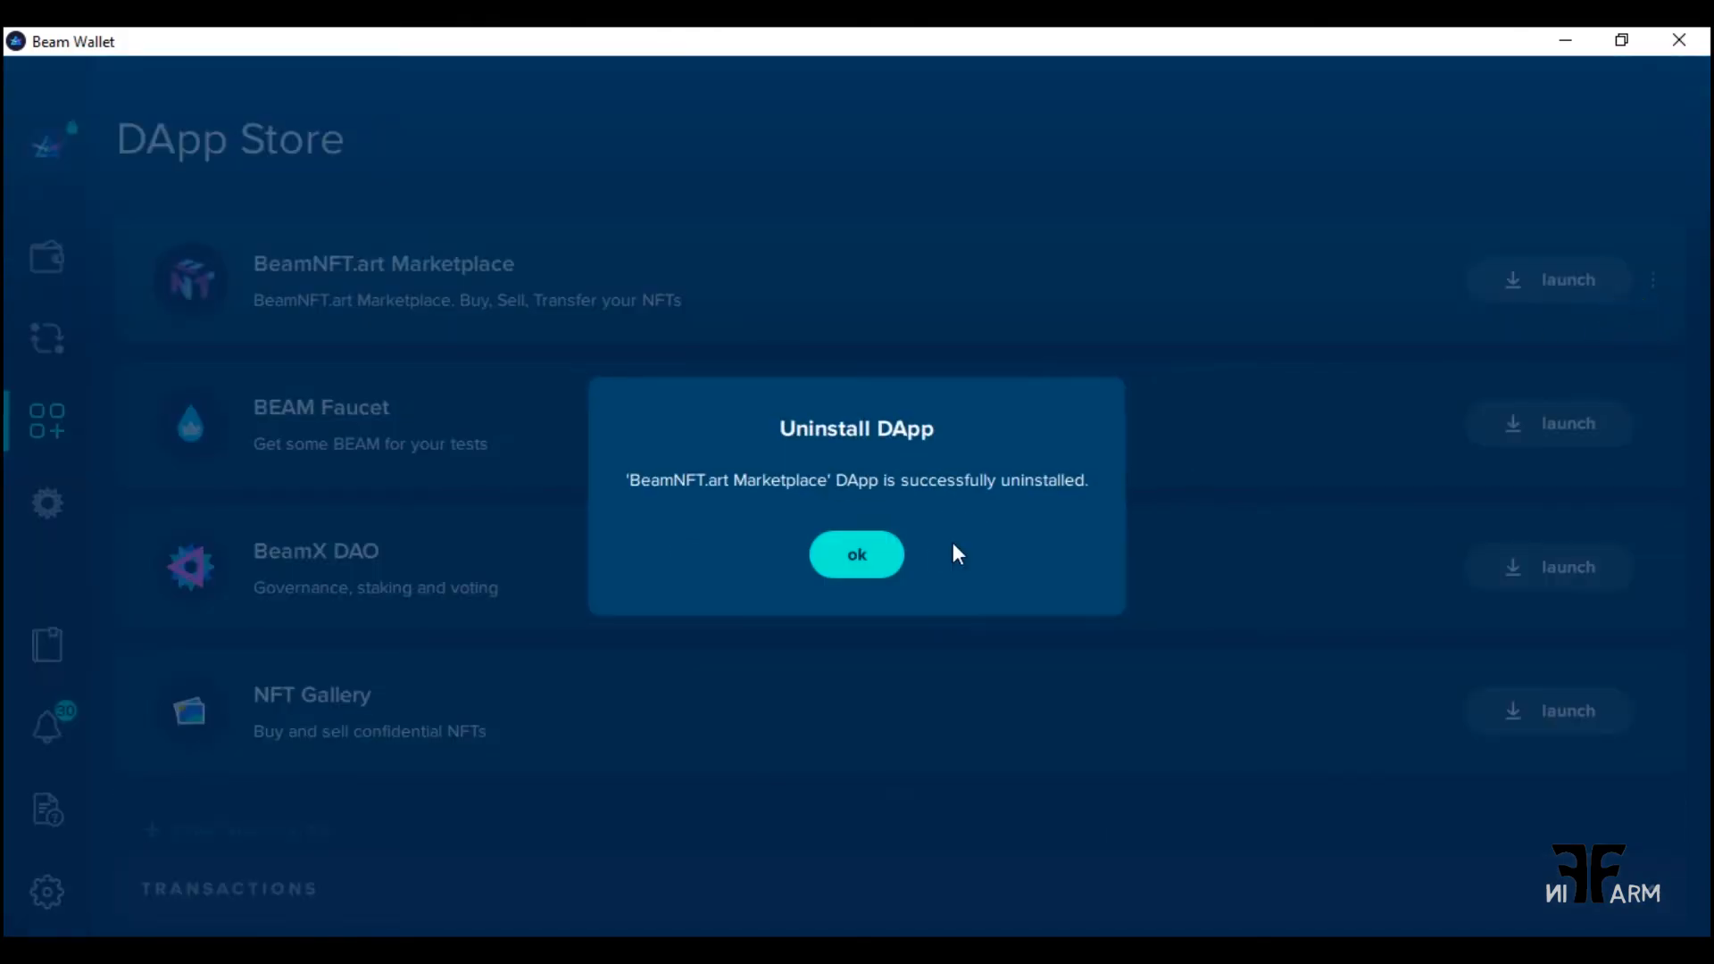
pyautogui.click(856, 554)
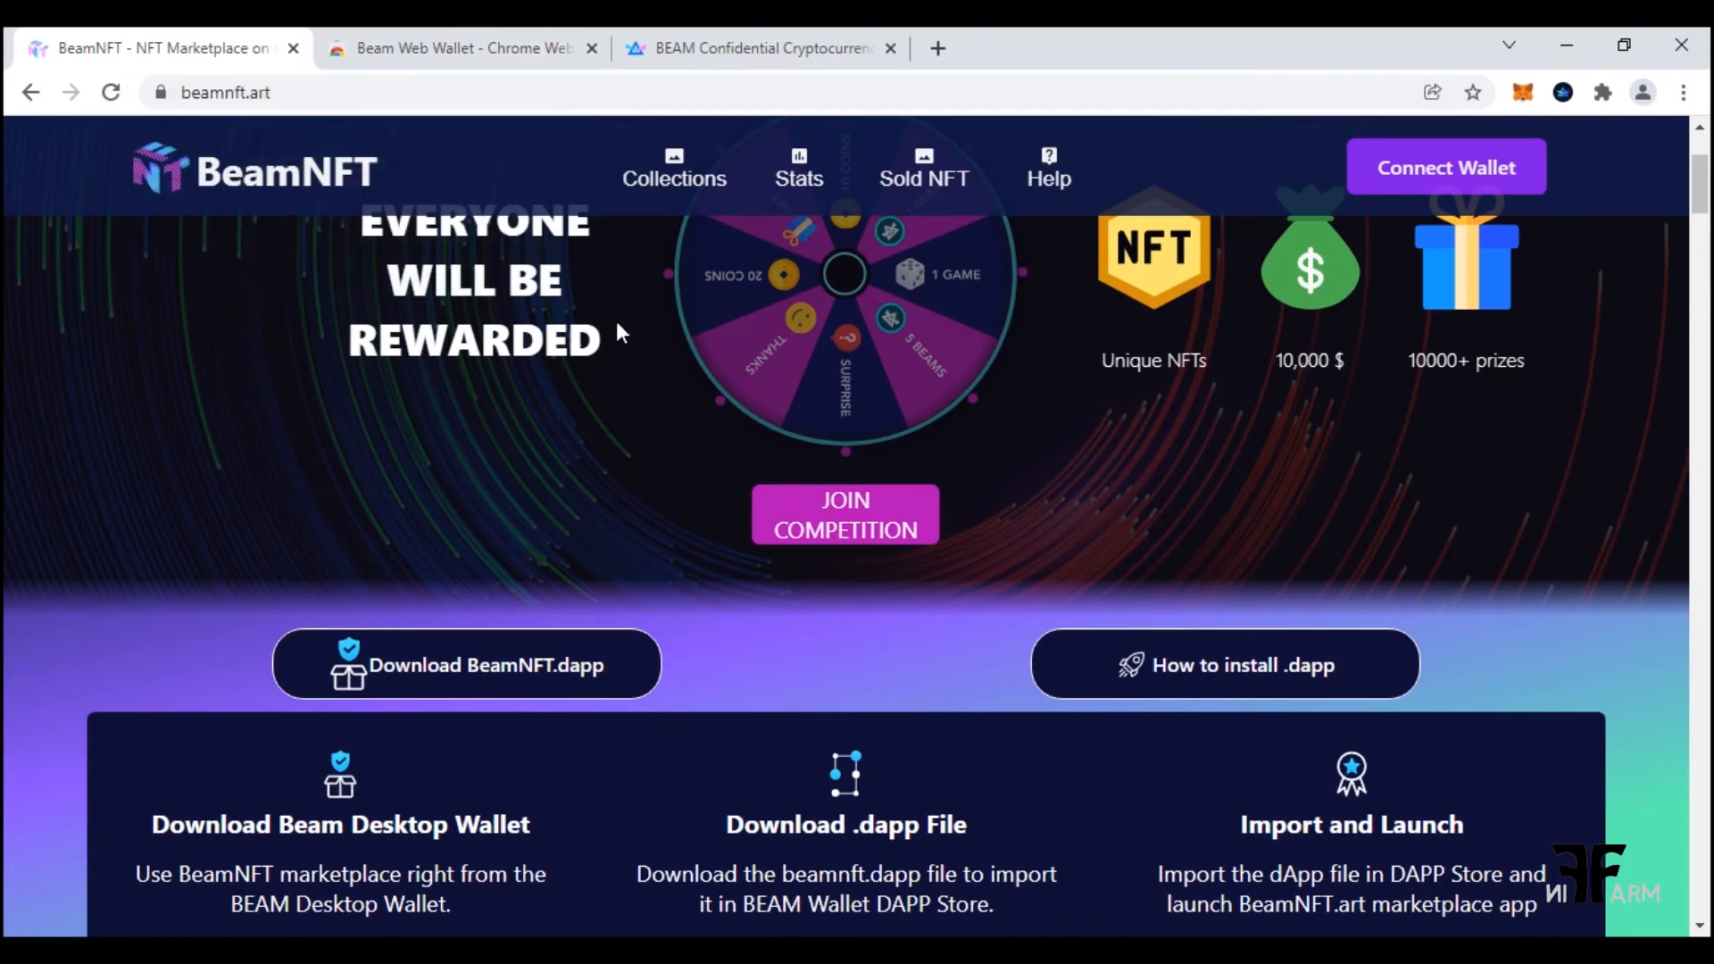
pyautogui.moveTo(732, 725)
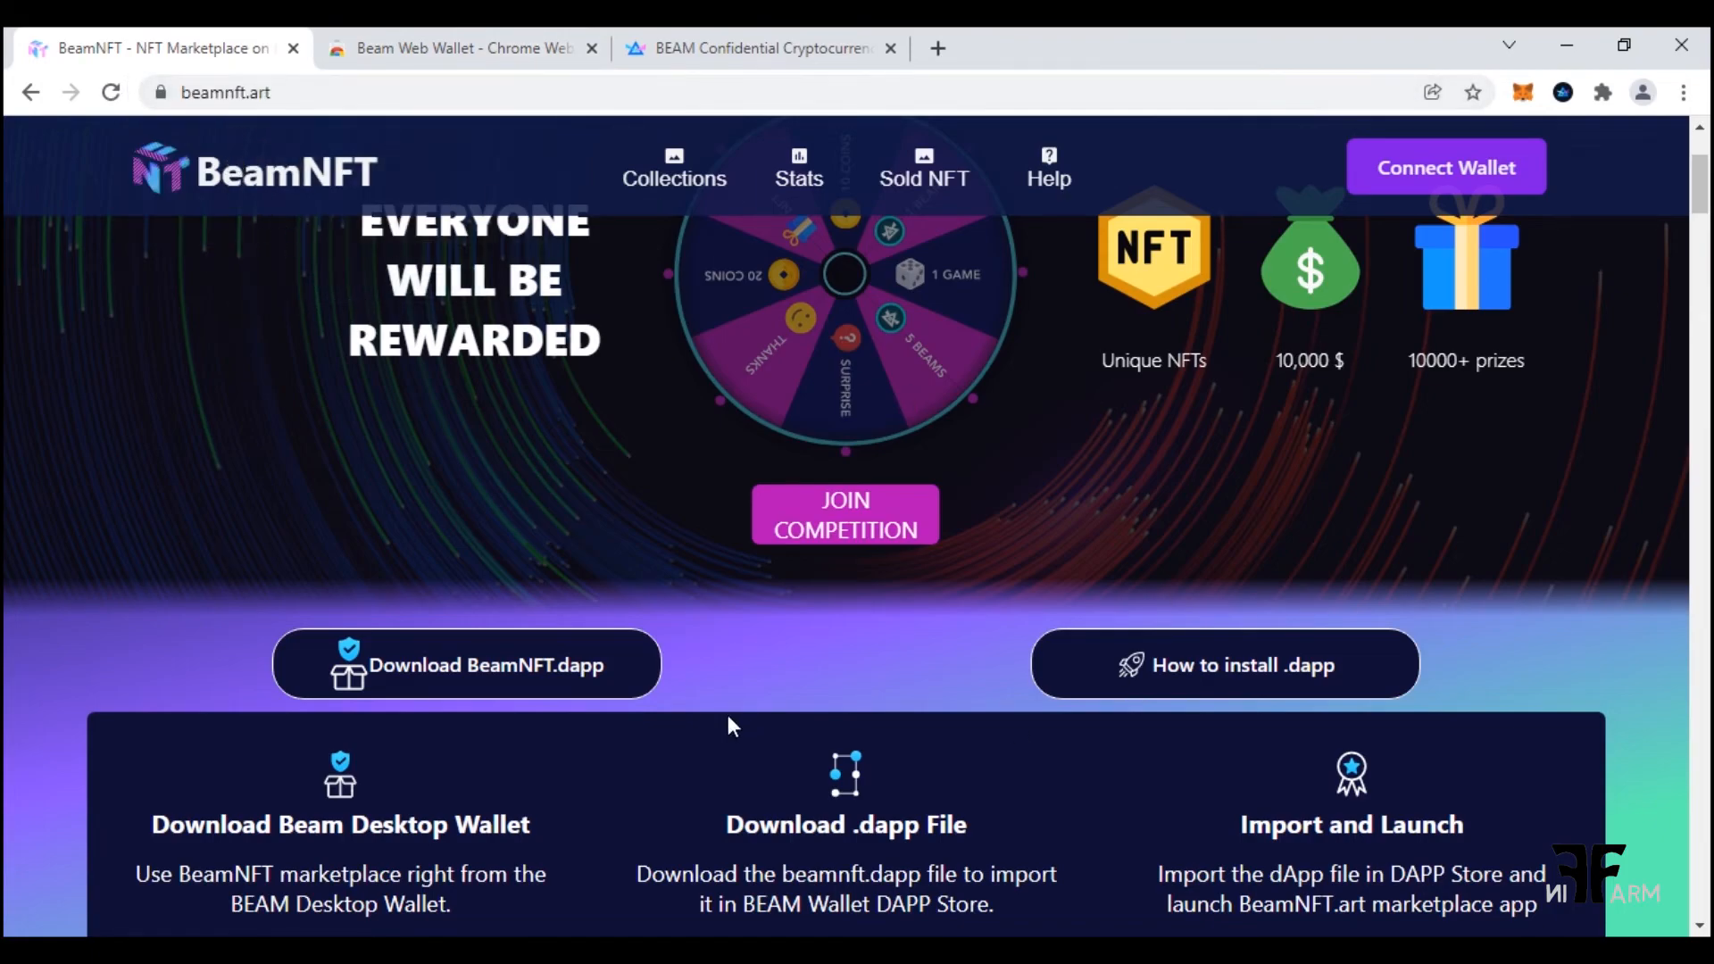
pyautogui.moveTo(514, 677)
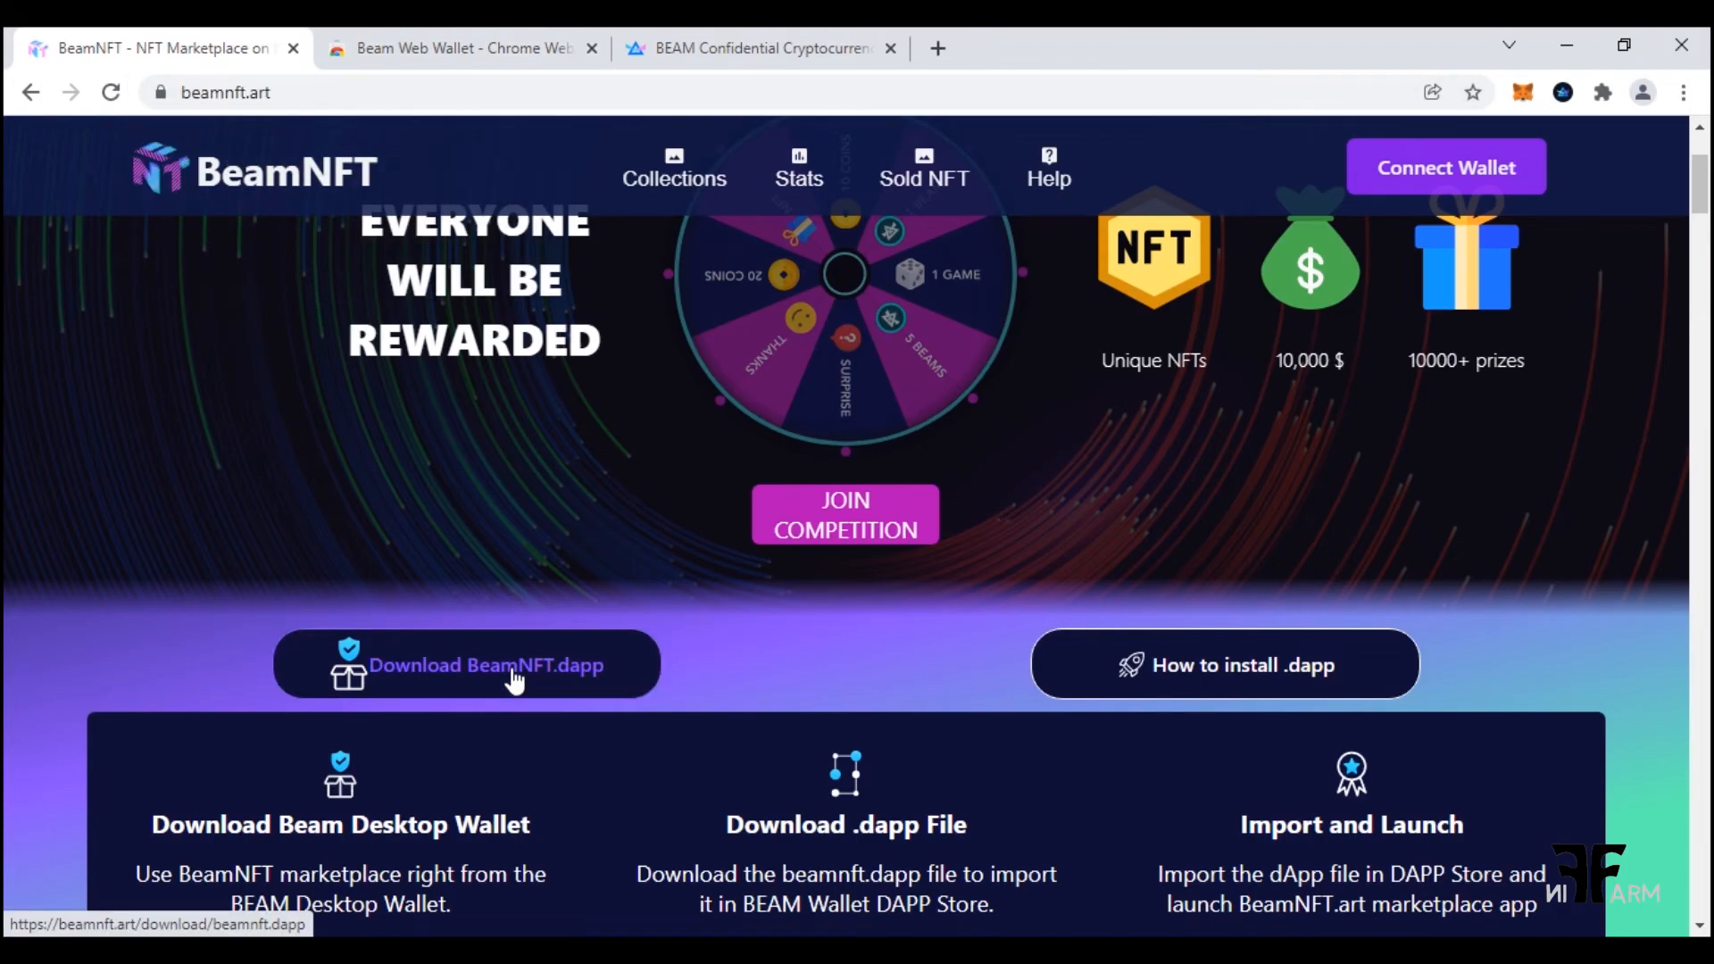
# Download the BeamNFT.dapp file from the beamnft.art site
pyautogui.click(484, 664)
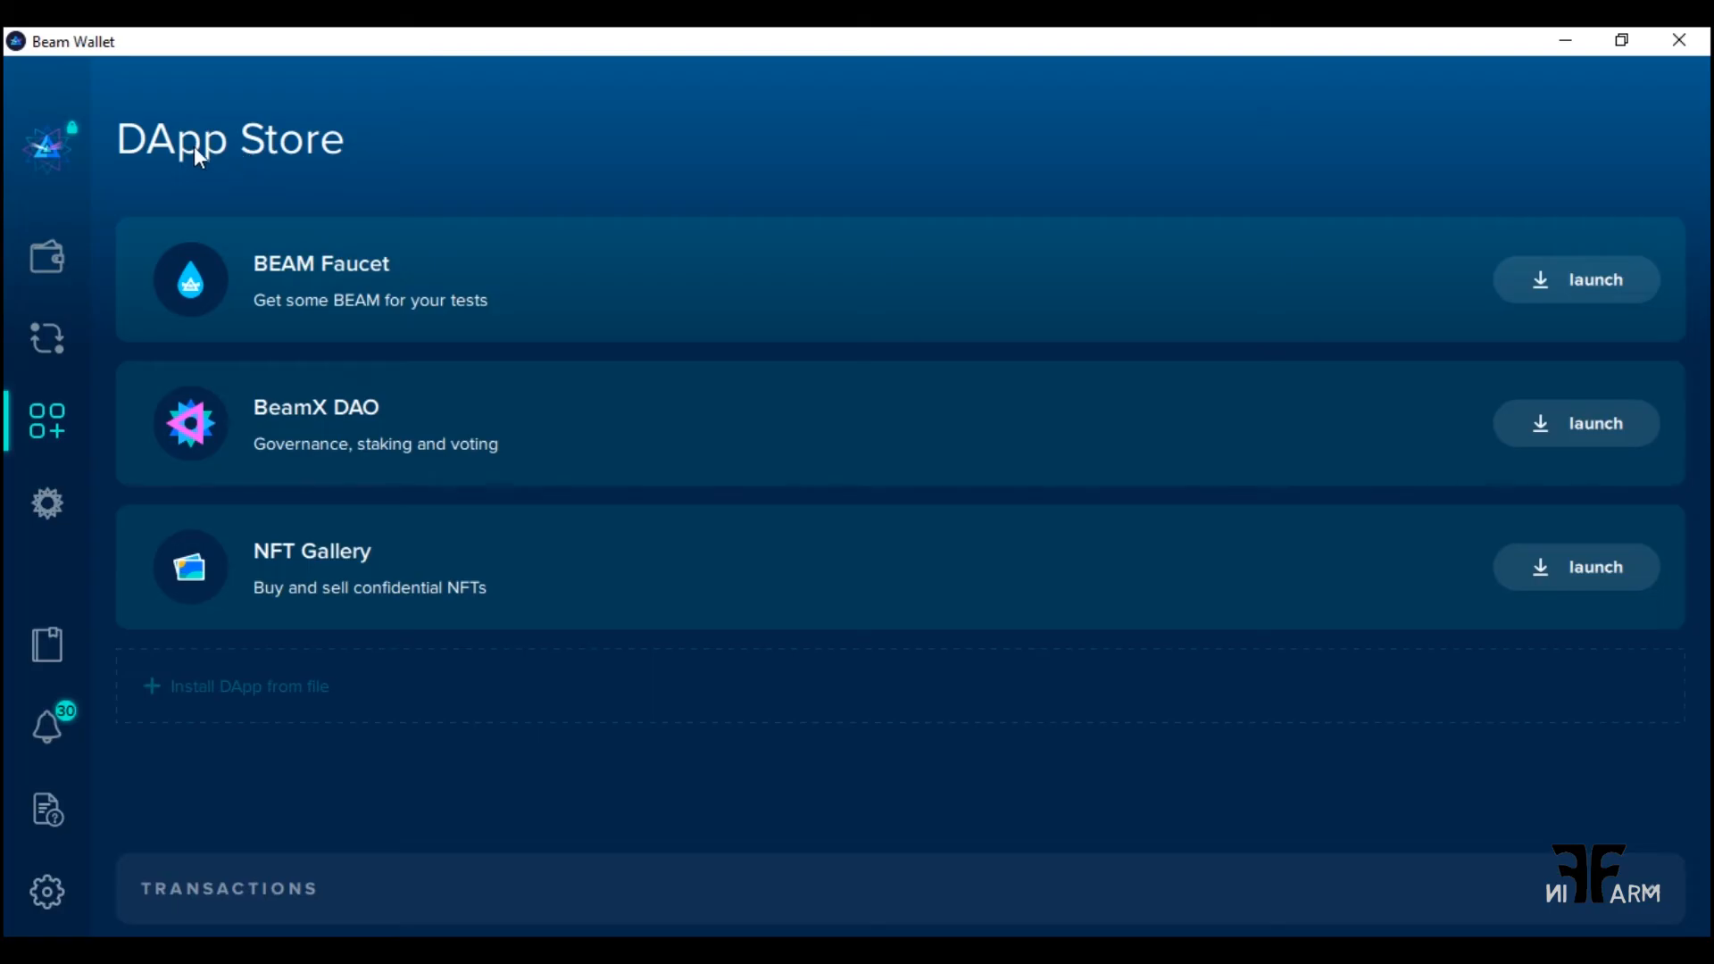
pyautogui.moveTo(252, 697)
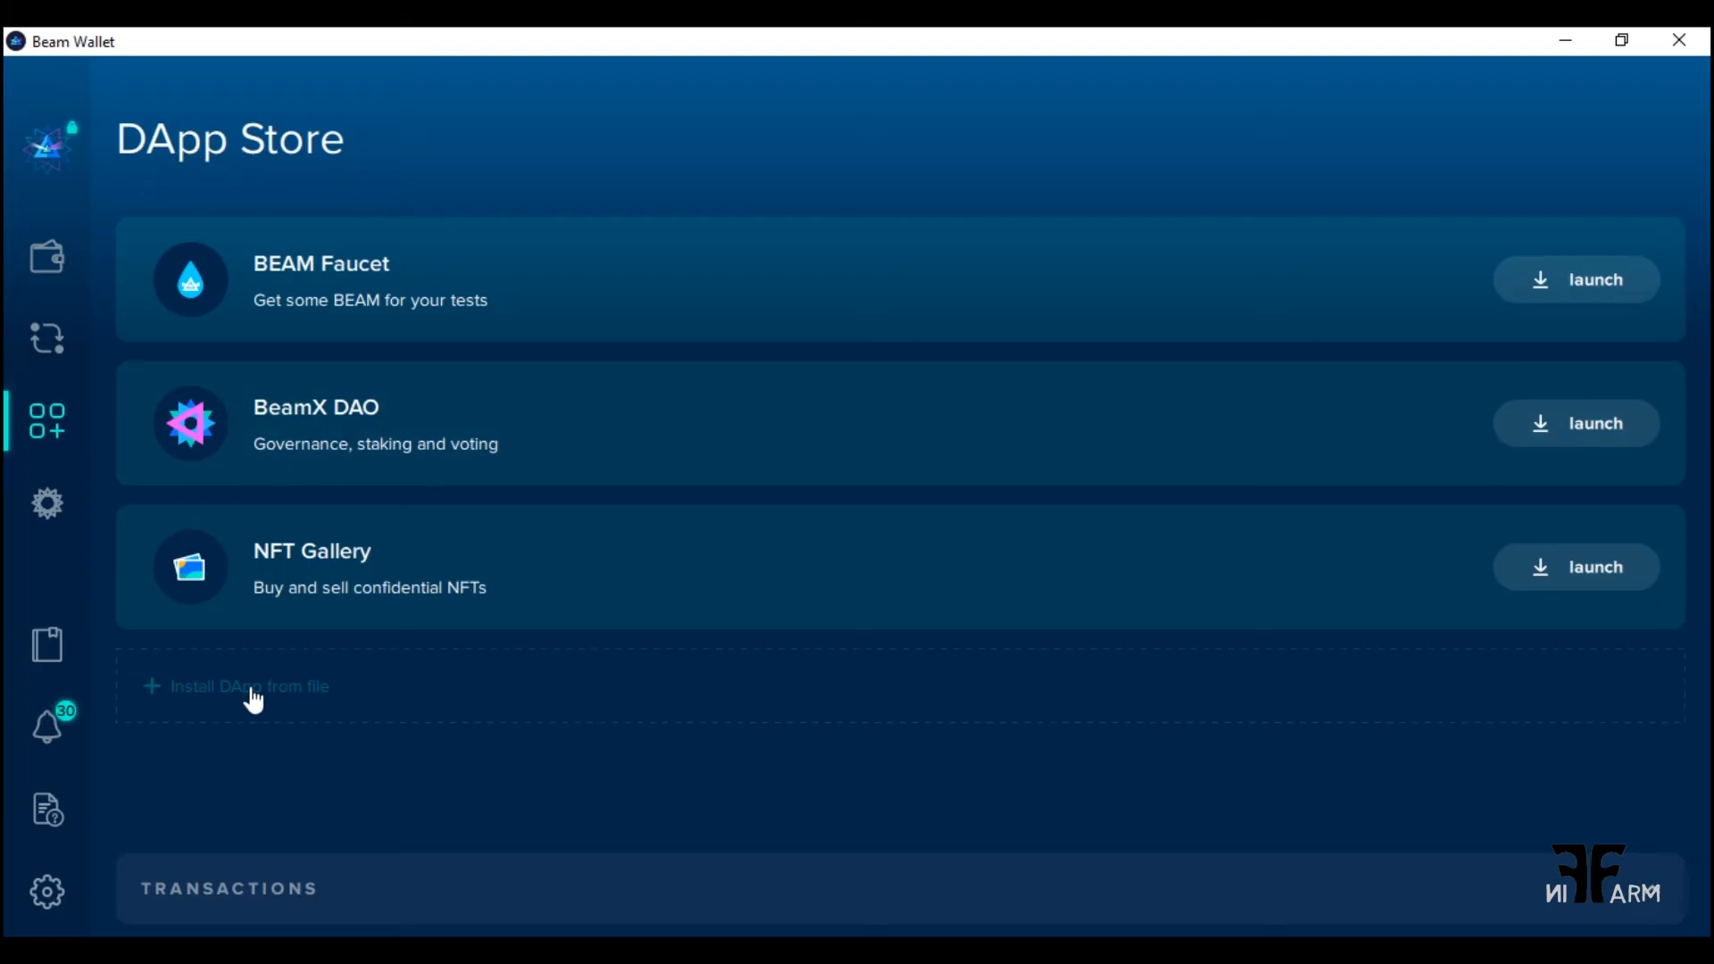
# Install the beamnft (1).dapp file from Downloads and confirm the installation
pyautogui.click(248, 687)
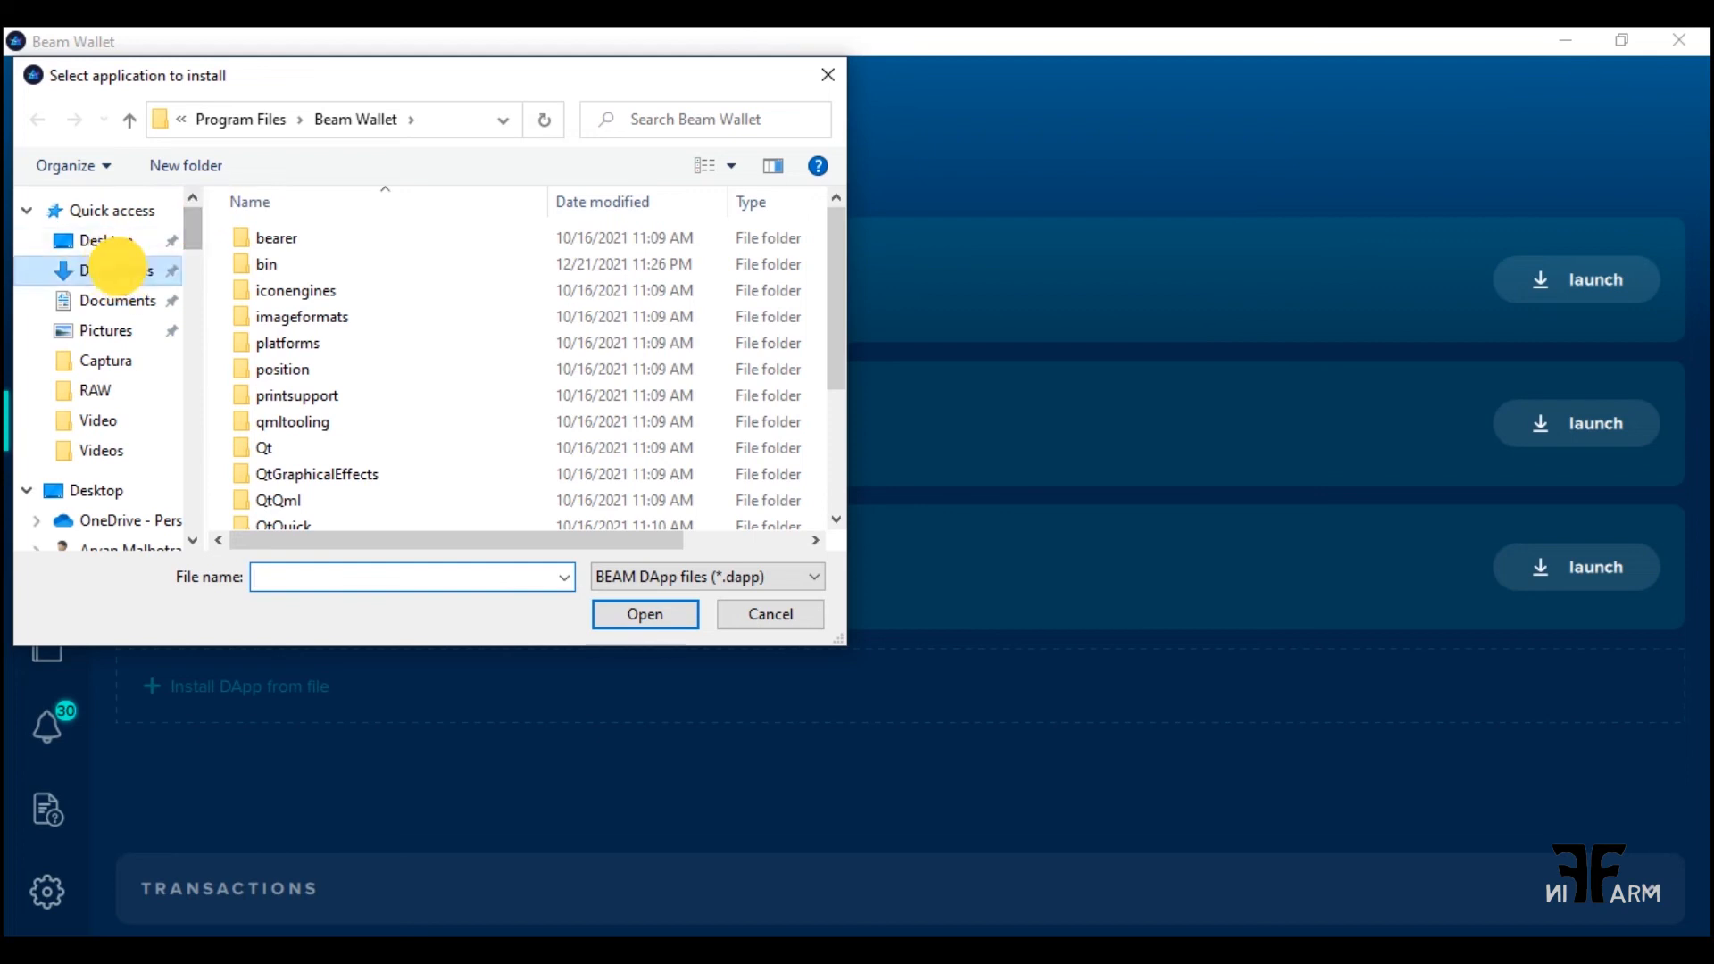
pyautogui.click(109, 269)
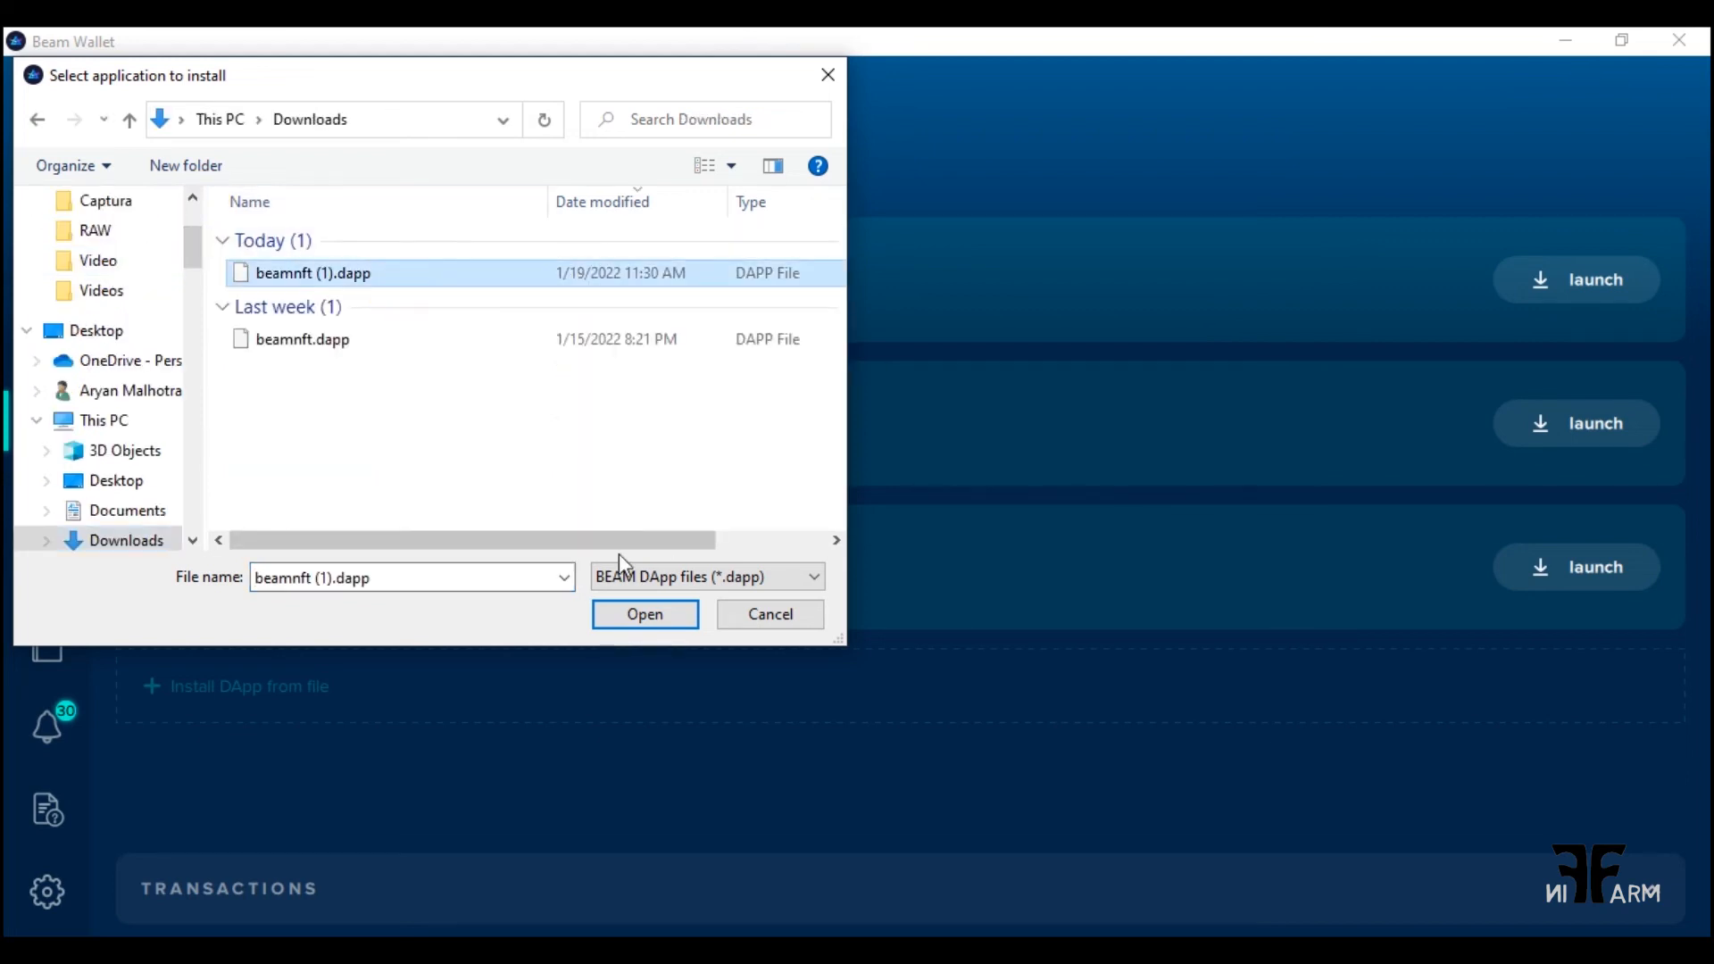
pyautogui.click(644, 613)
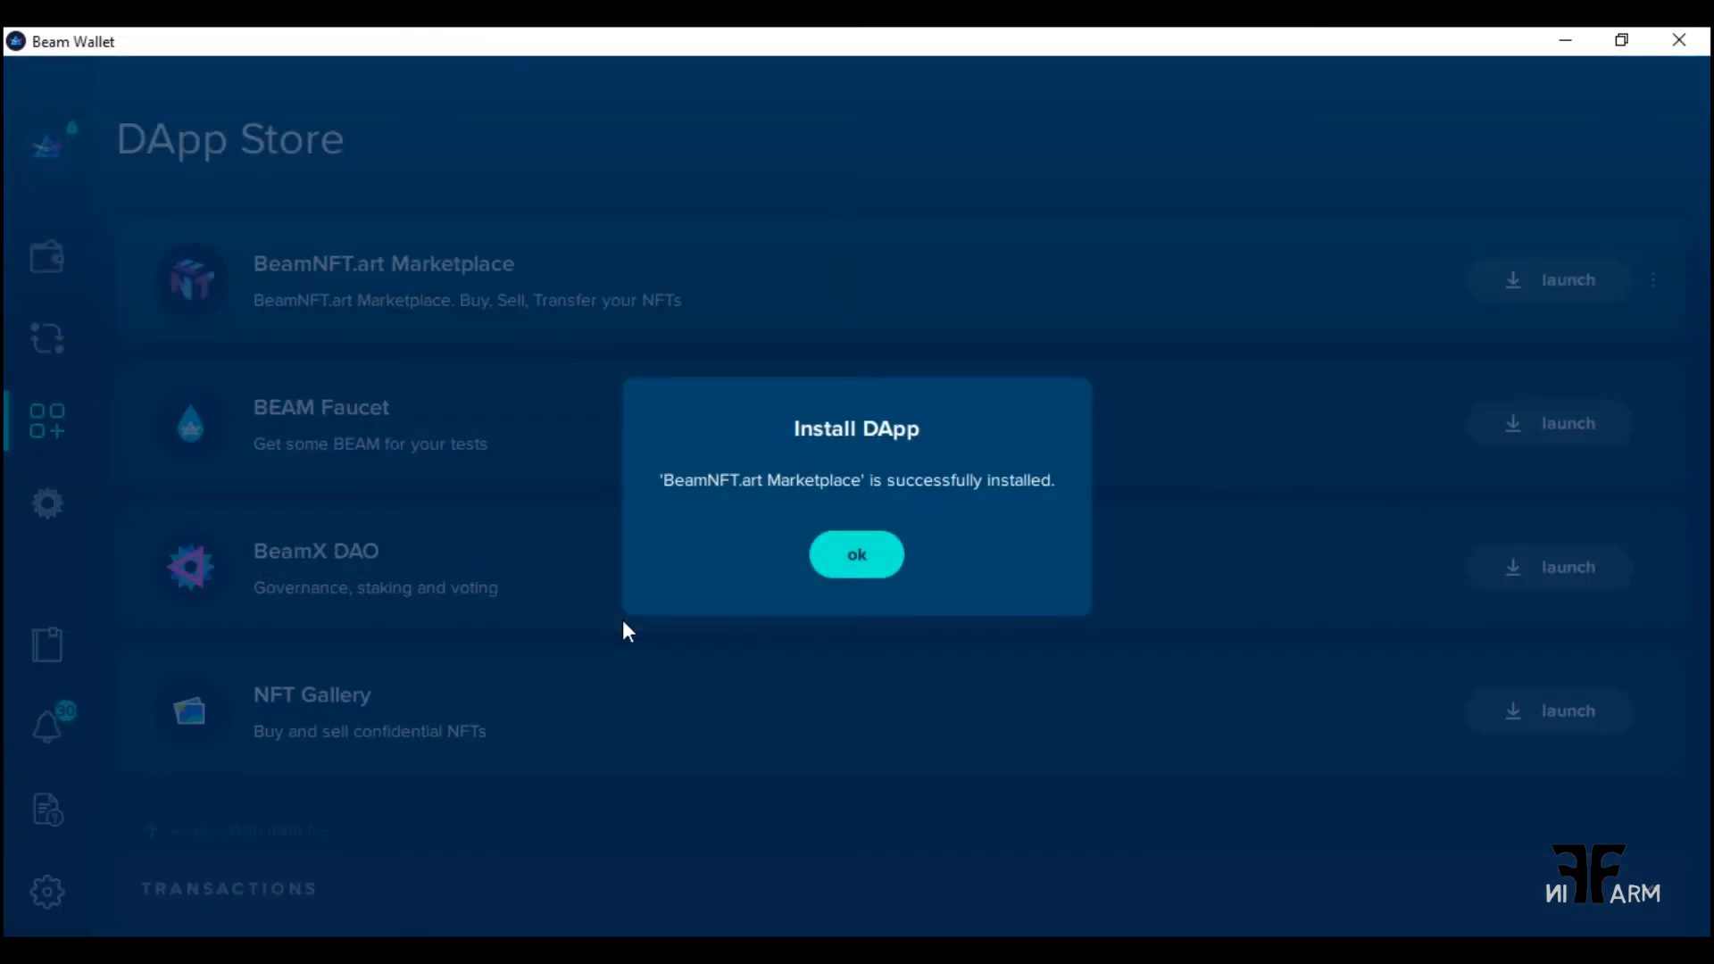
pyautogui.moveTo(856, 555)
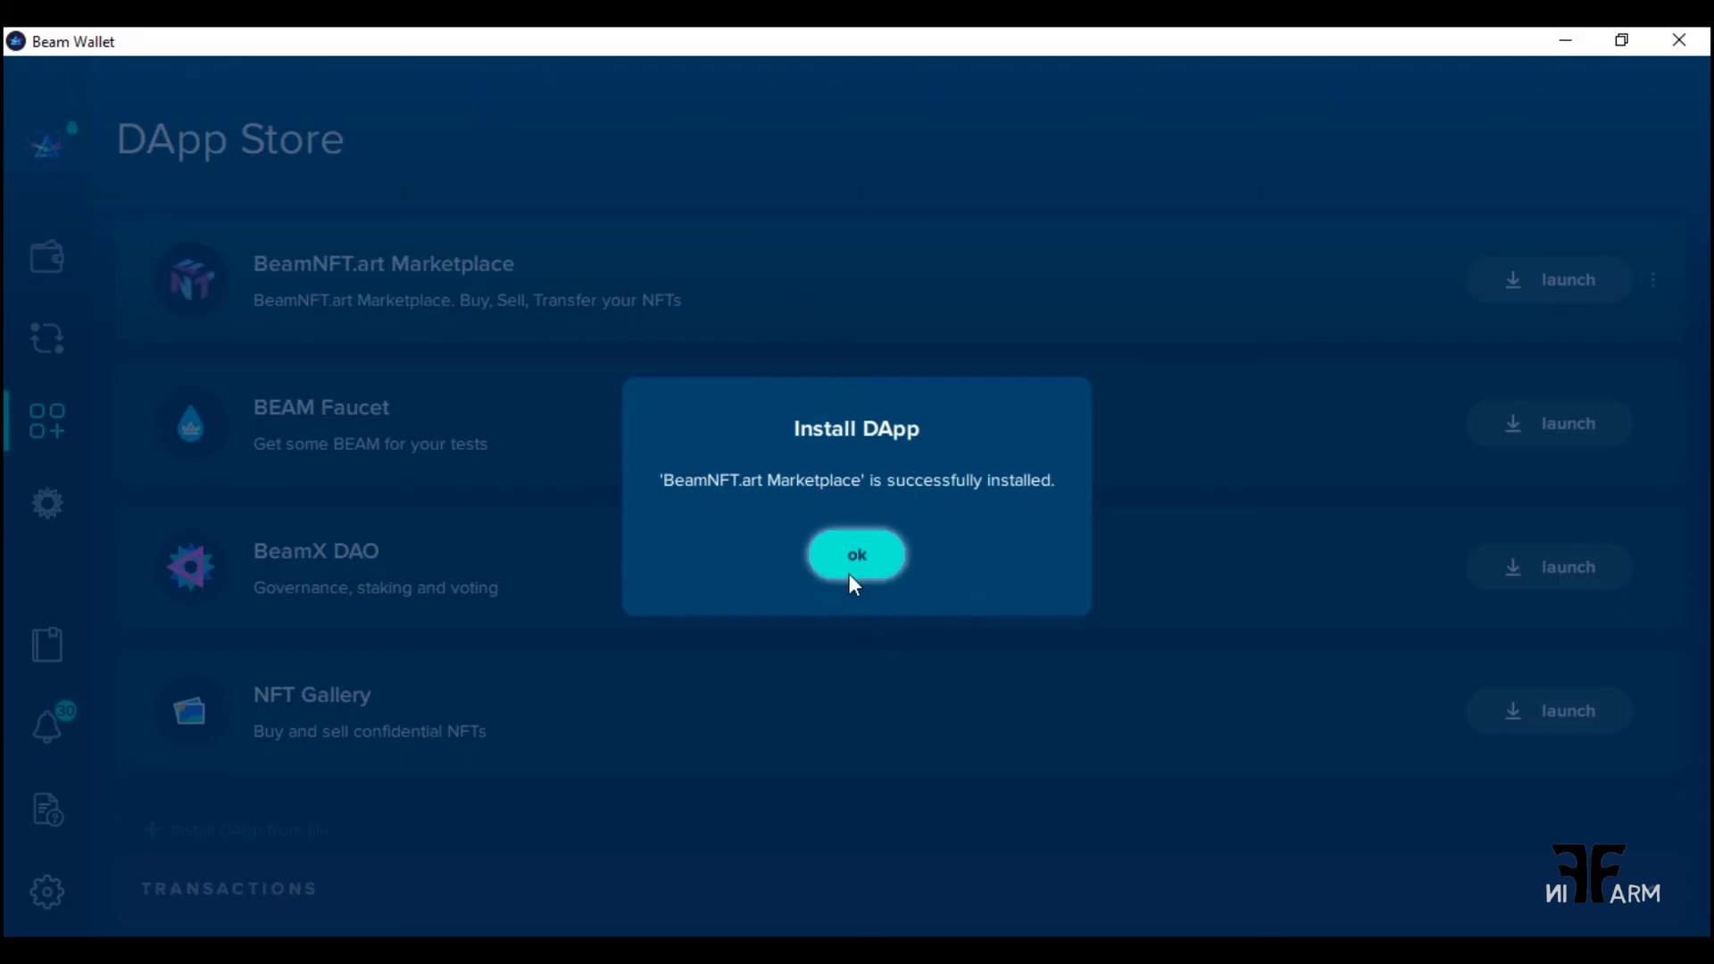
pyautogui.click(856, 555)
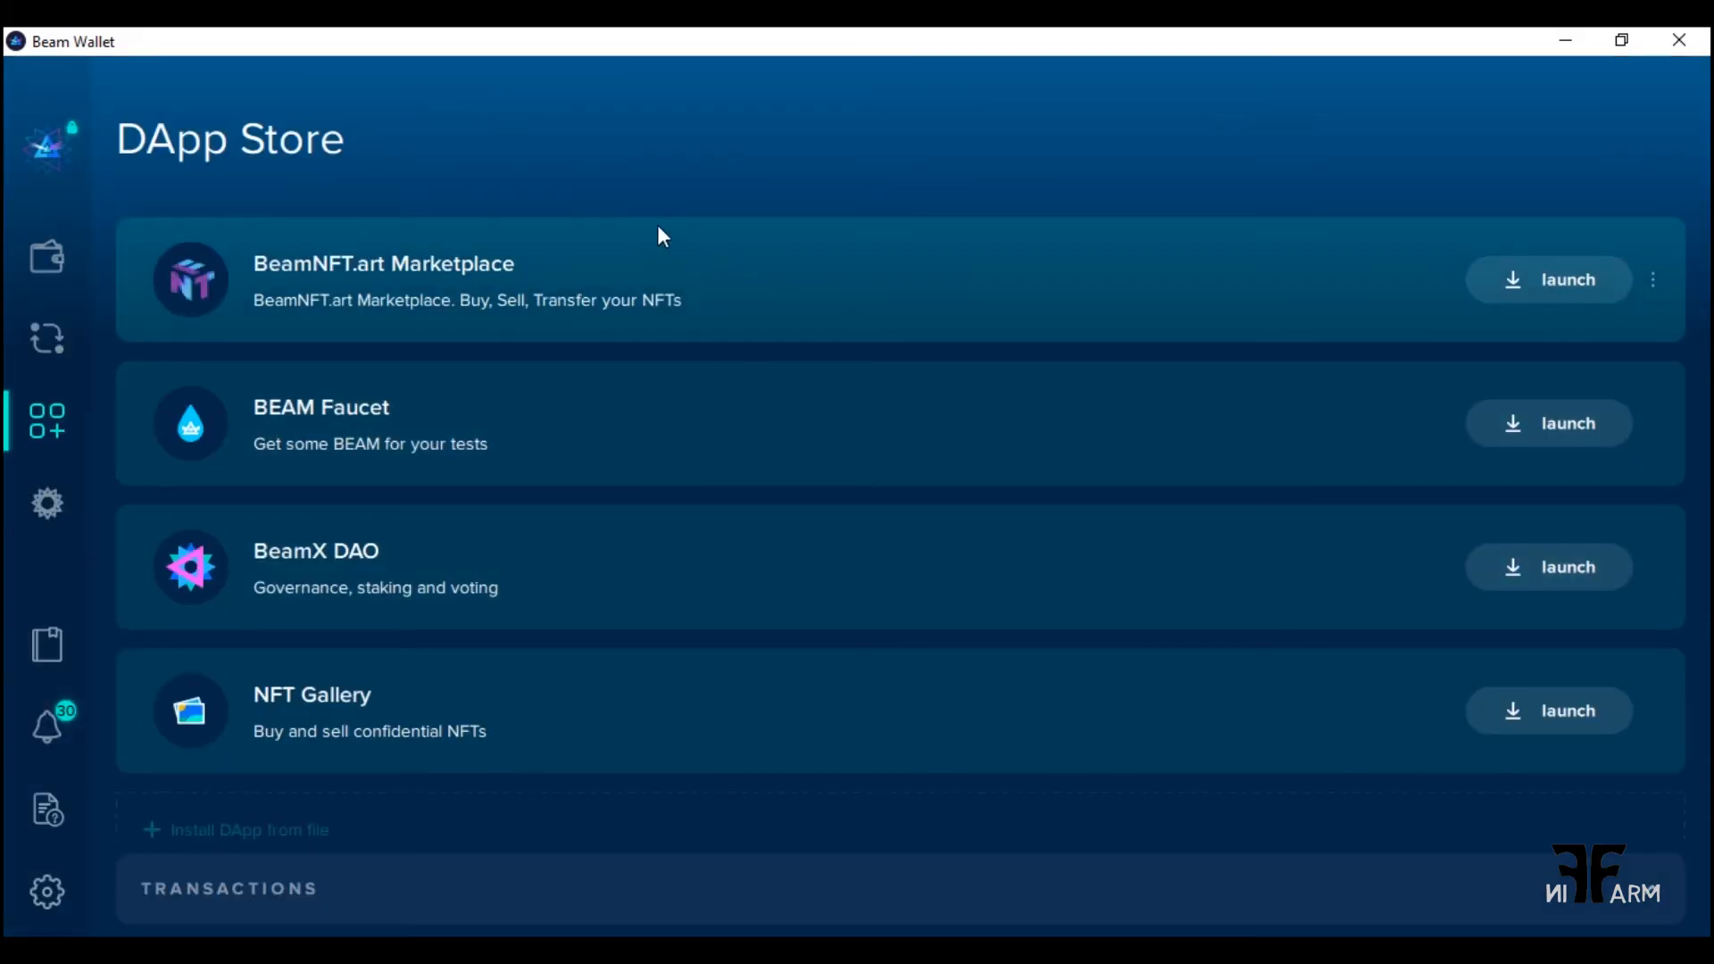
# Launch BeamNFT.art Marketplace and join its competition, reaching the referral prompt
pyautogui.click(1547, 279)
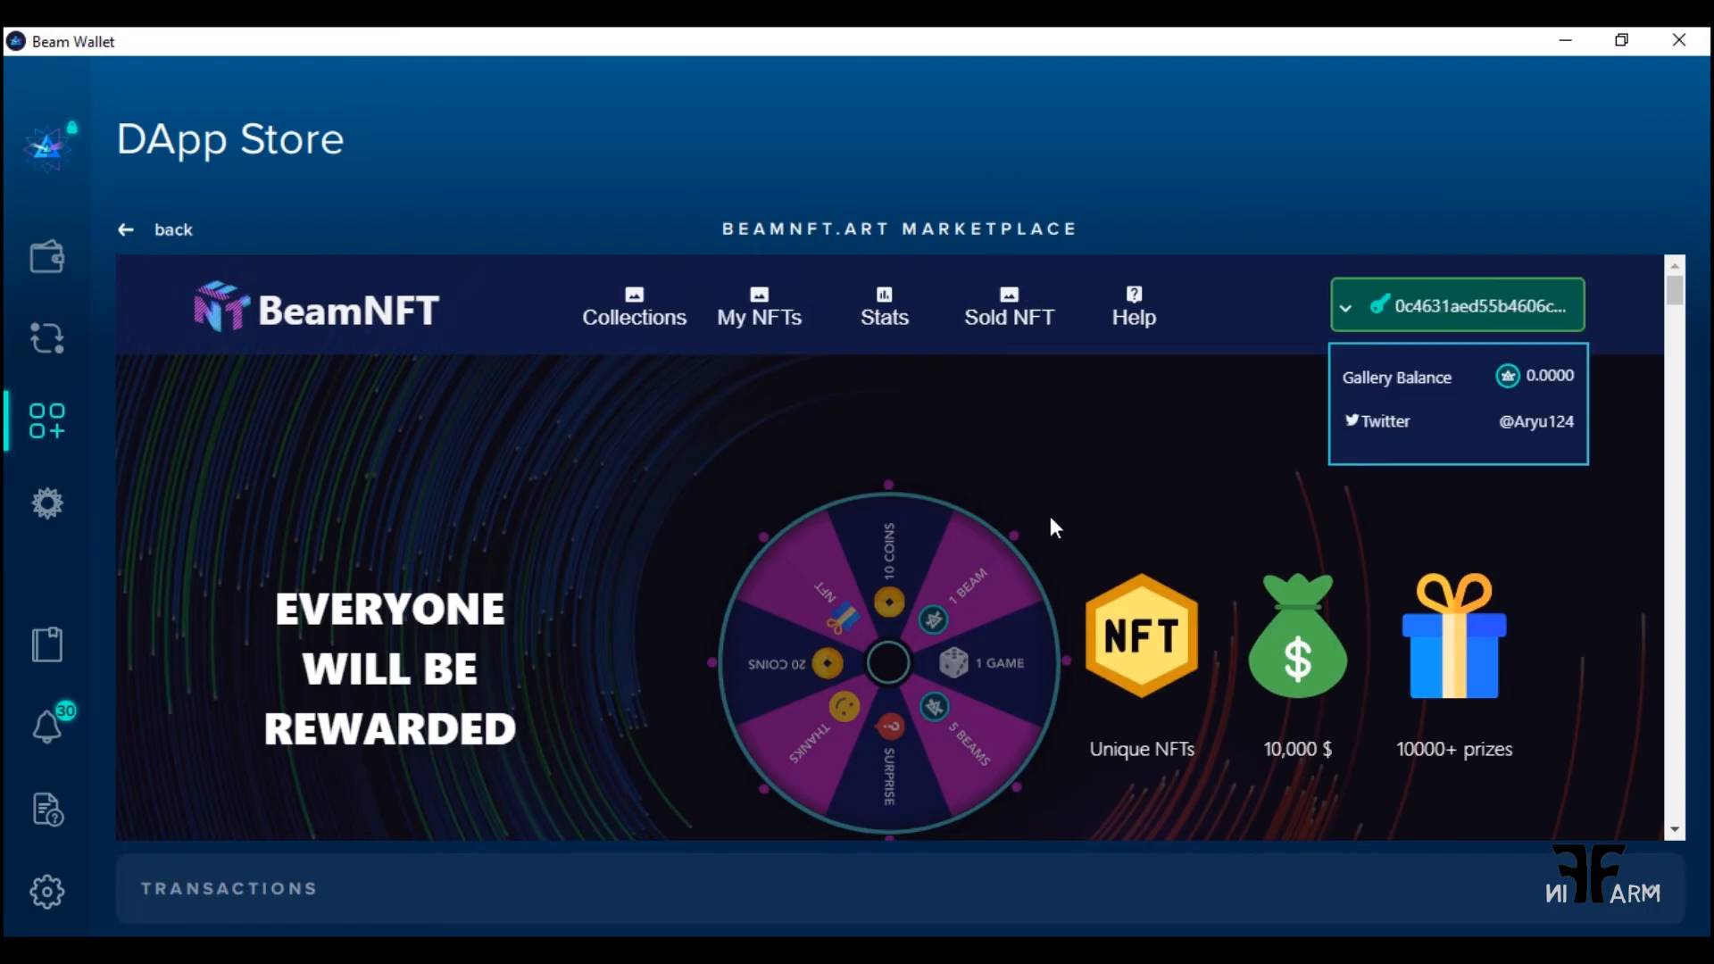
pyautogui.scroll(-3)
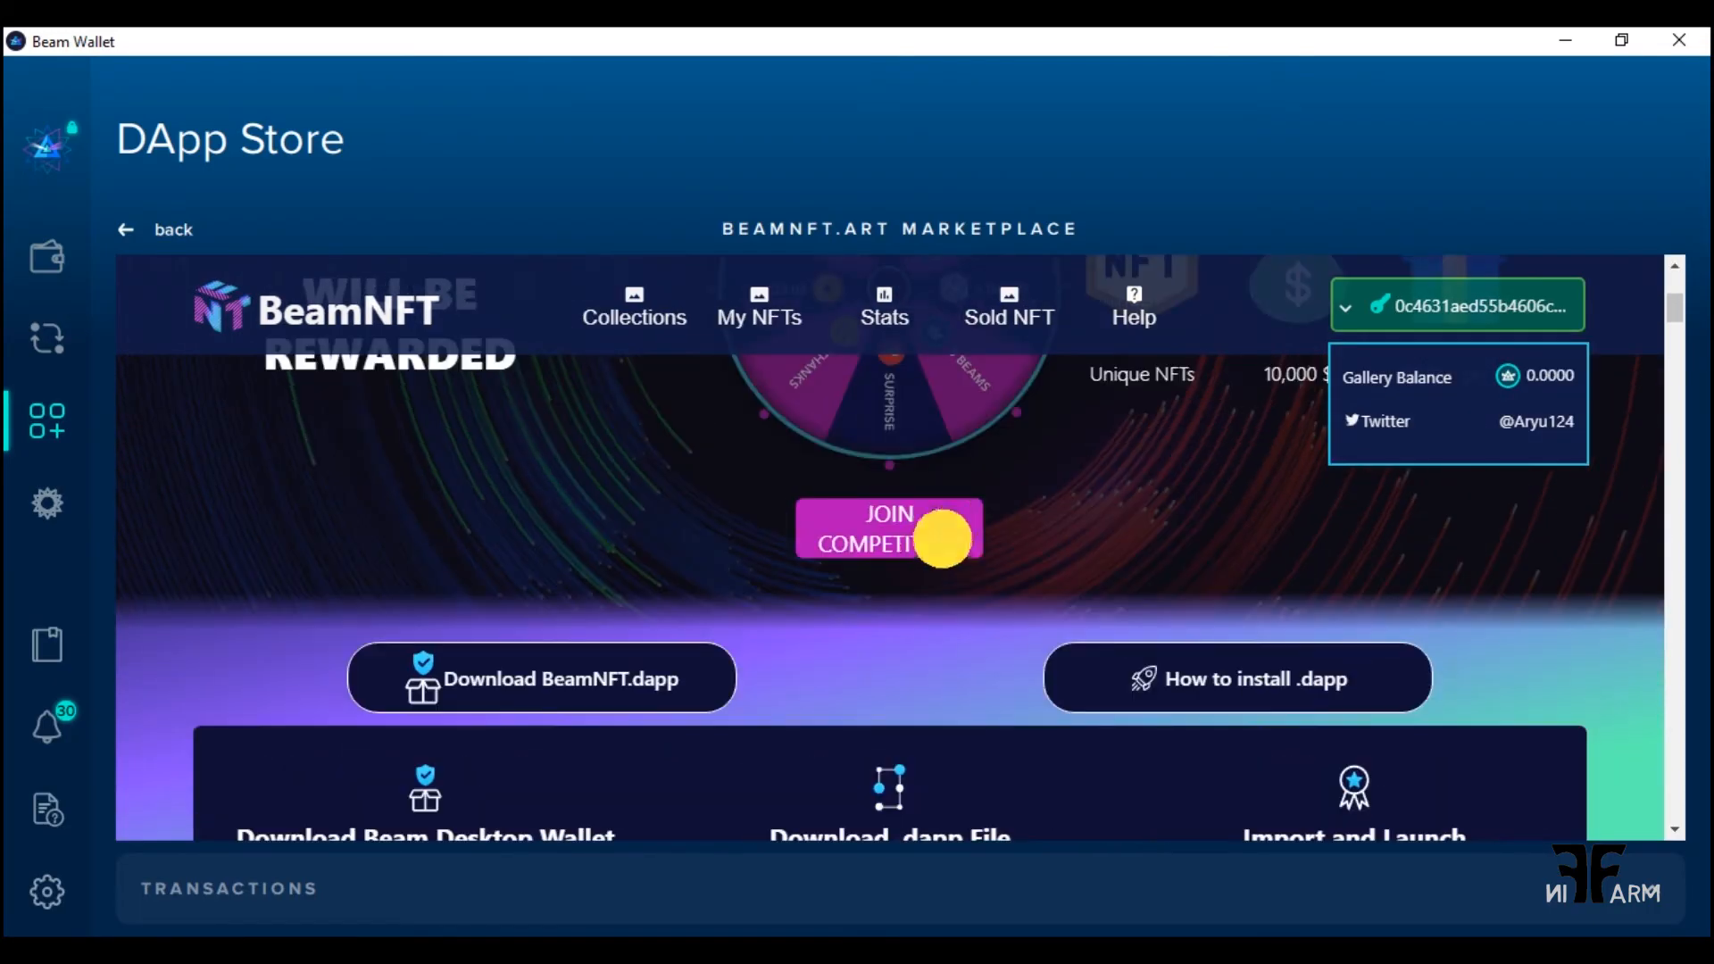
pyautogui.click(887, 529)
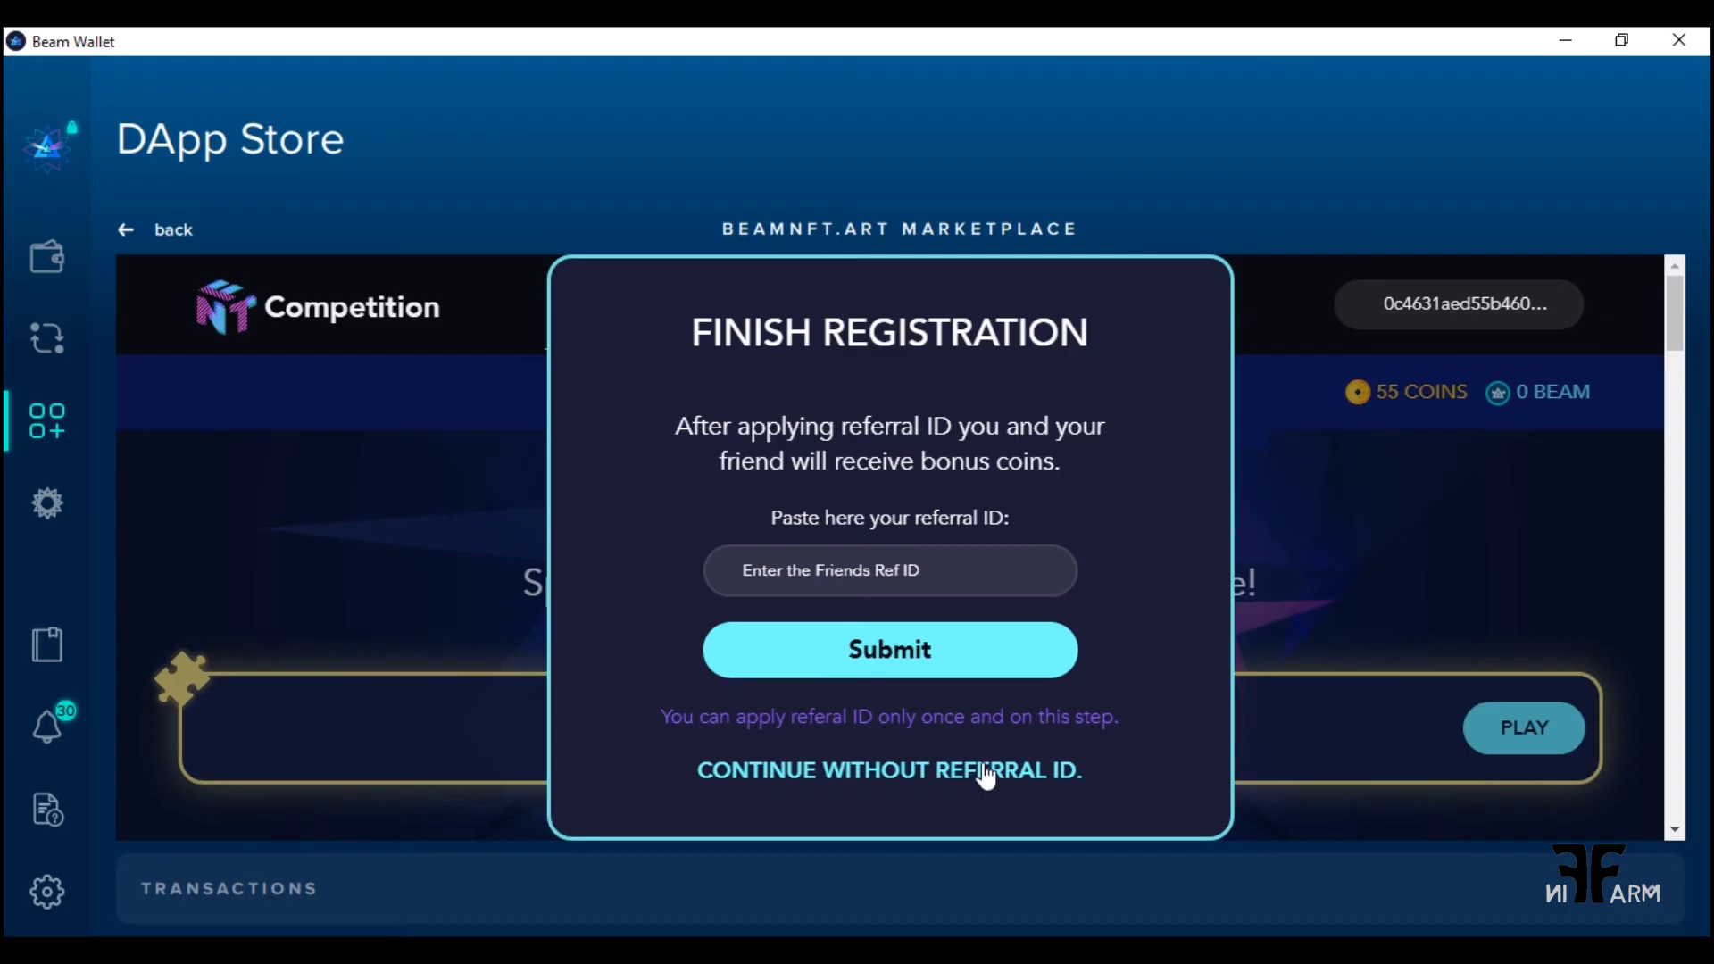
# Continue without a referral ID and spin the free daily prize wheel
pyautogui.click(887, 769)
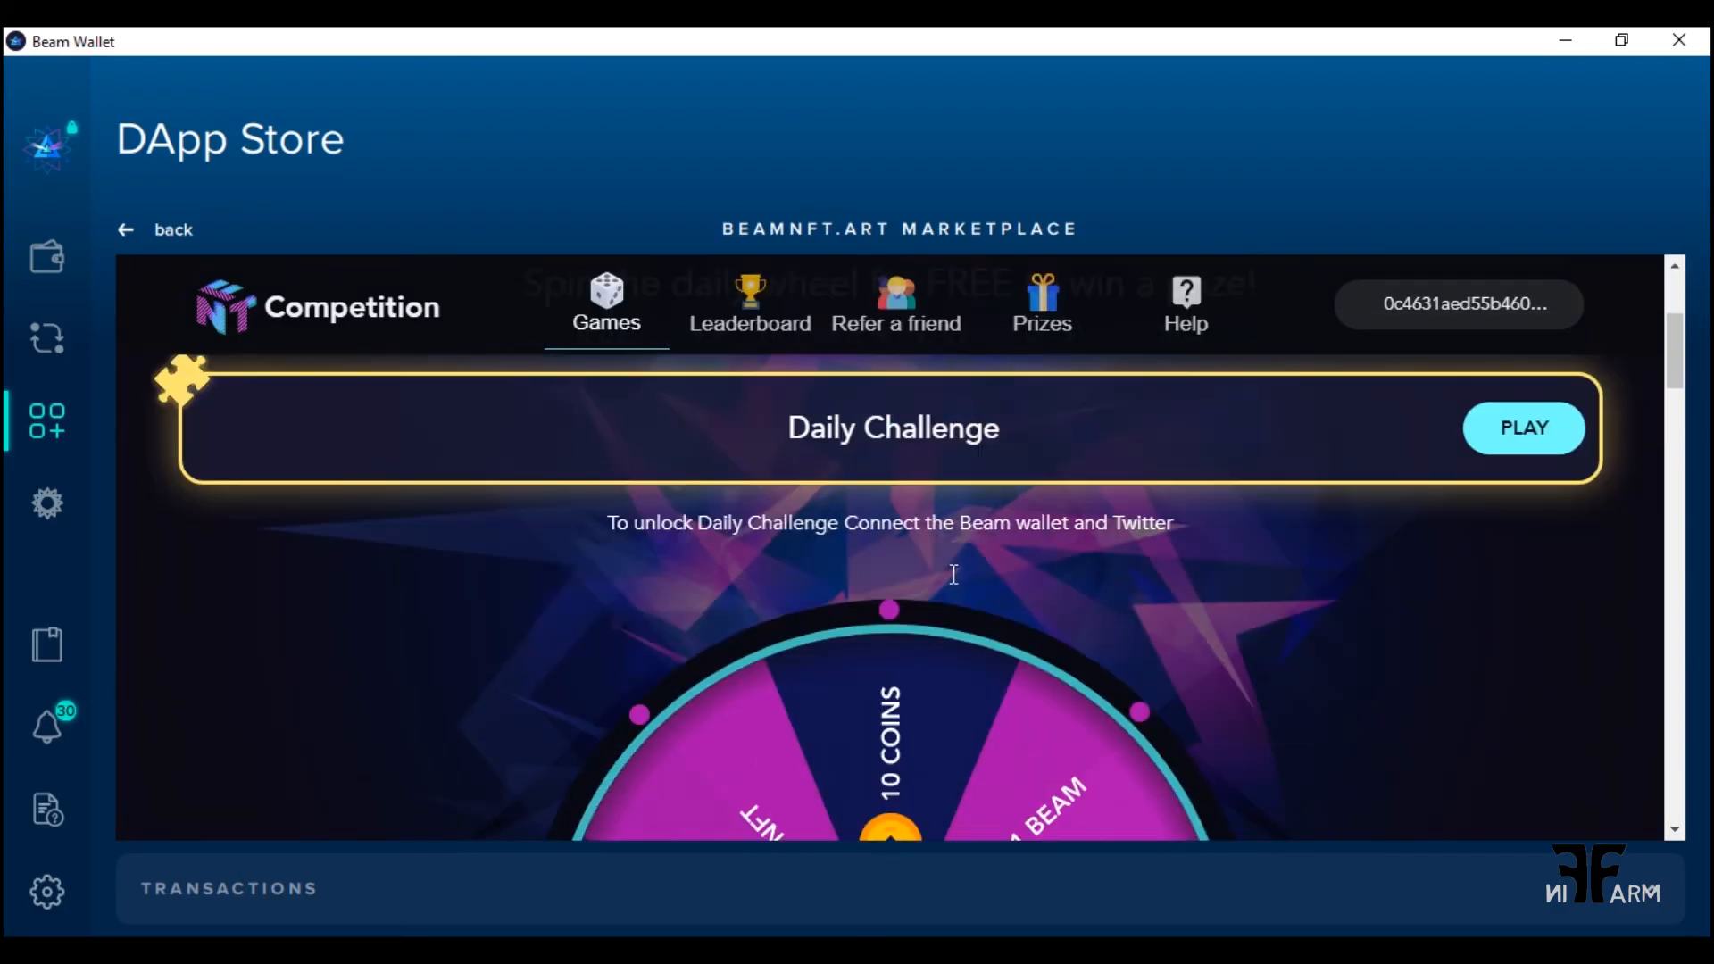
pyautogui.scroll(-3)
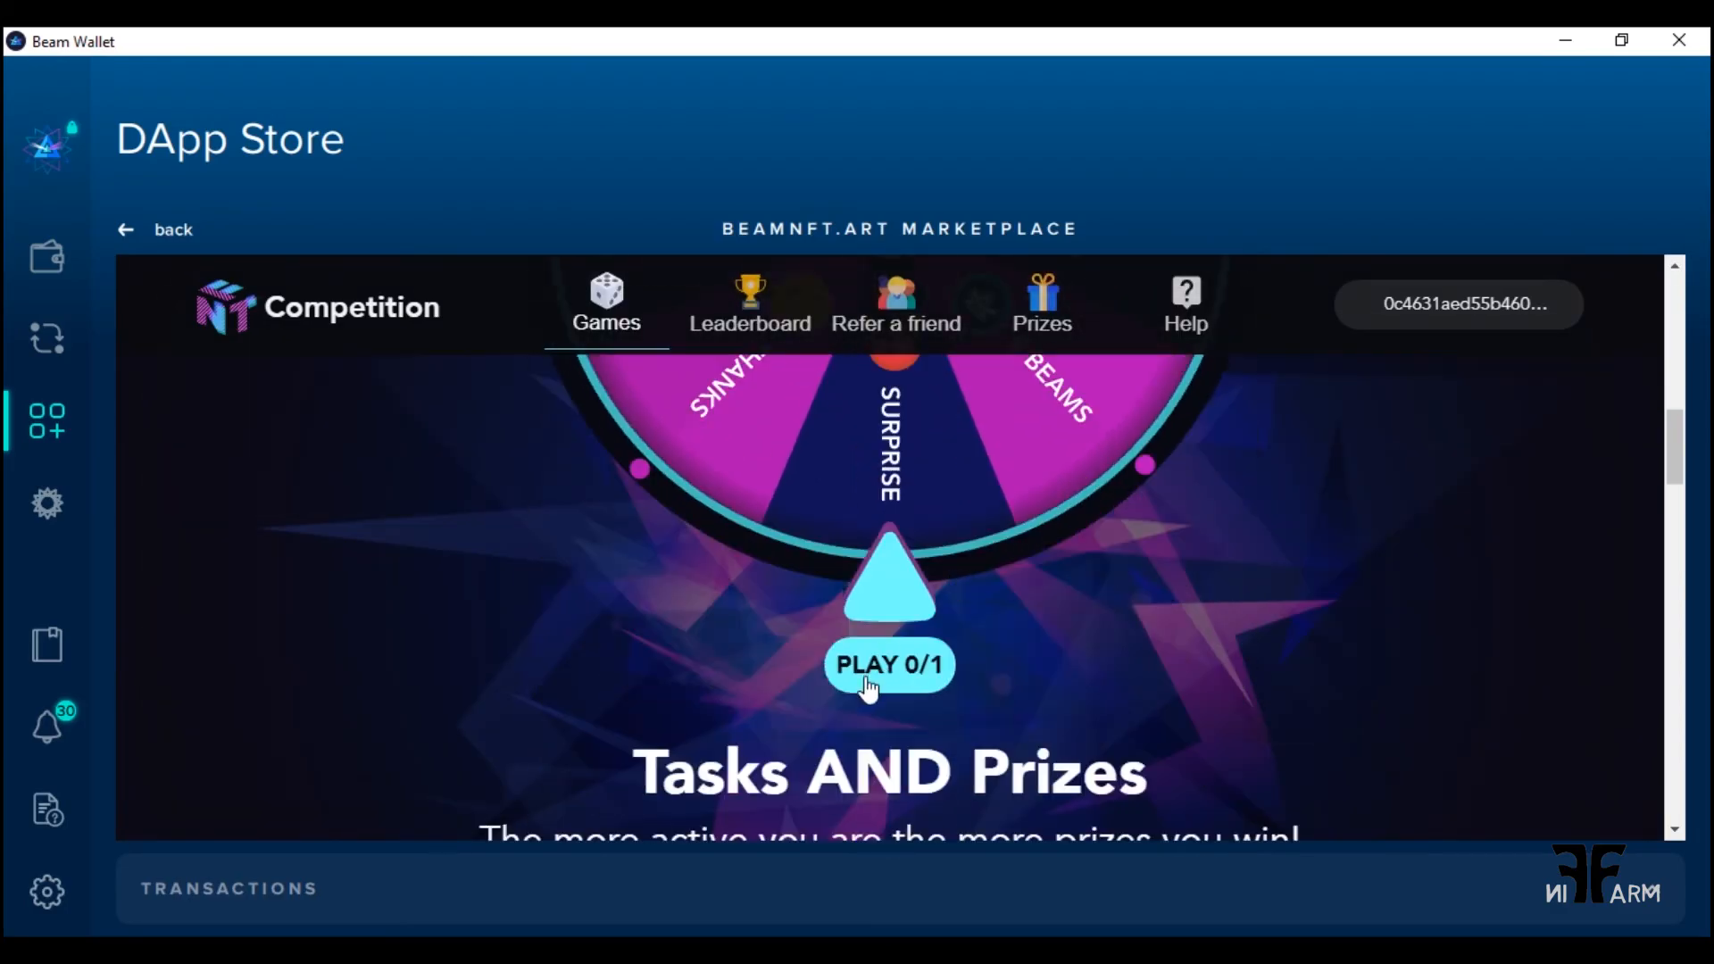
pyautogui.click(887, 664)
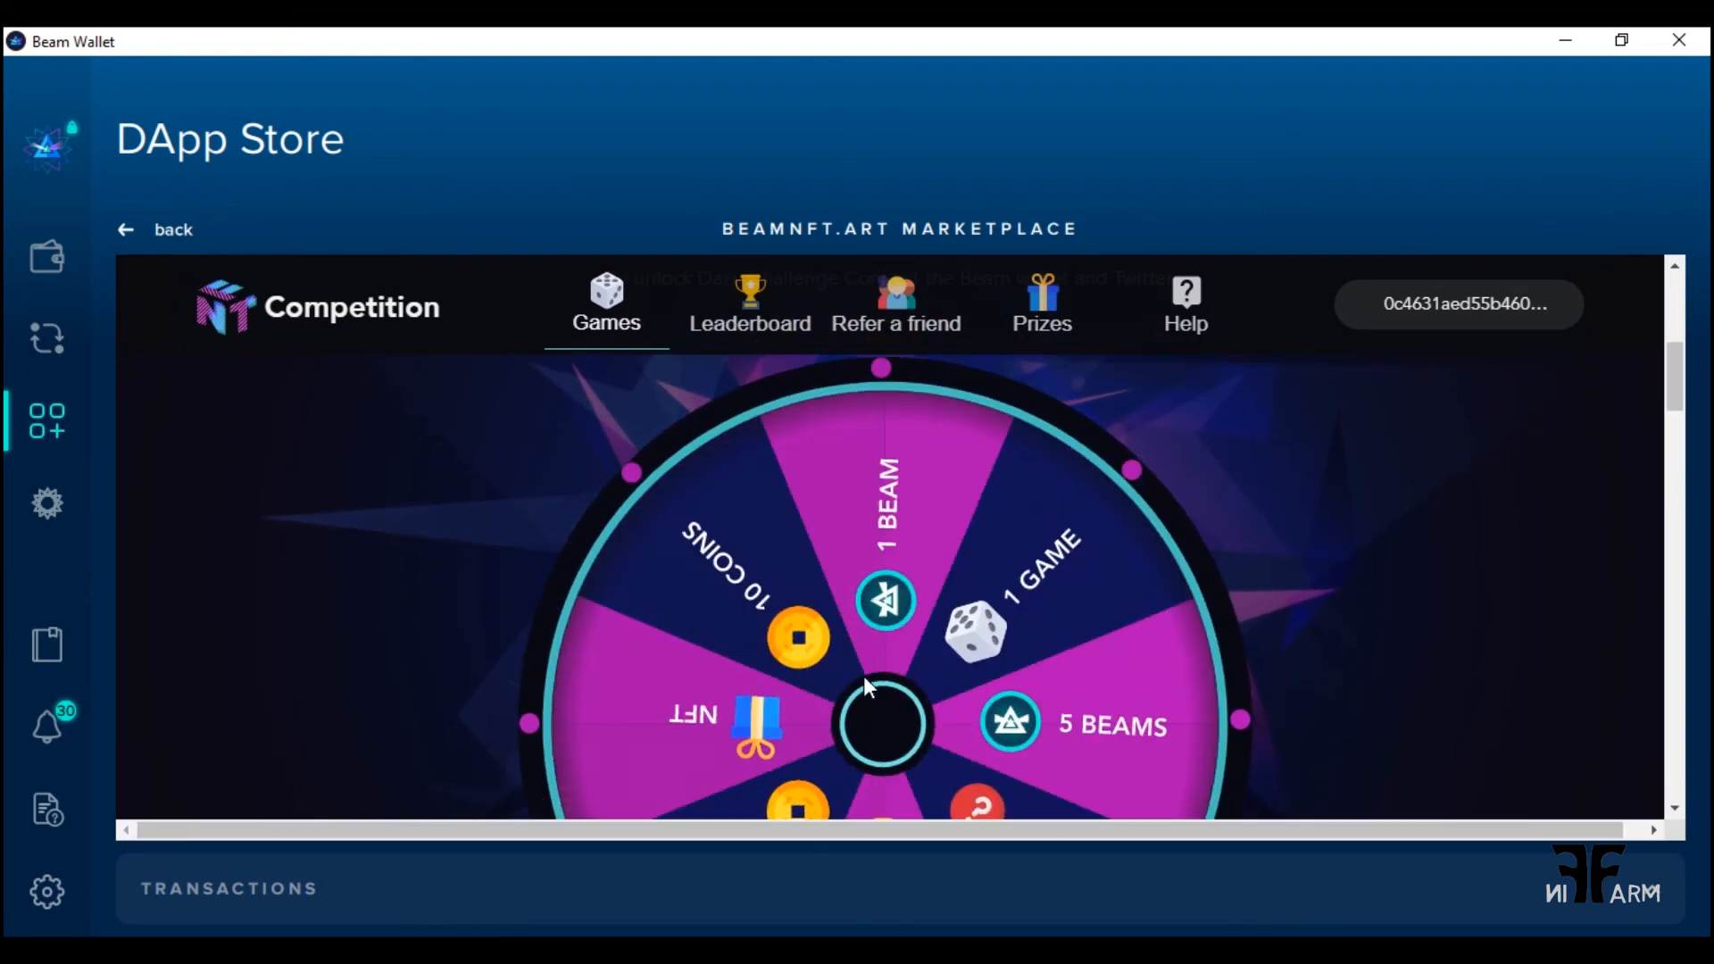
pyautogui.click(882, 721)
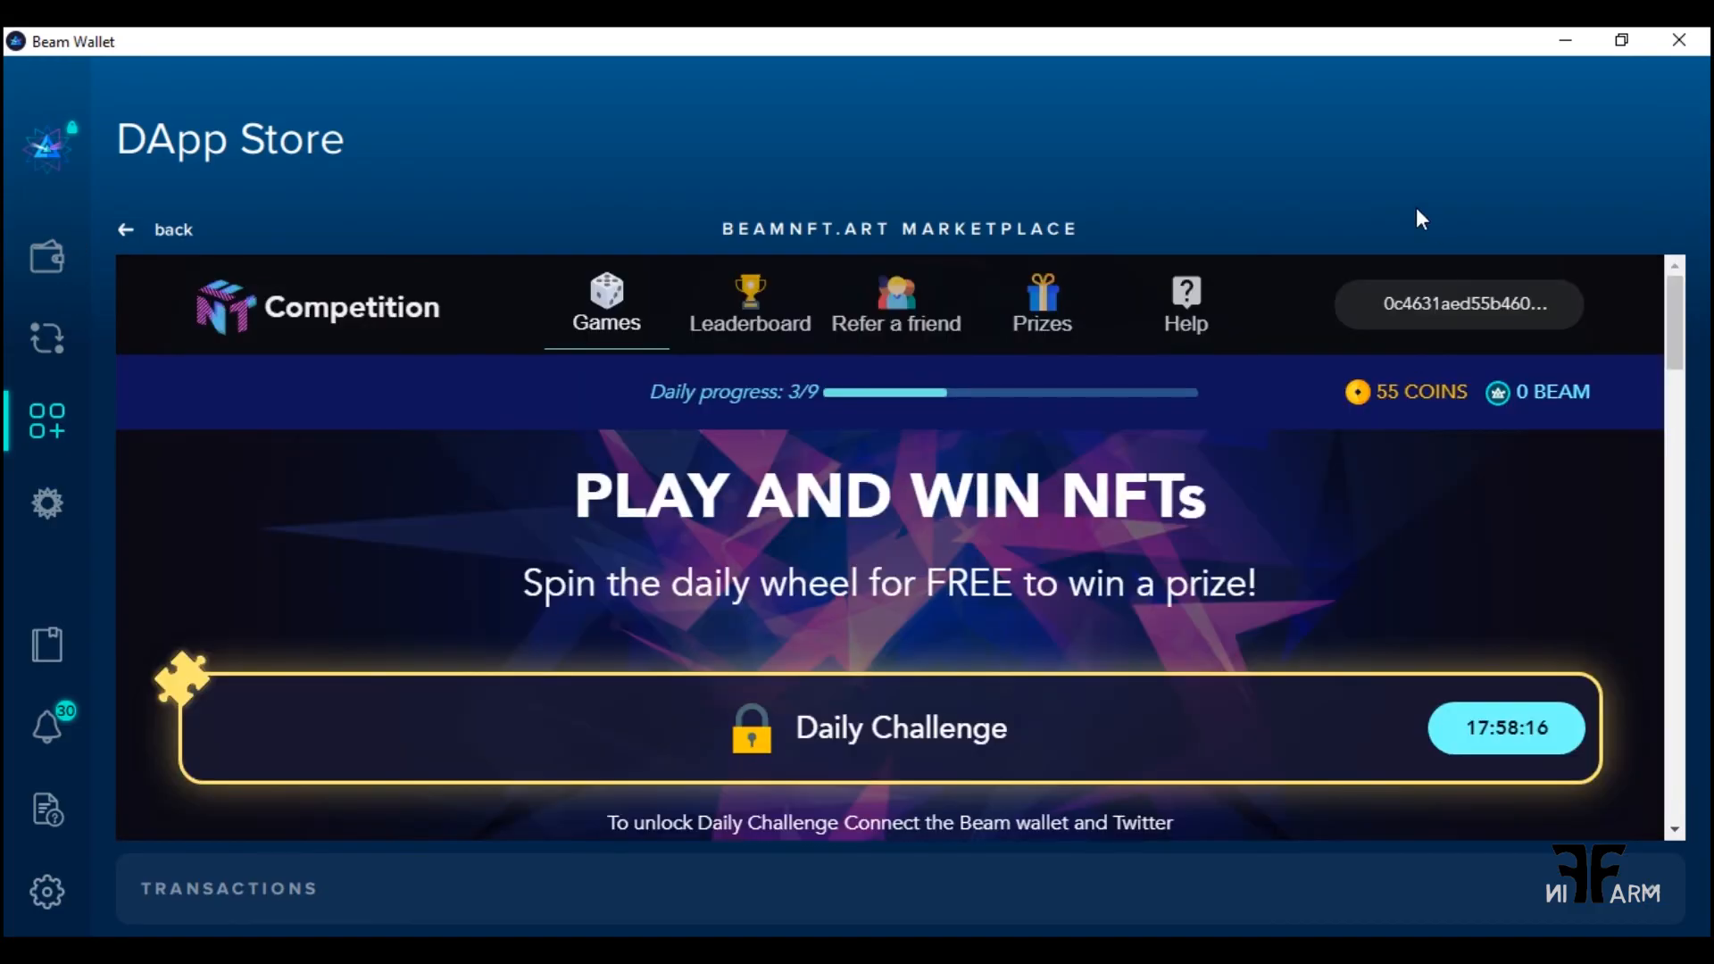
pyautogui.moveTo(1636, 328)
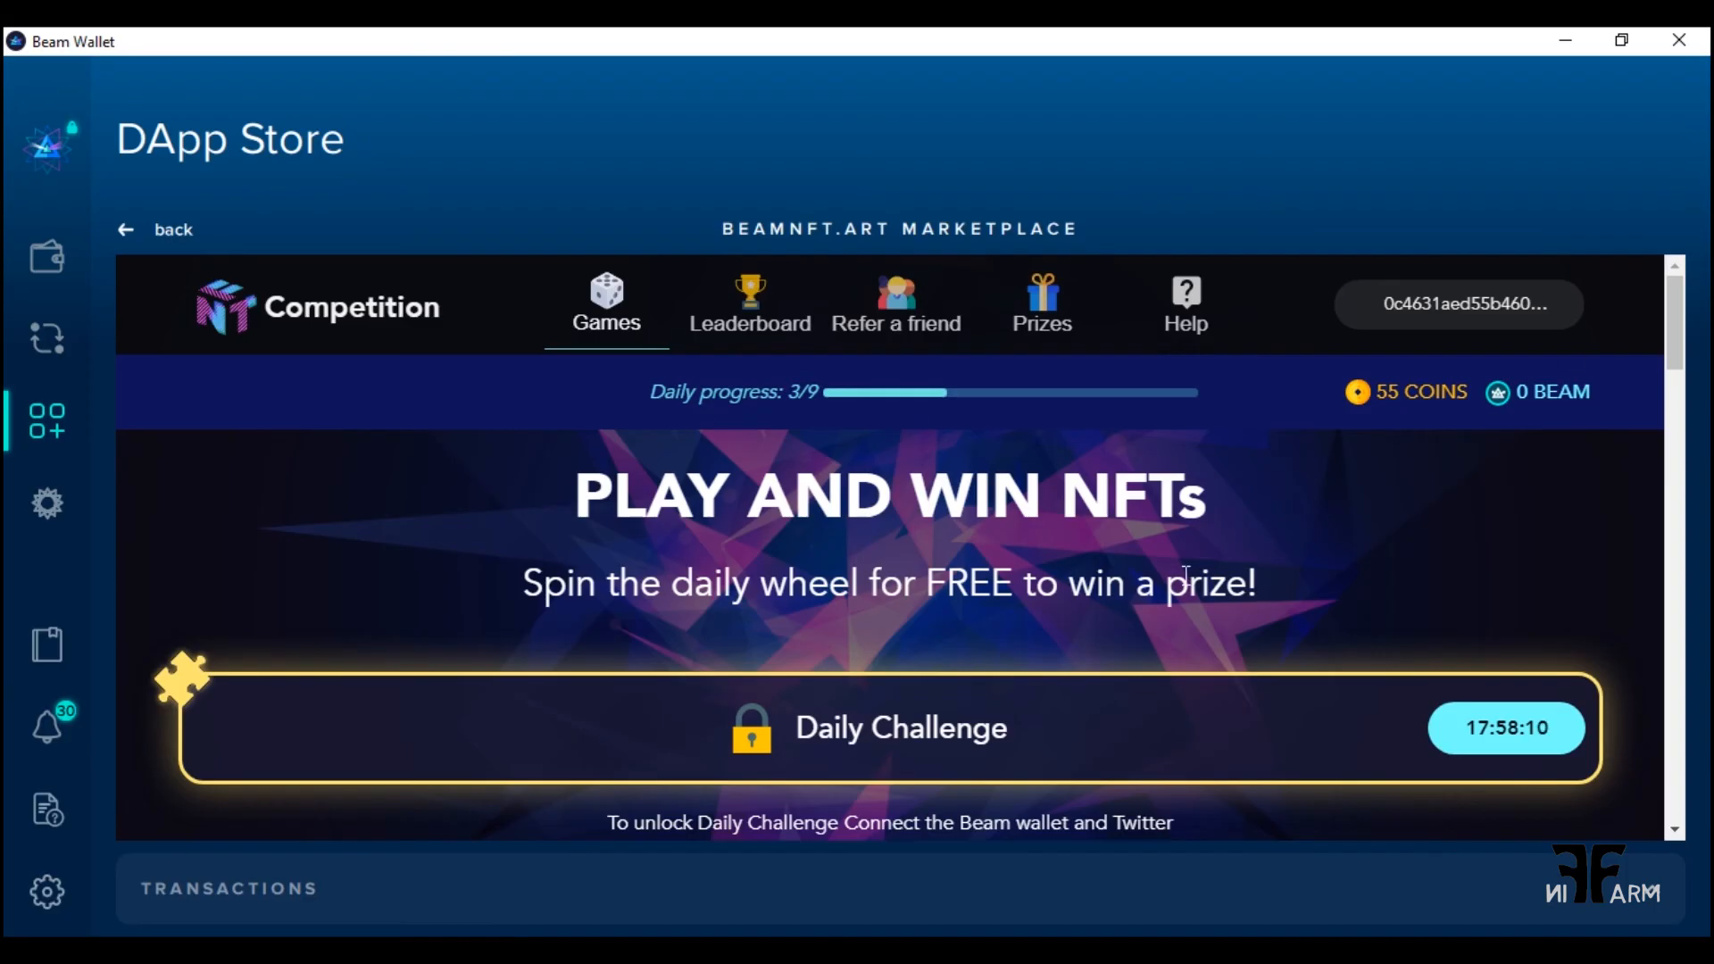
pyautogui.scroll(-3)
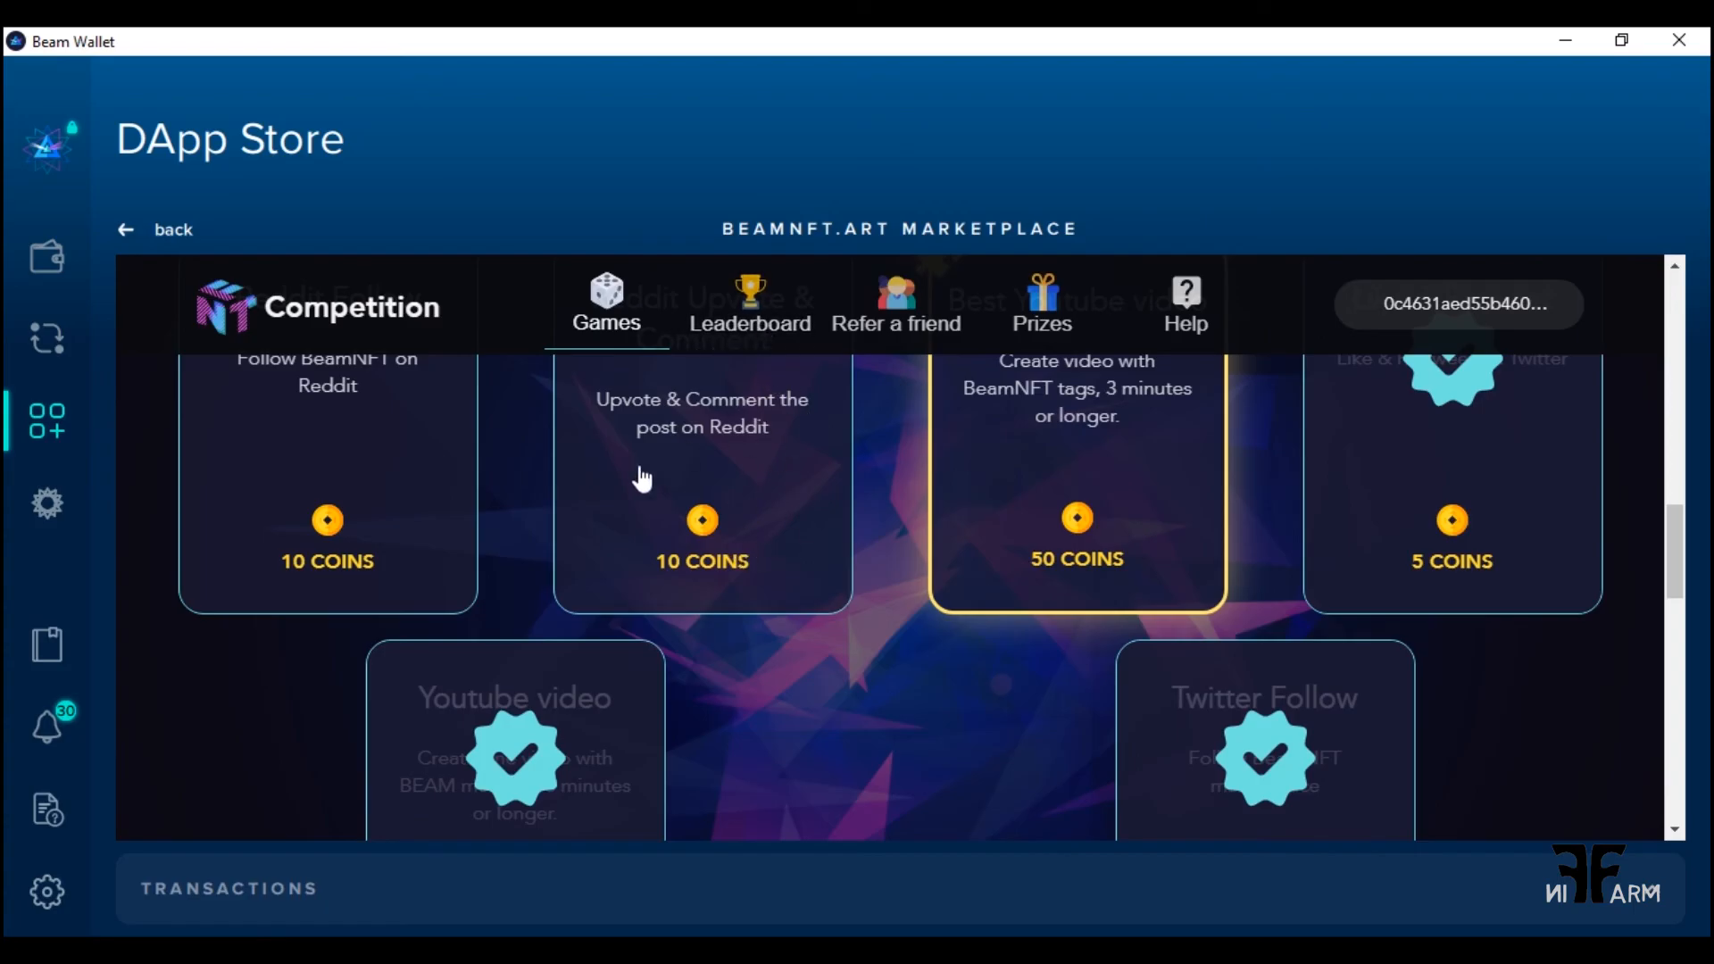
pyautogui.moveTo(822, 355)
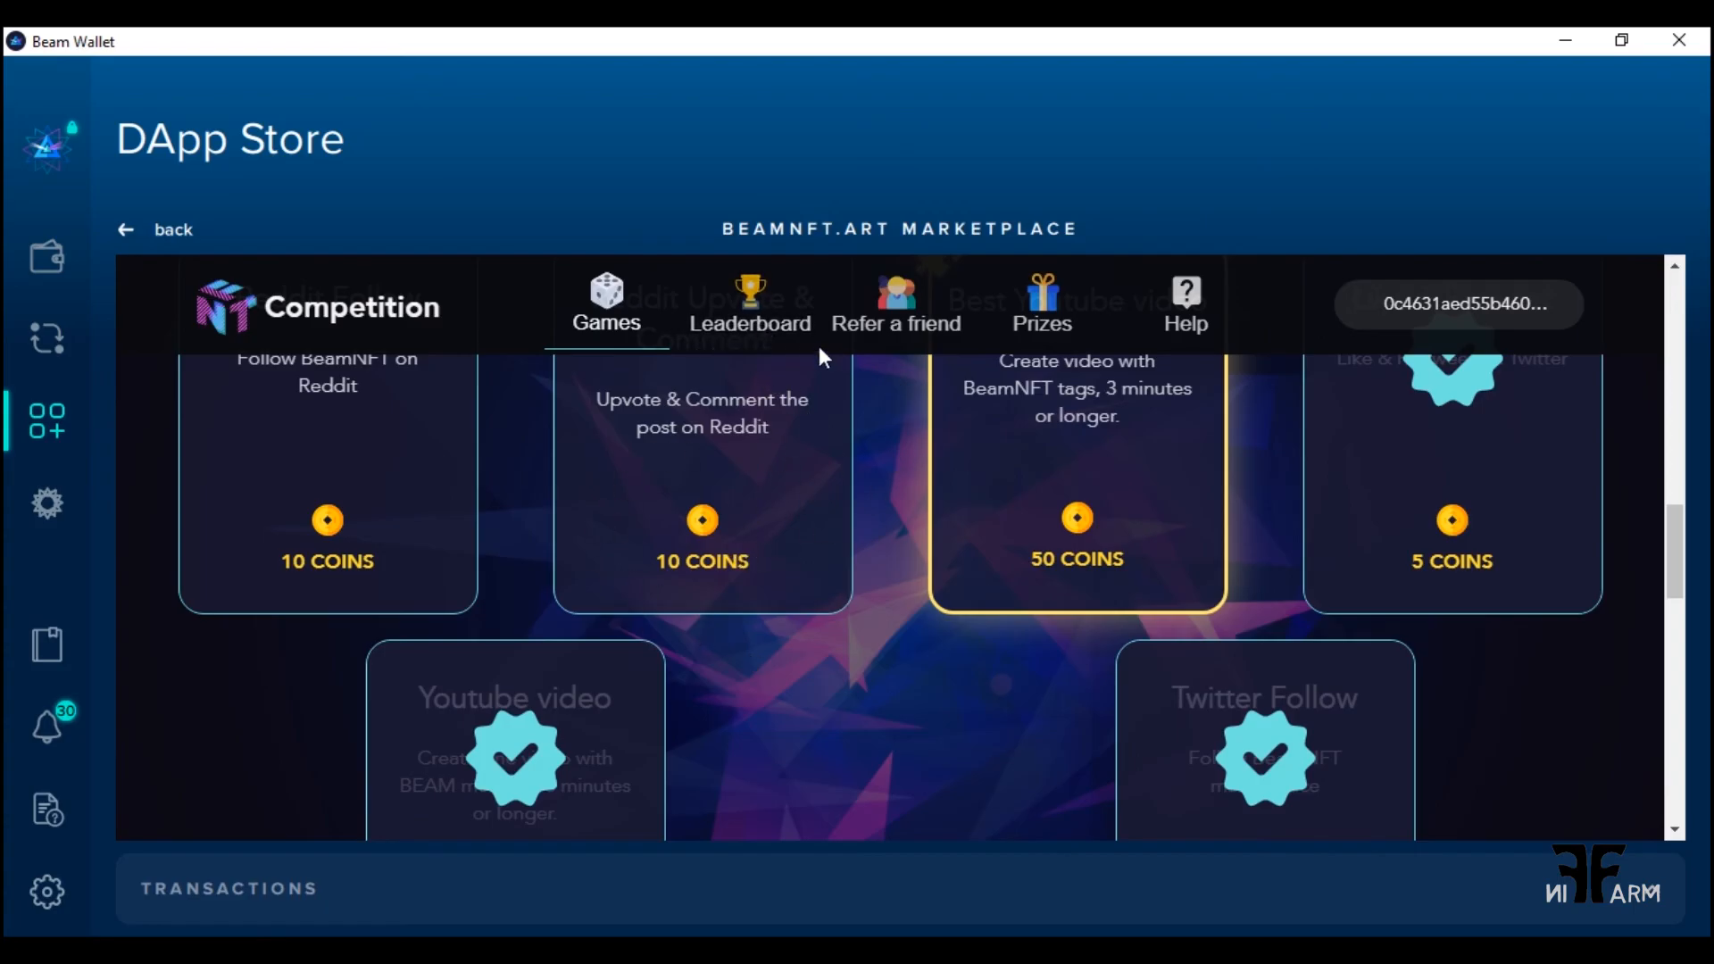
# View the leaderboard rankings, then show the Refer a friend page with referral ID and link
pyautogui.click(750, 303)
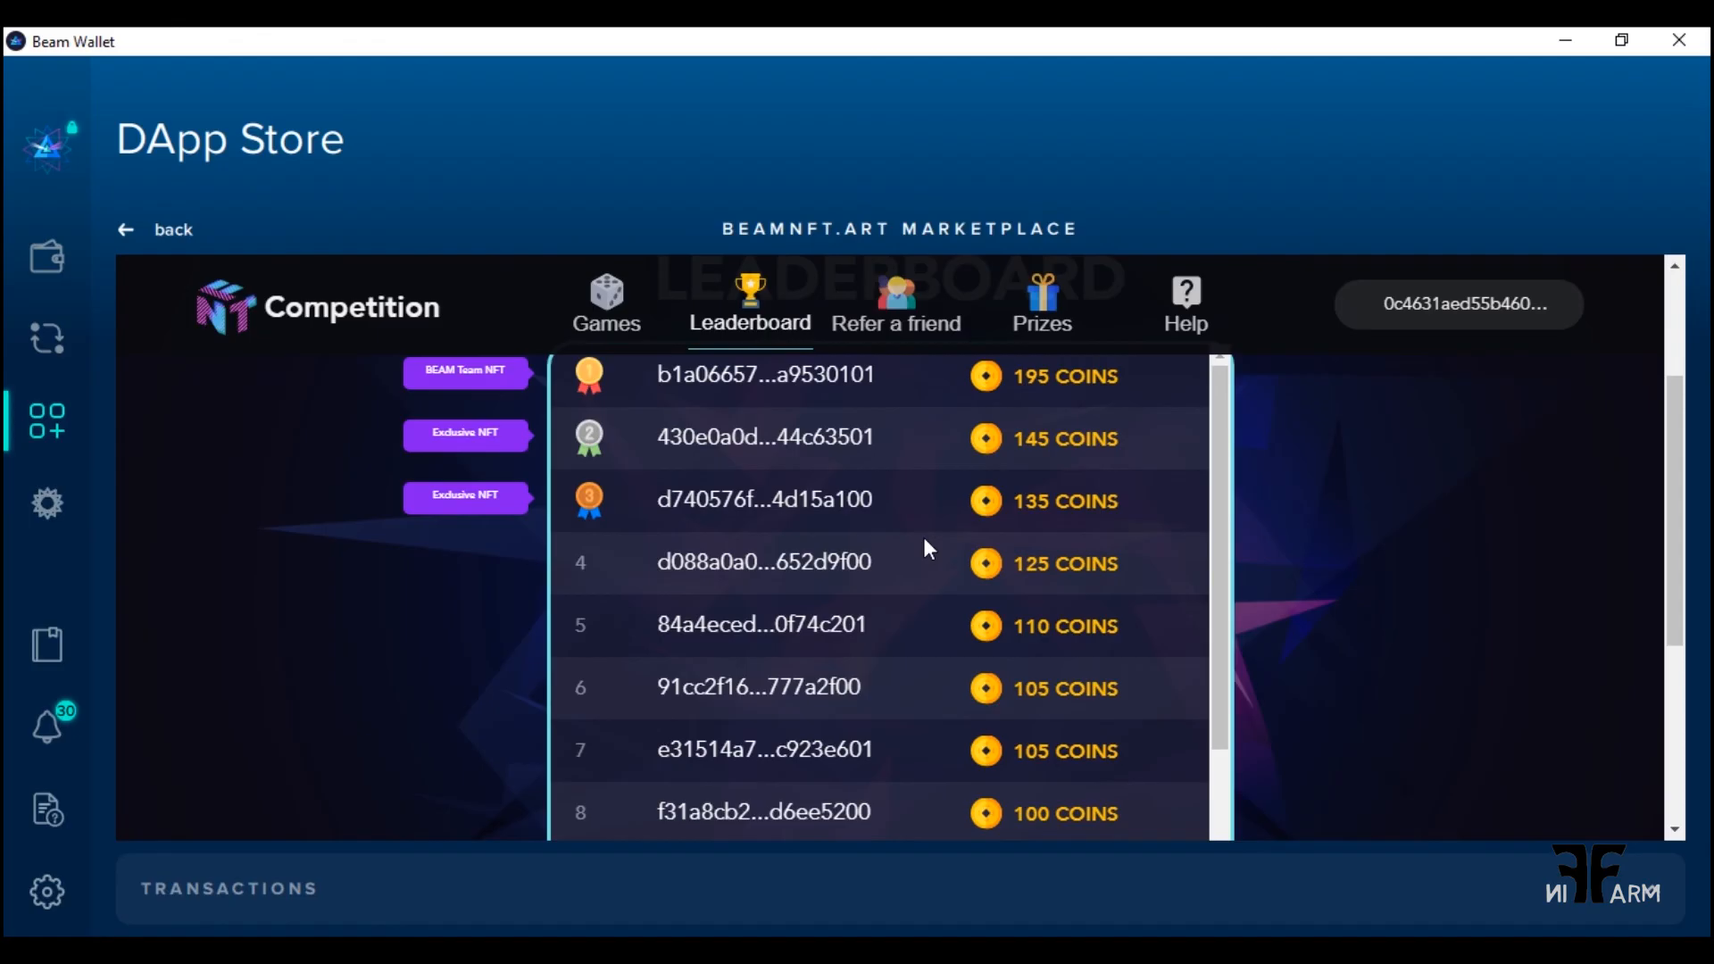
pyautogui.scroll(3)
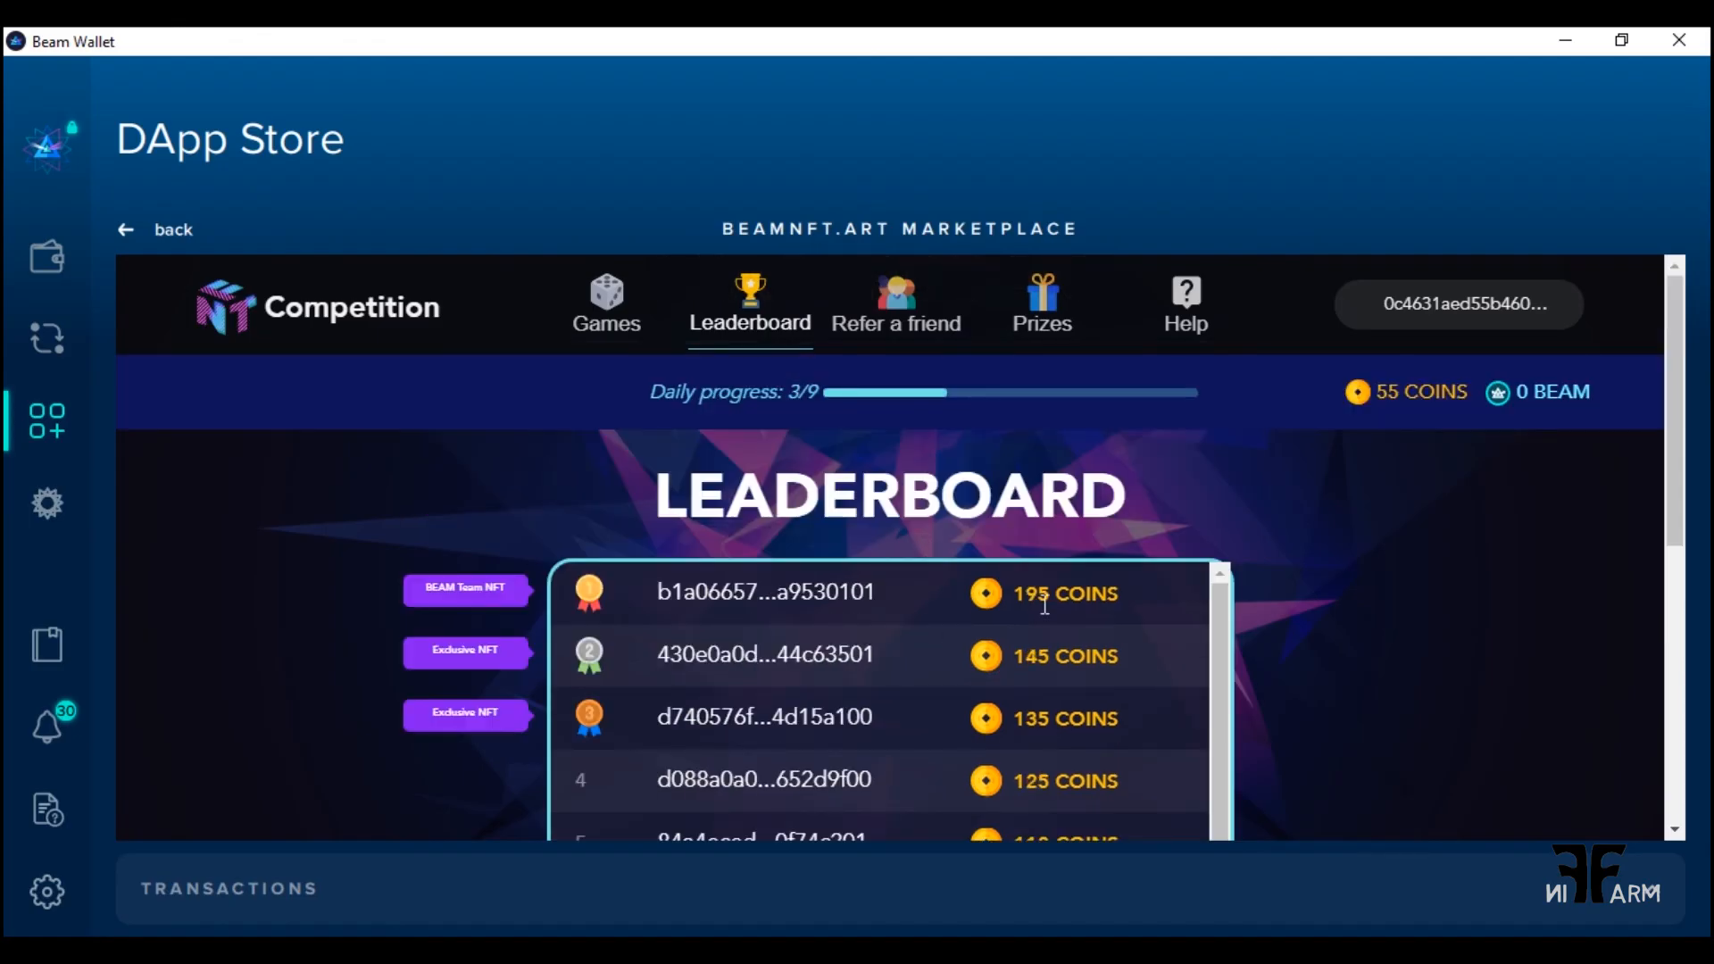
pyautogui.moveTo(525, 612)
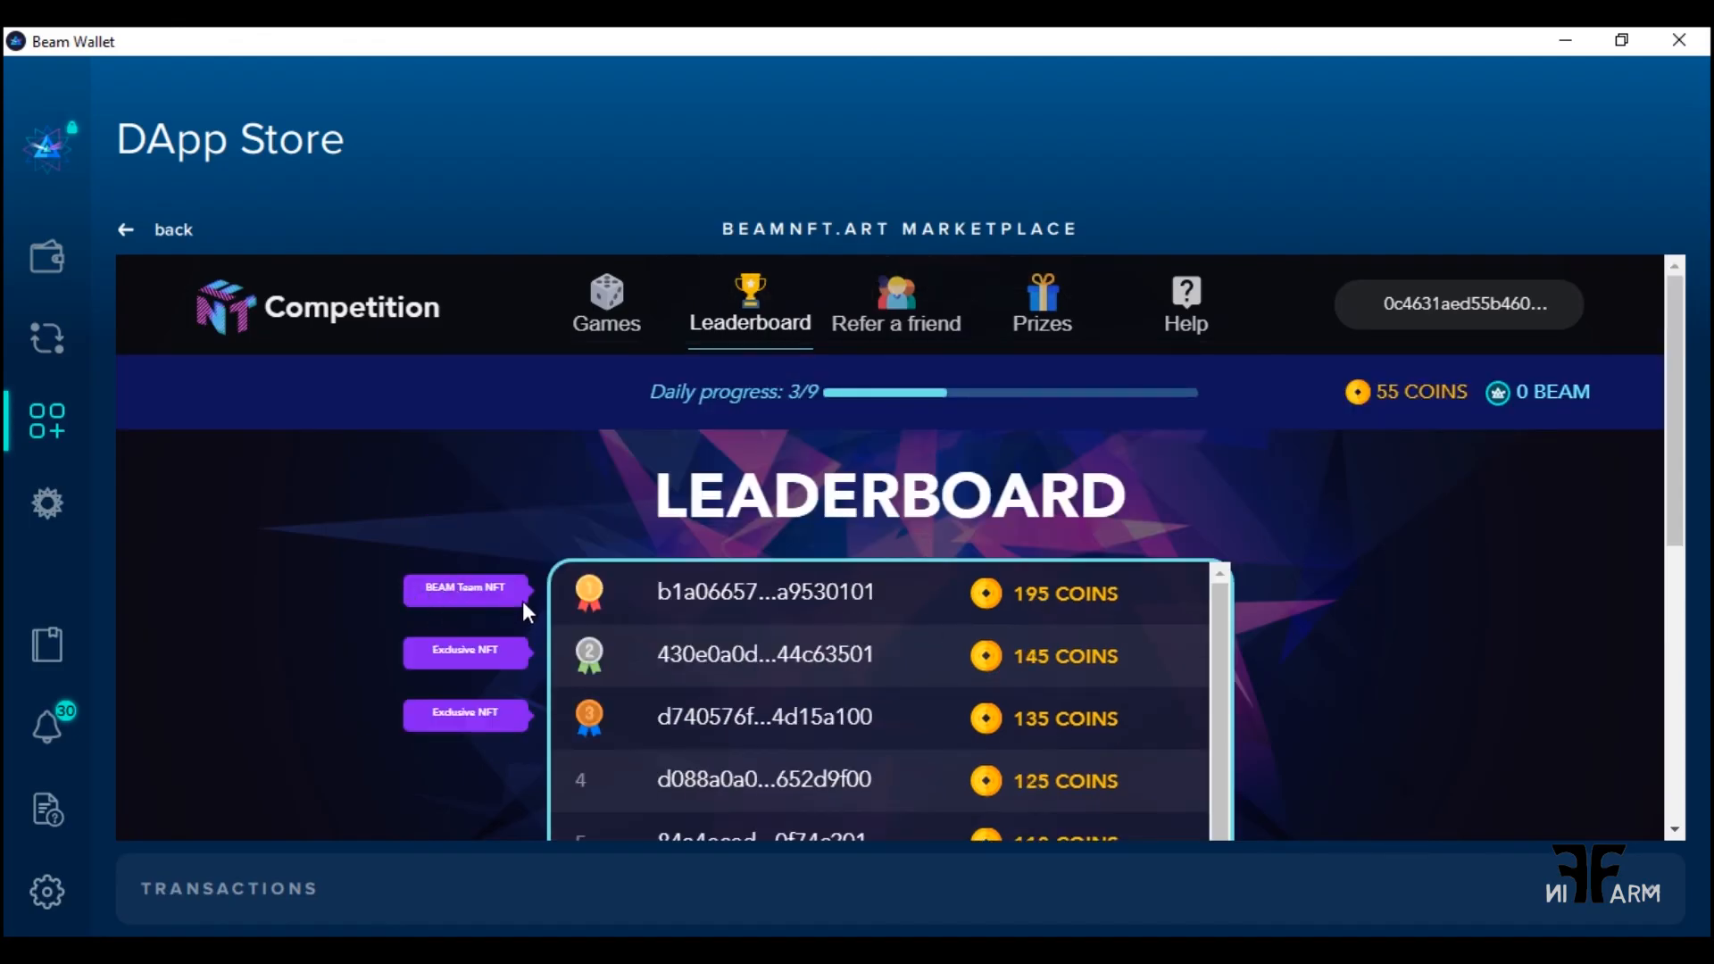
pyautogui.moveTo(525, 677)
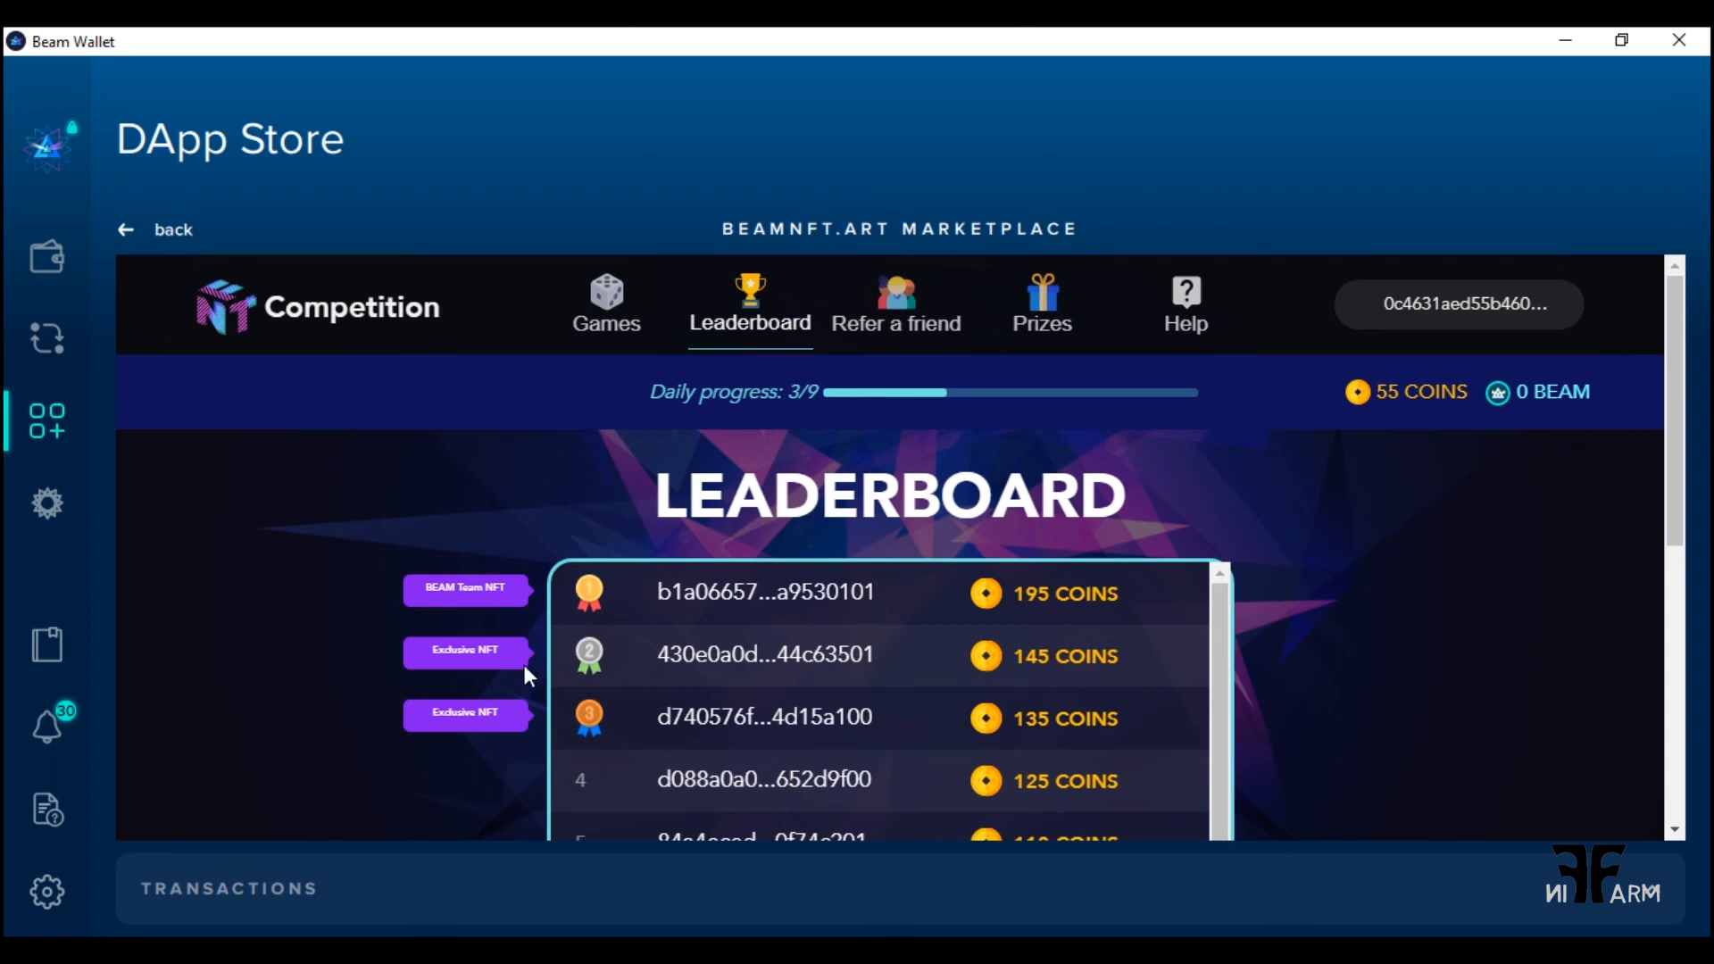
pyautogui.moveTo(414, 730)
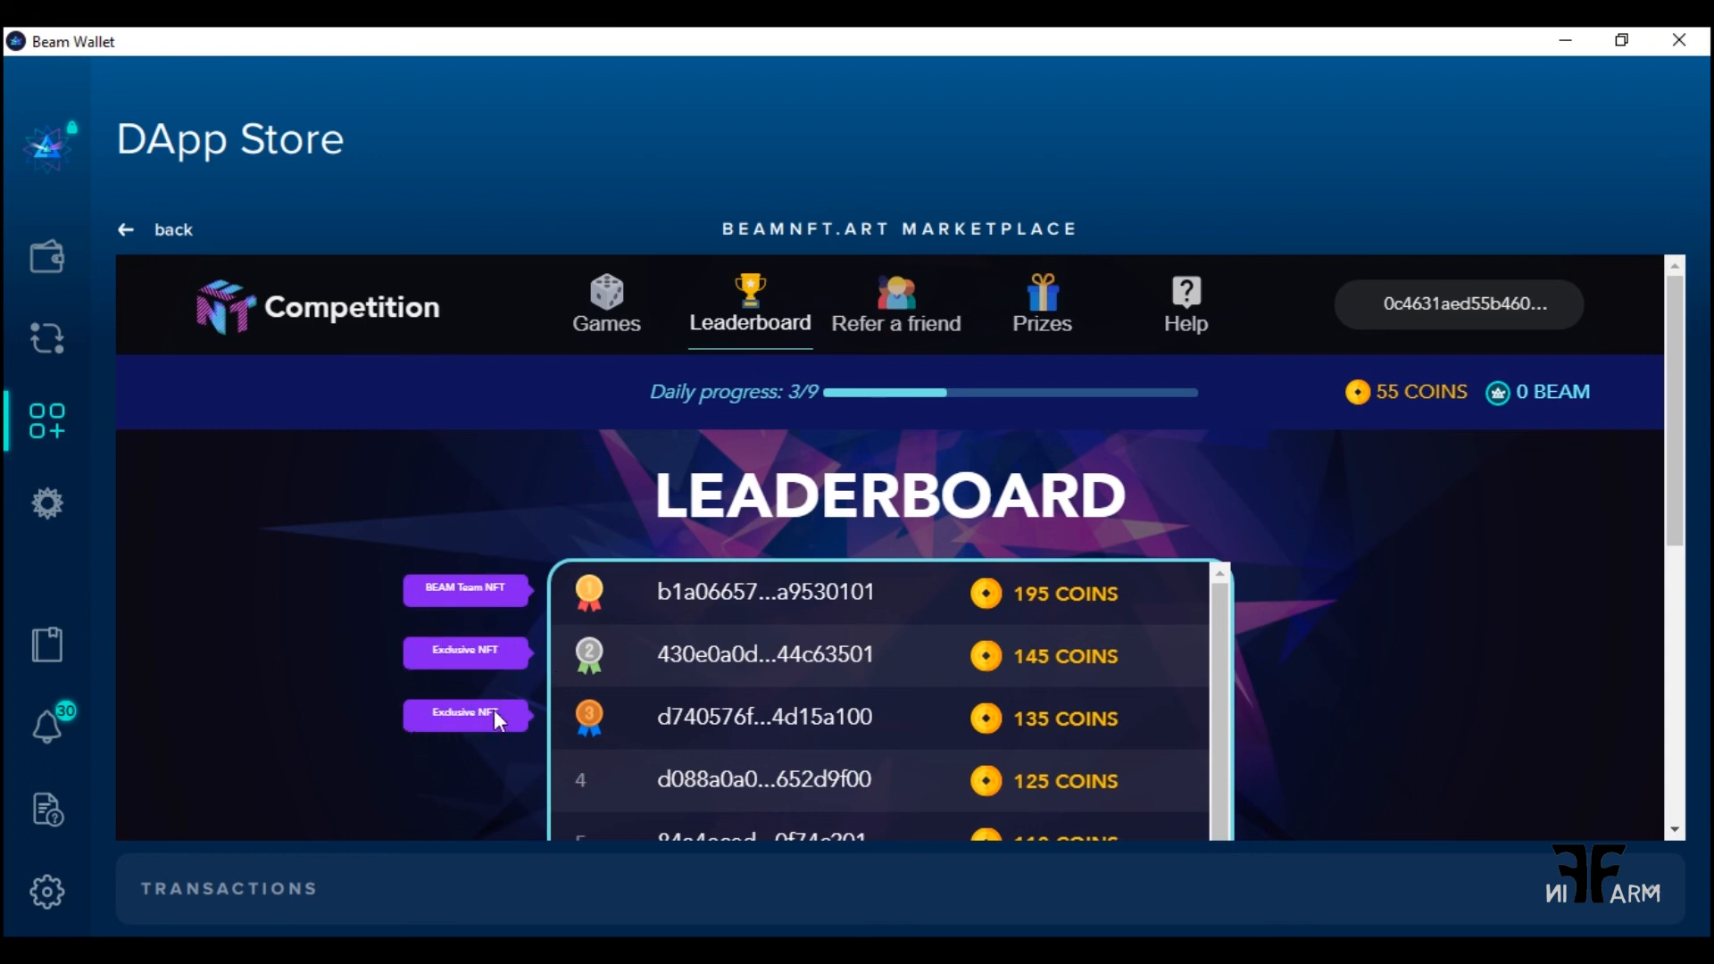
pyautogui.moveTo(1233, 513)
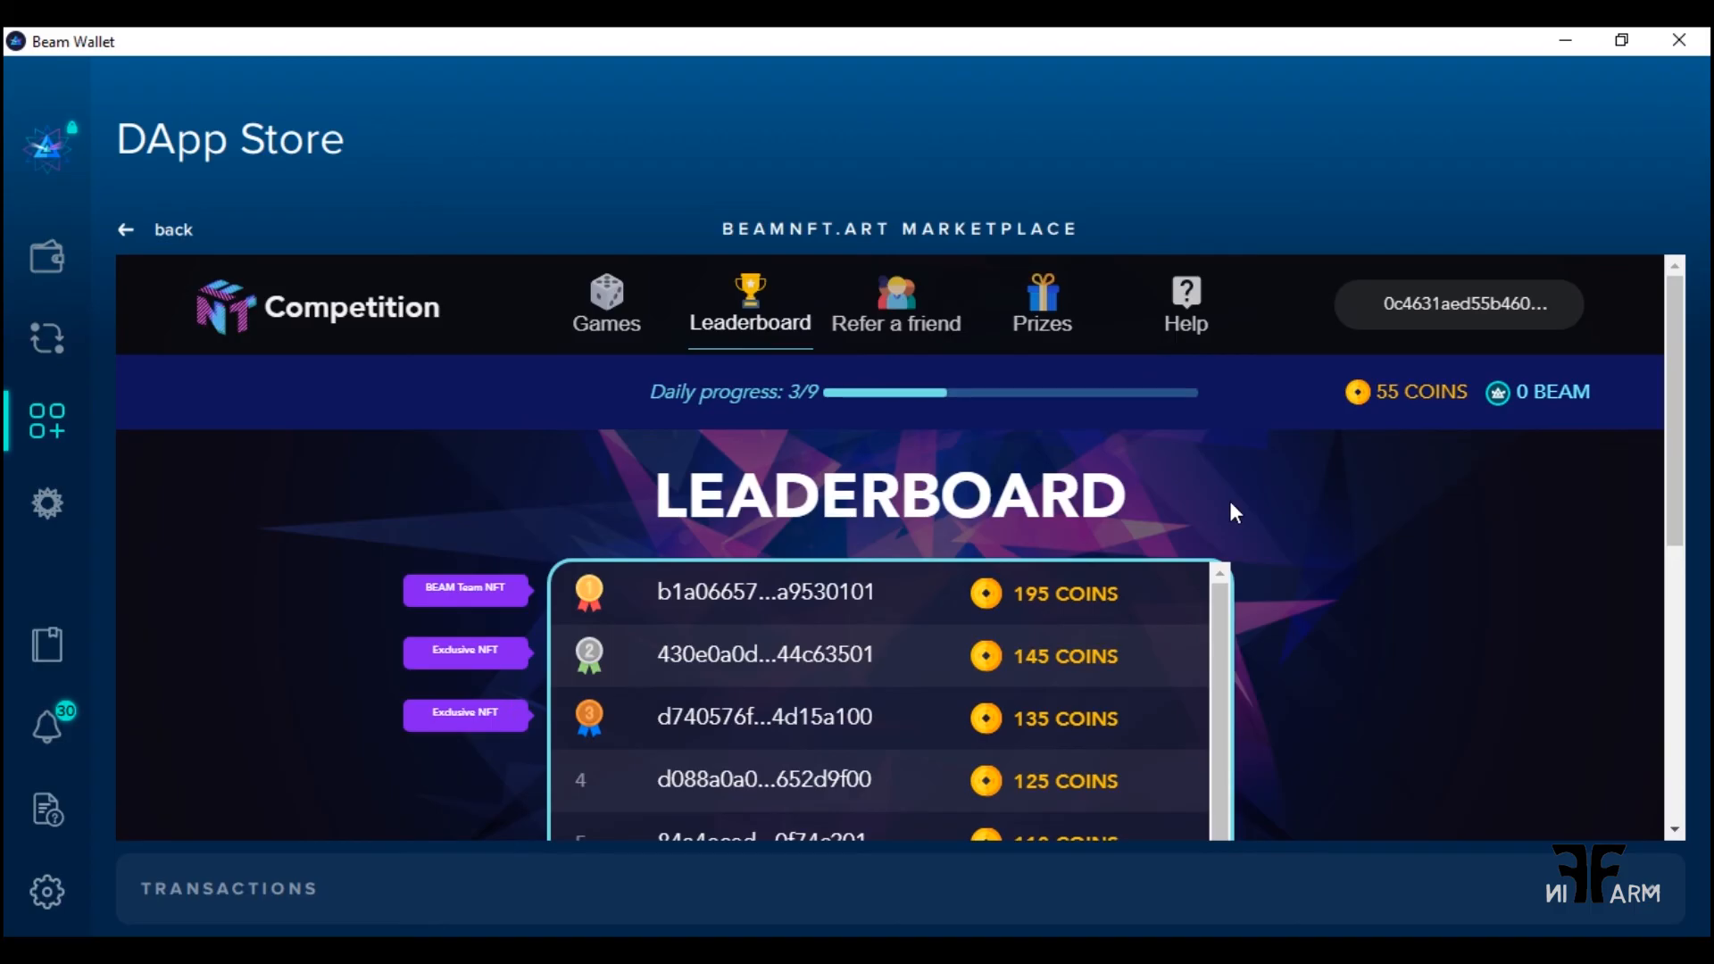
pyautogui.moveTo(1226, 517)
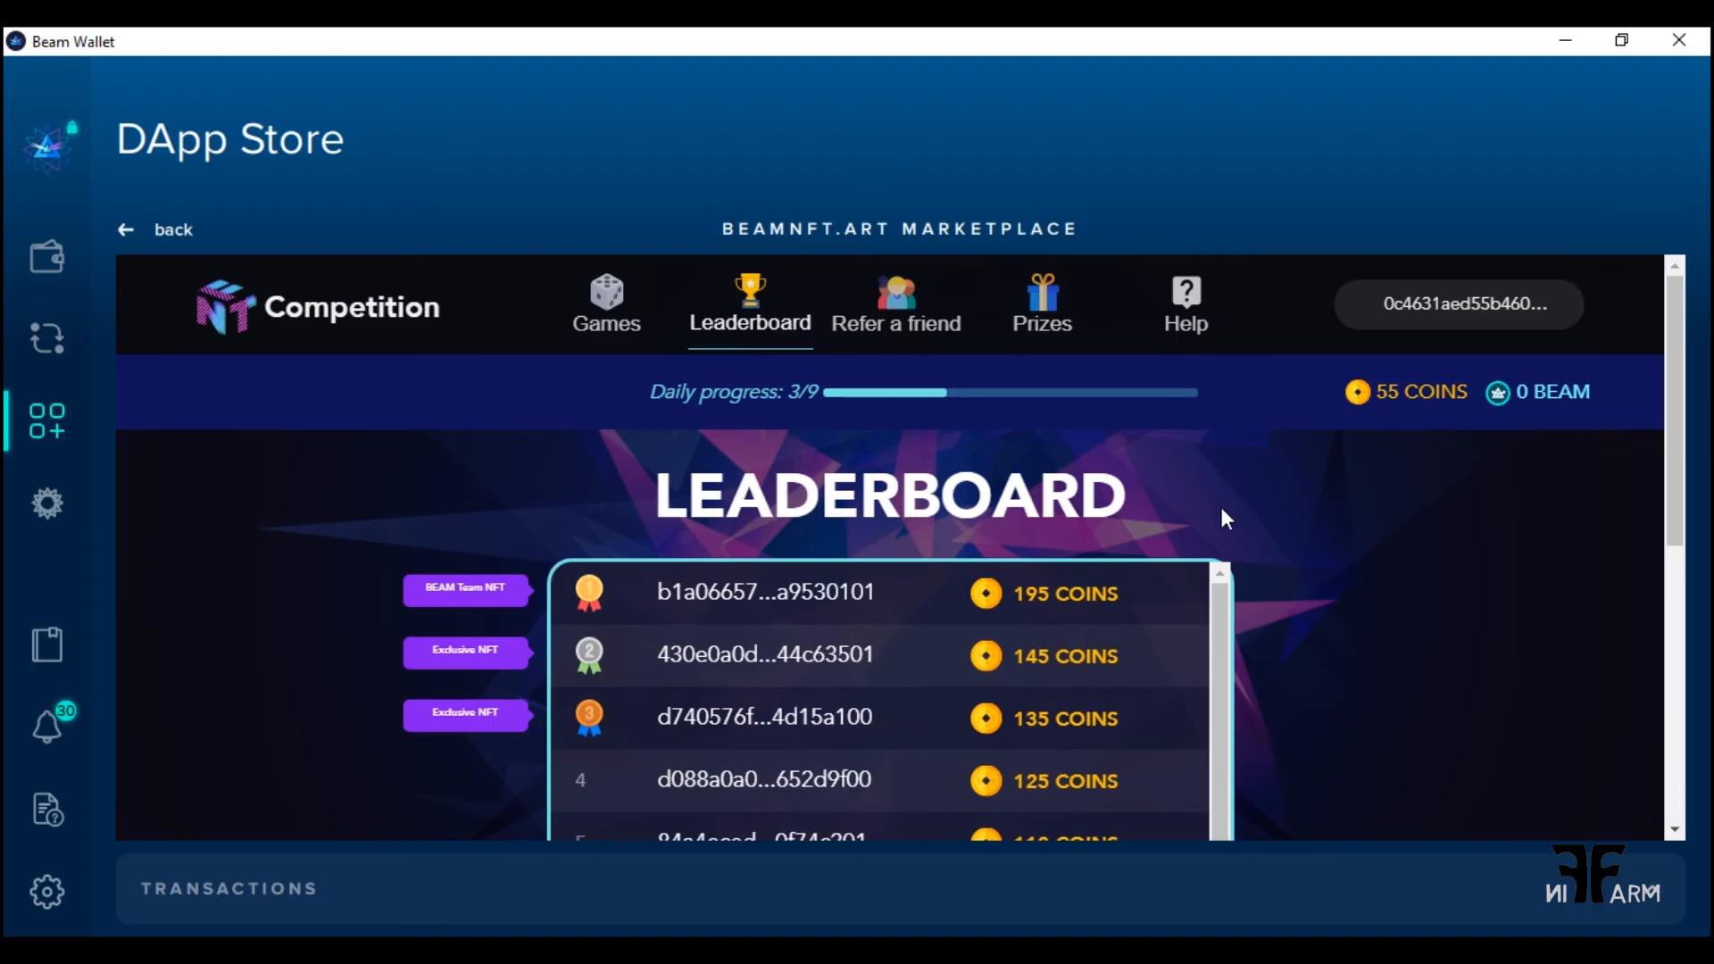
pyautogui.moveTo(1213, 522)
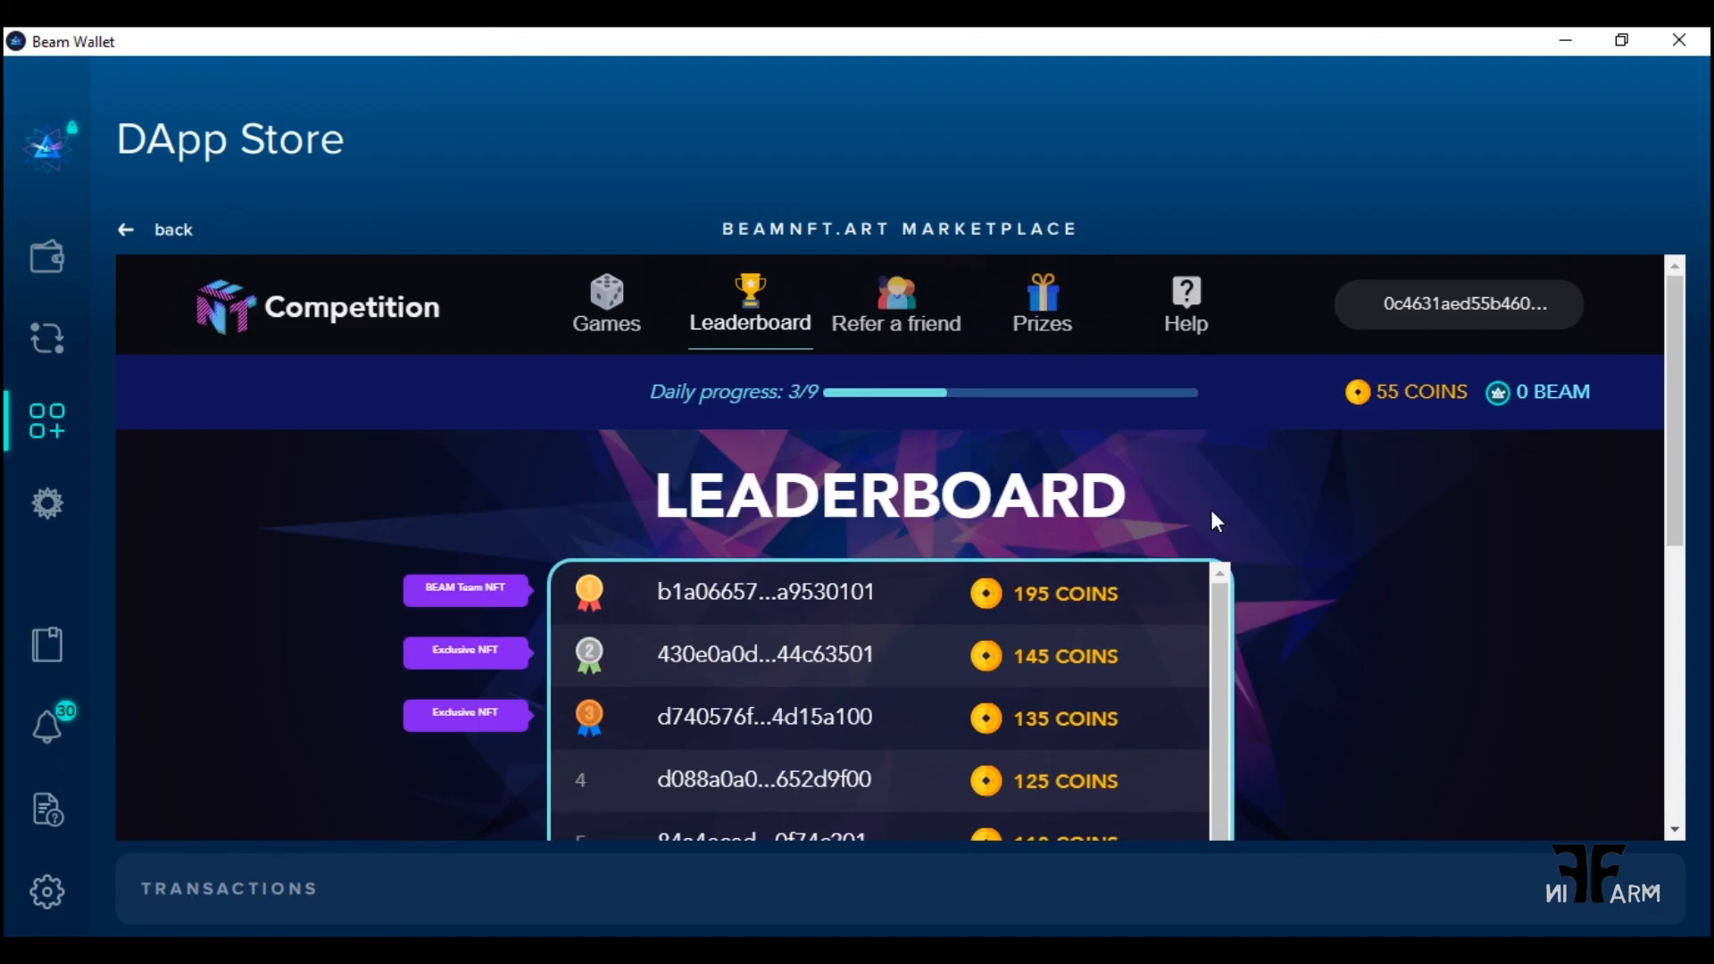
pyautogui.moveTo(872, 751)
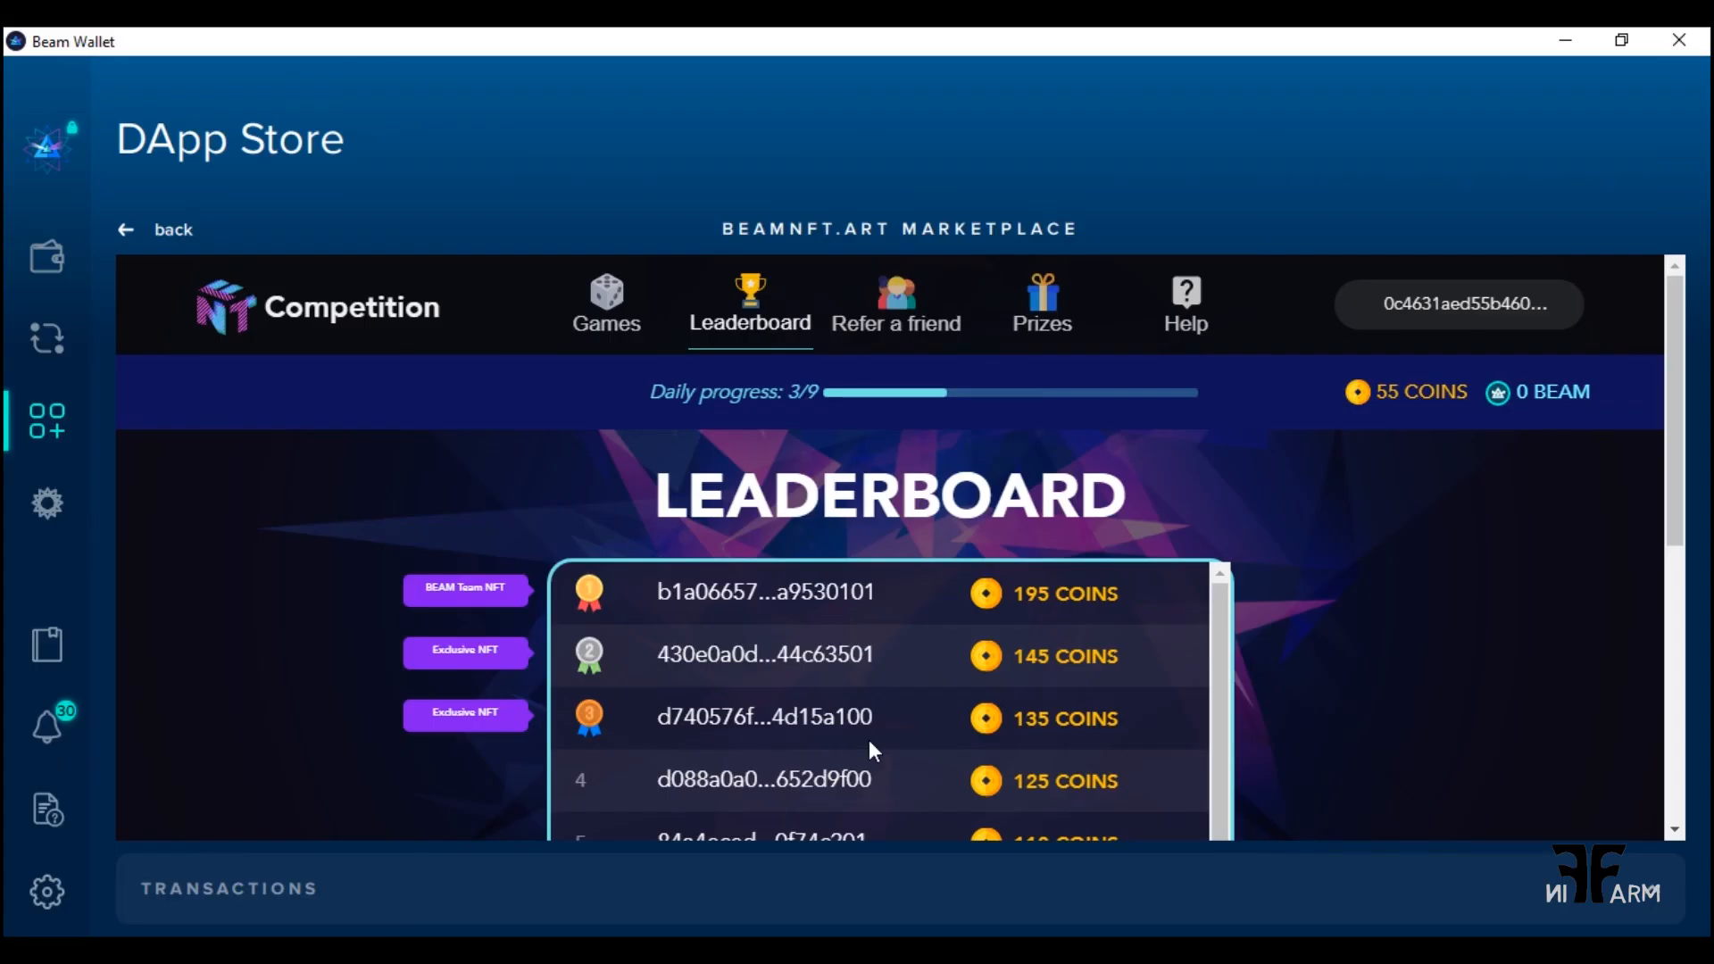
pyautogui.moveTo(896, 317)
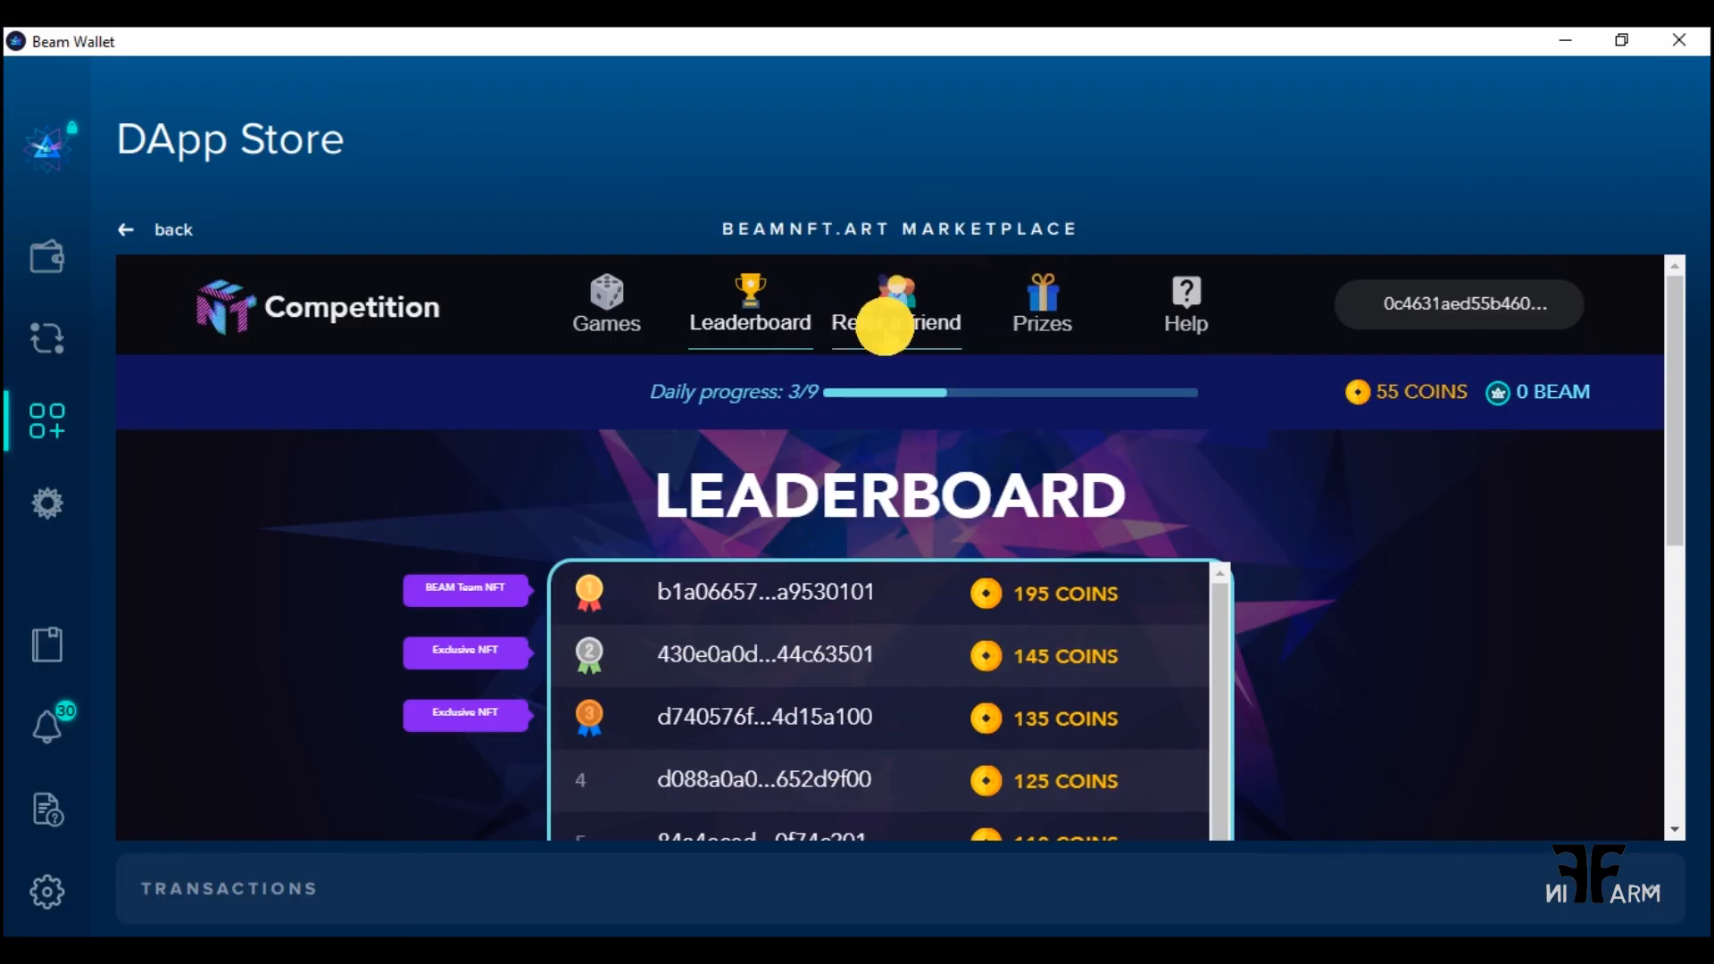
pyautogui.click(895, 307)
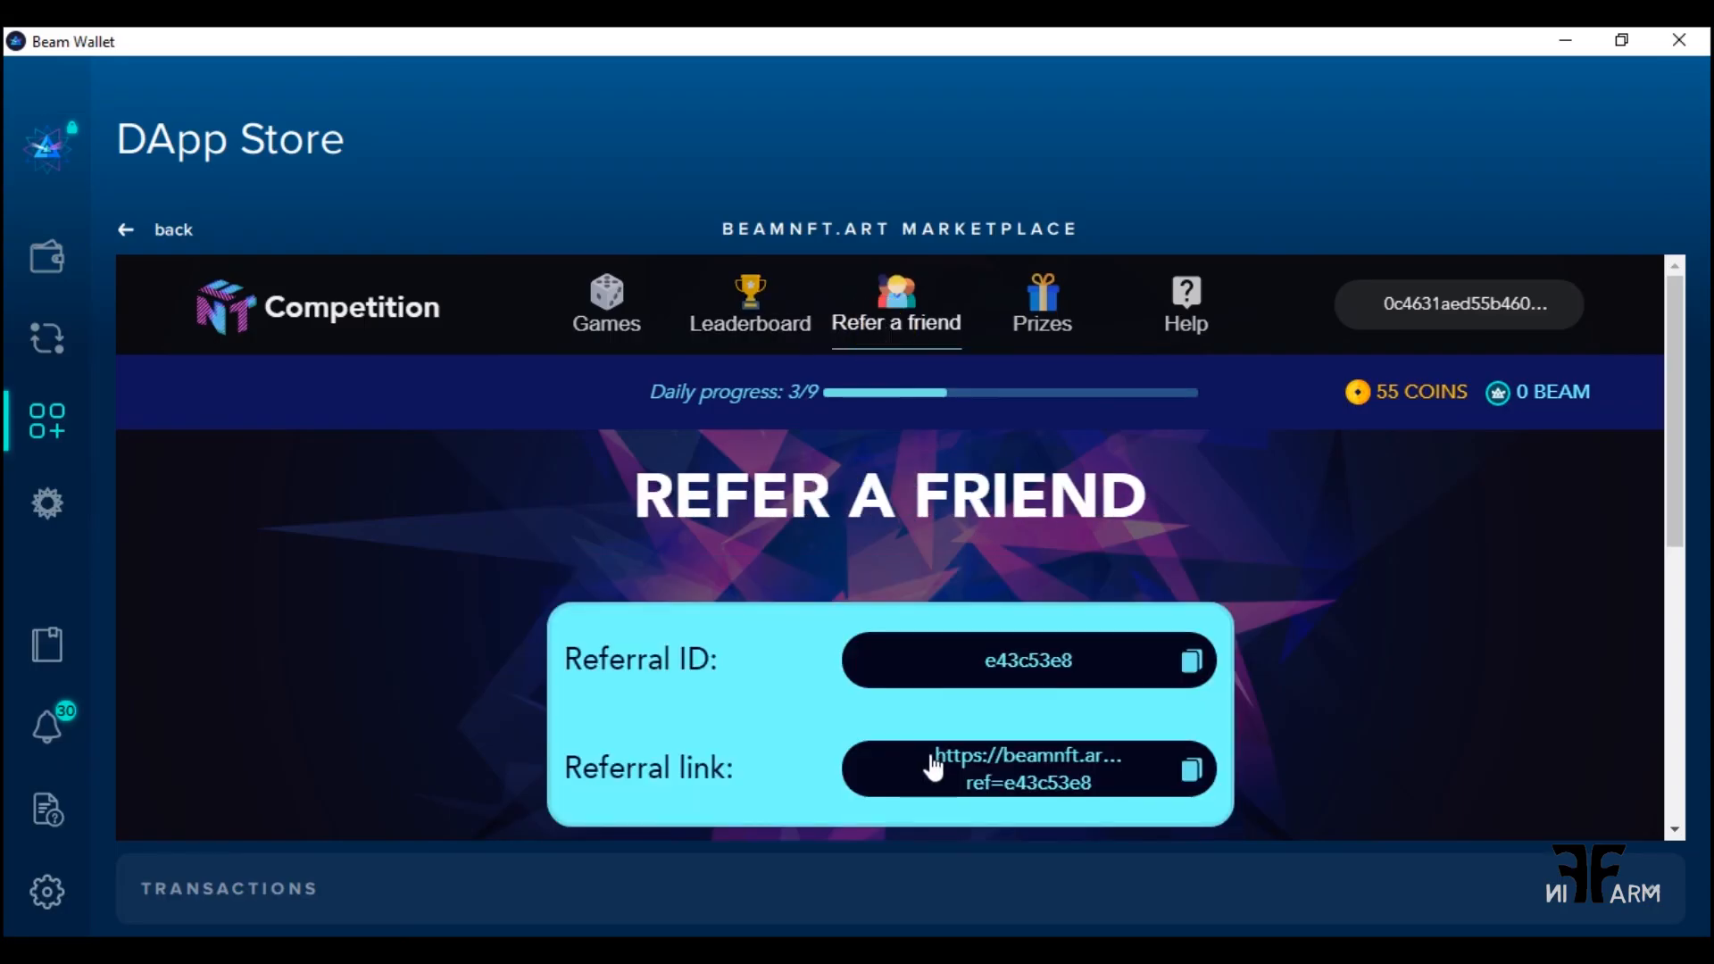